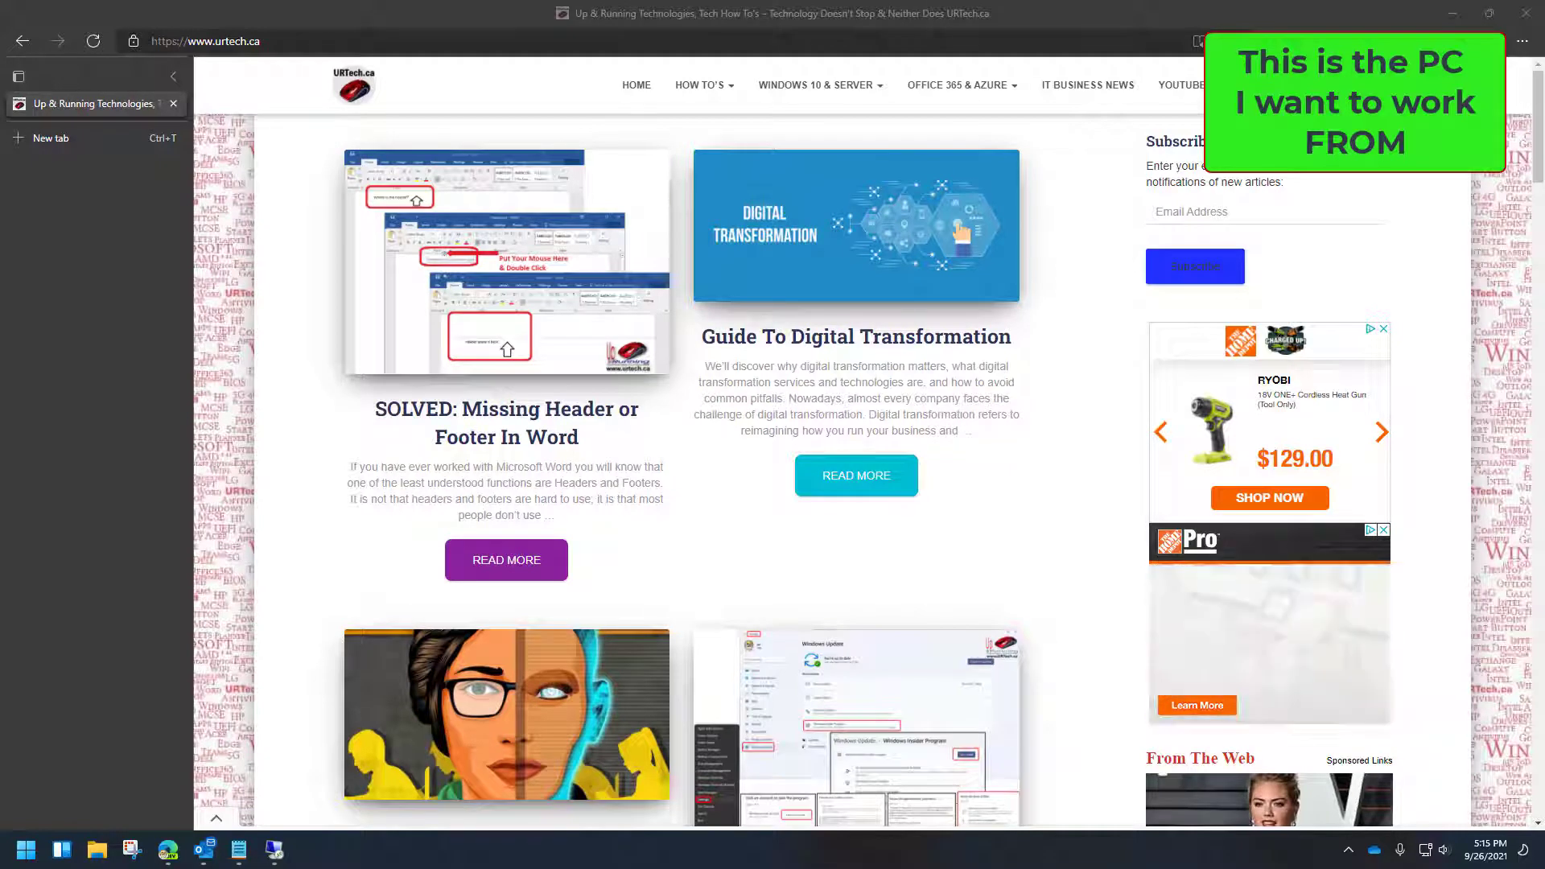
- Search Start for 'remote desktop' and open the Remote desktop settings page
{"action": "left_click", "coordinate": [1381, 432]}
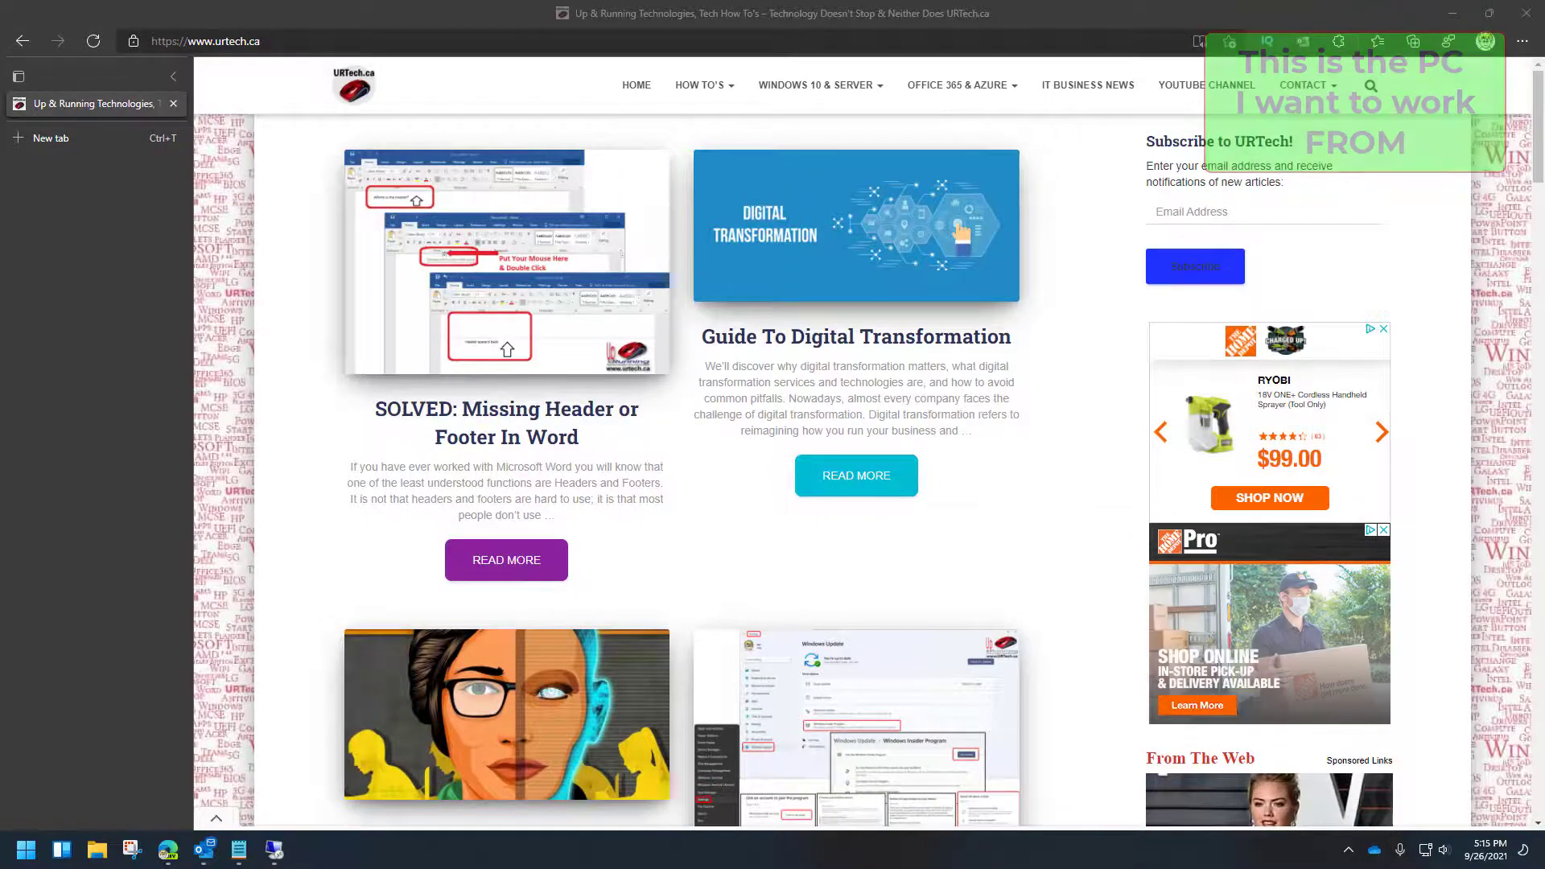
{"action": "left_click", "coordinate": [176, 75]}
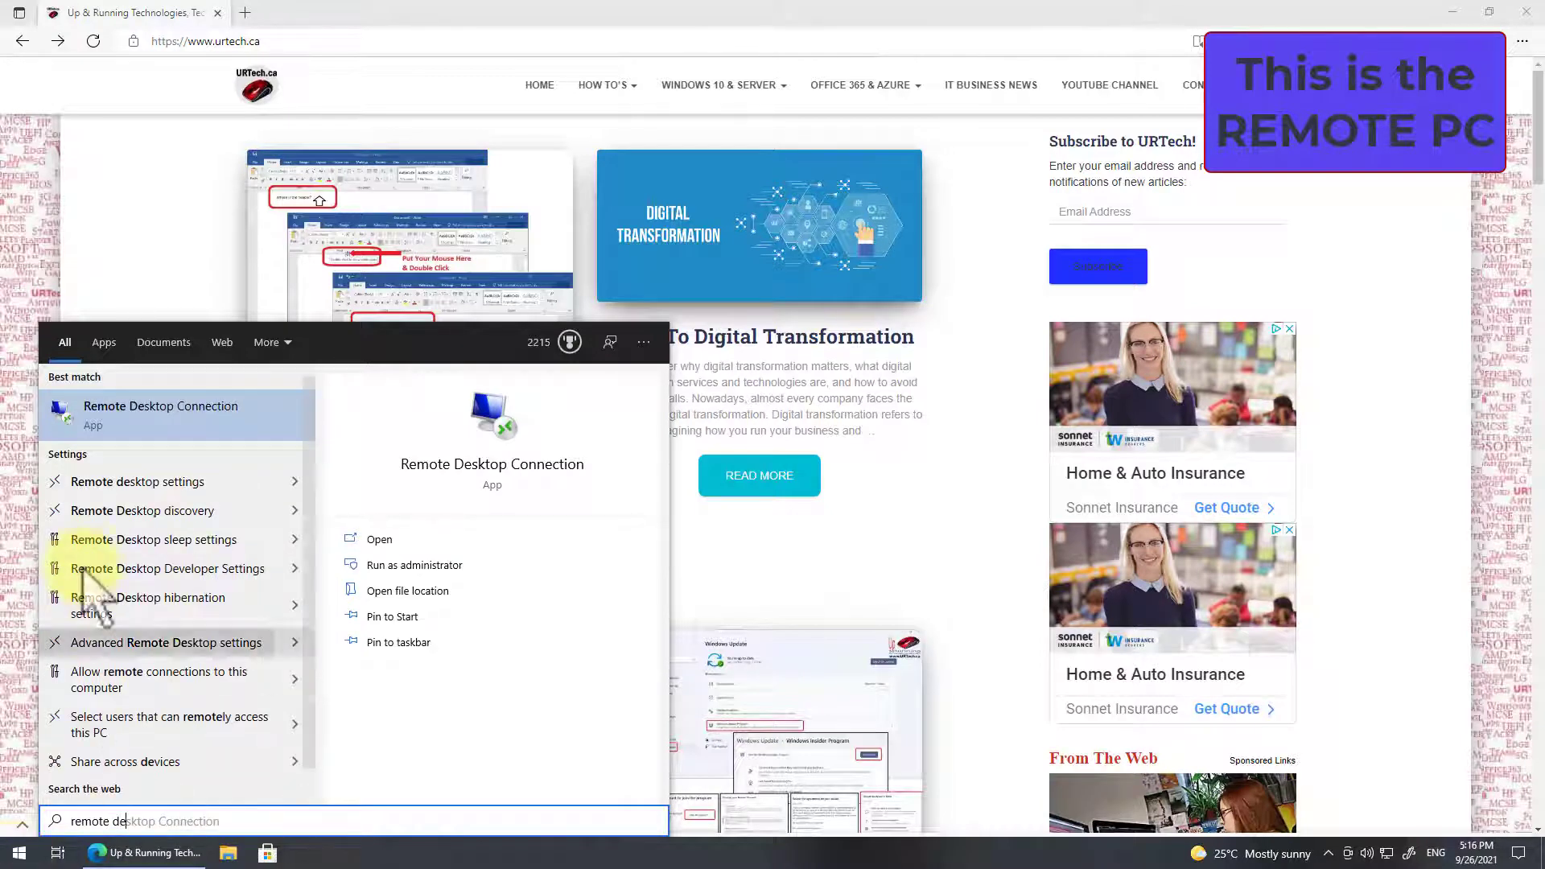
{"action": "mouse_move", "coordinate": [197, 497]}
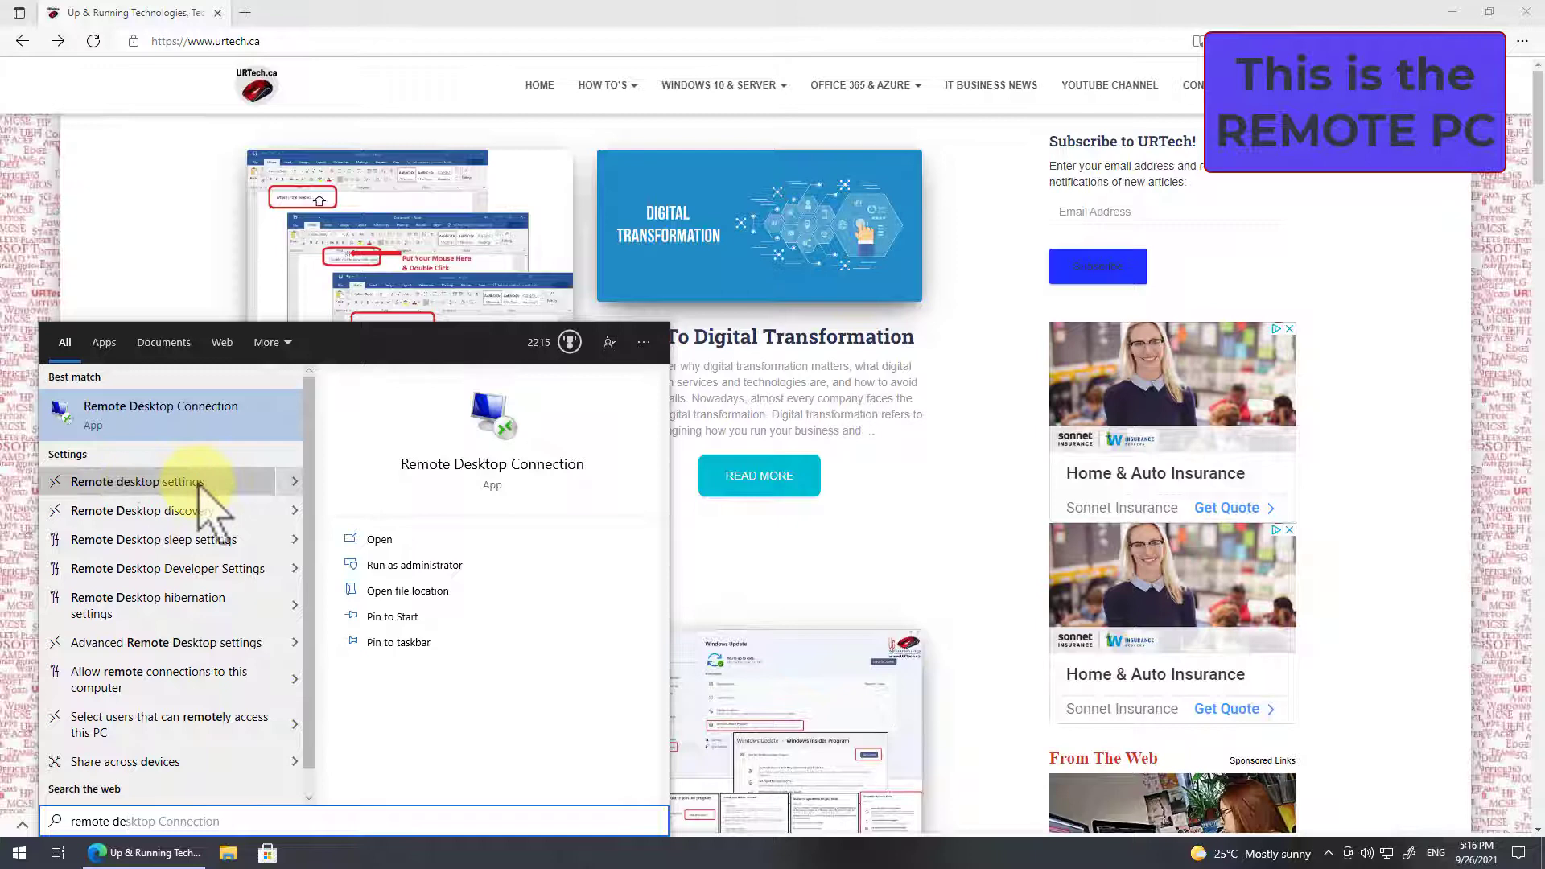
{"action": "left_click", "coordinate": [137, 482]}
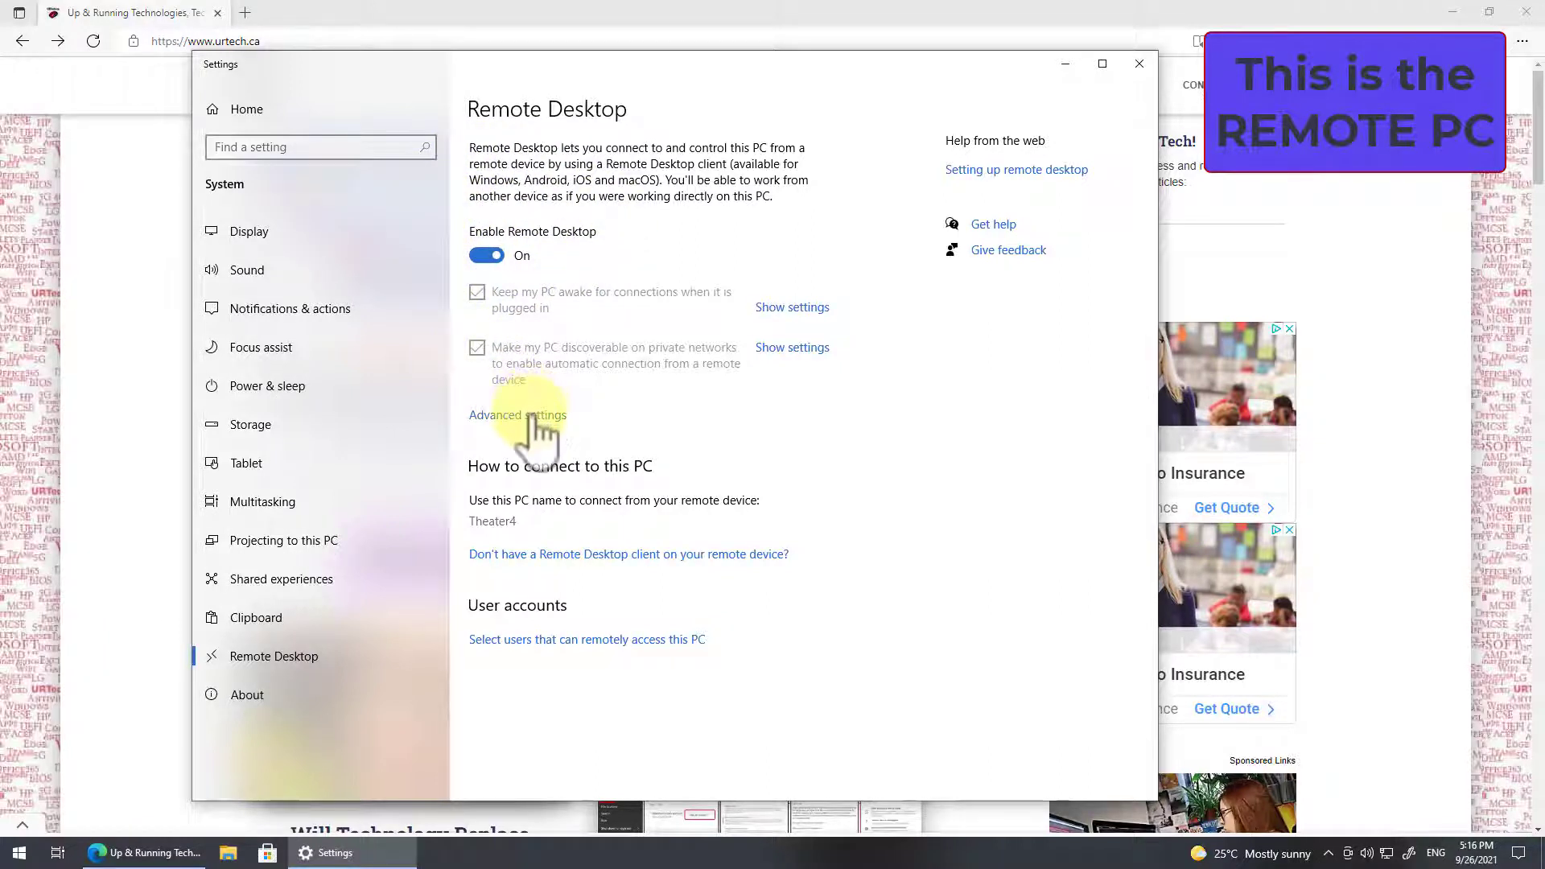
{"action": "mouse_move", "coordinate": [537, 433]}
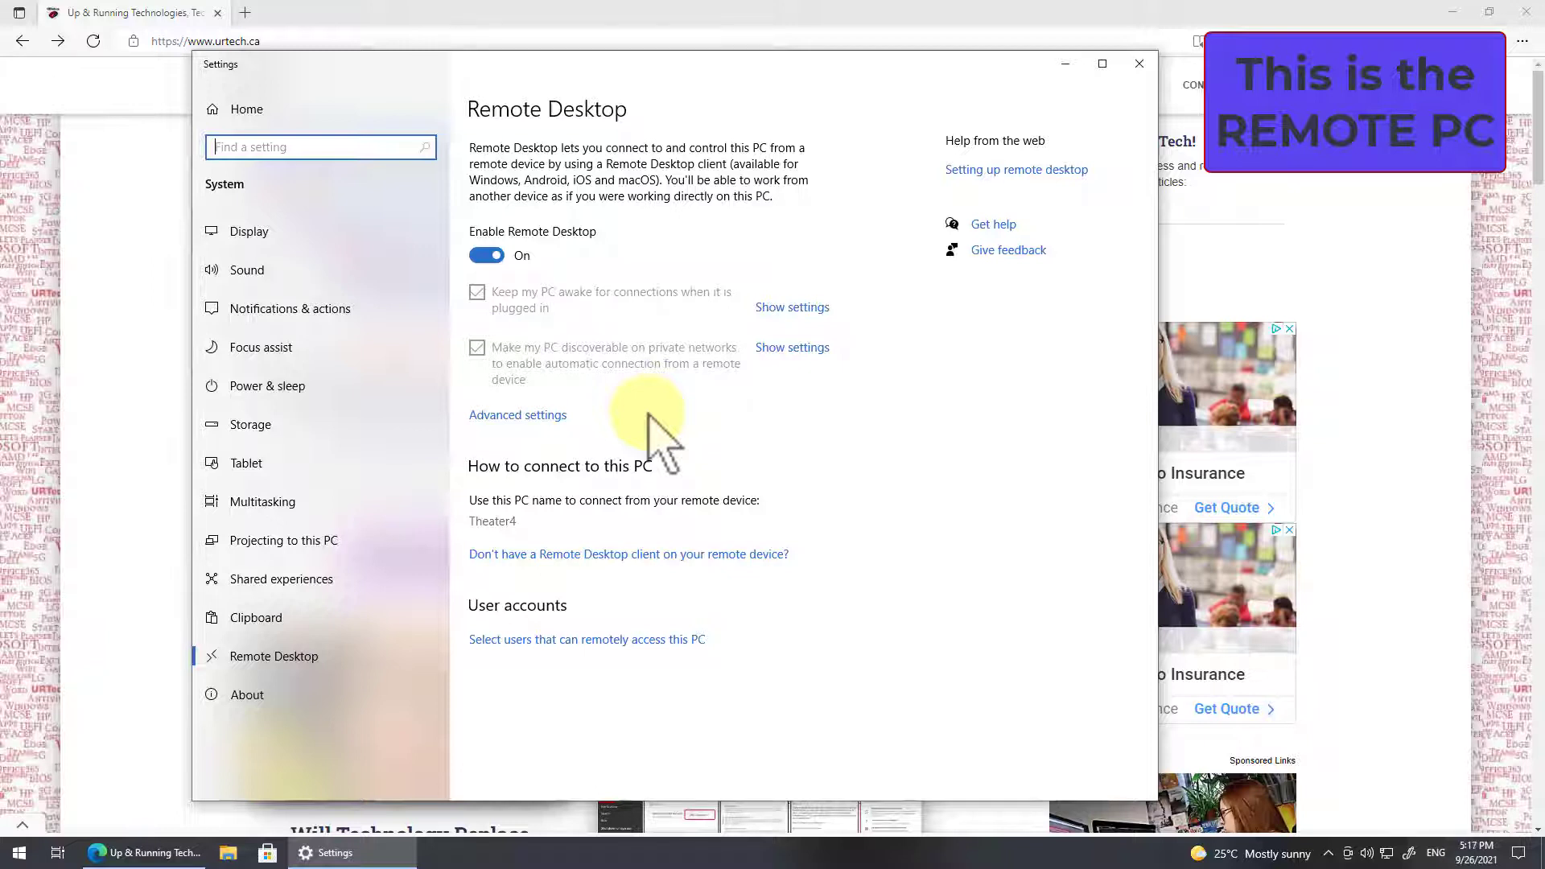
{"action": "mouse_move", "coordinate": [532, 254]}
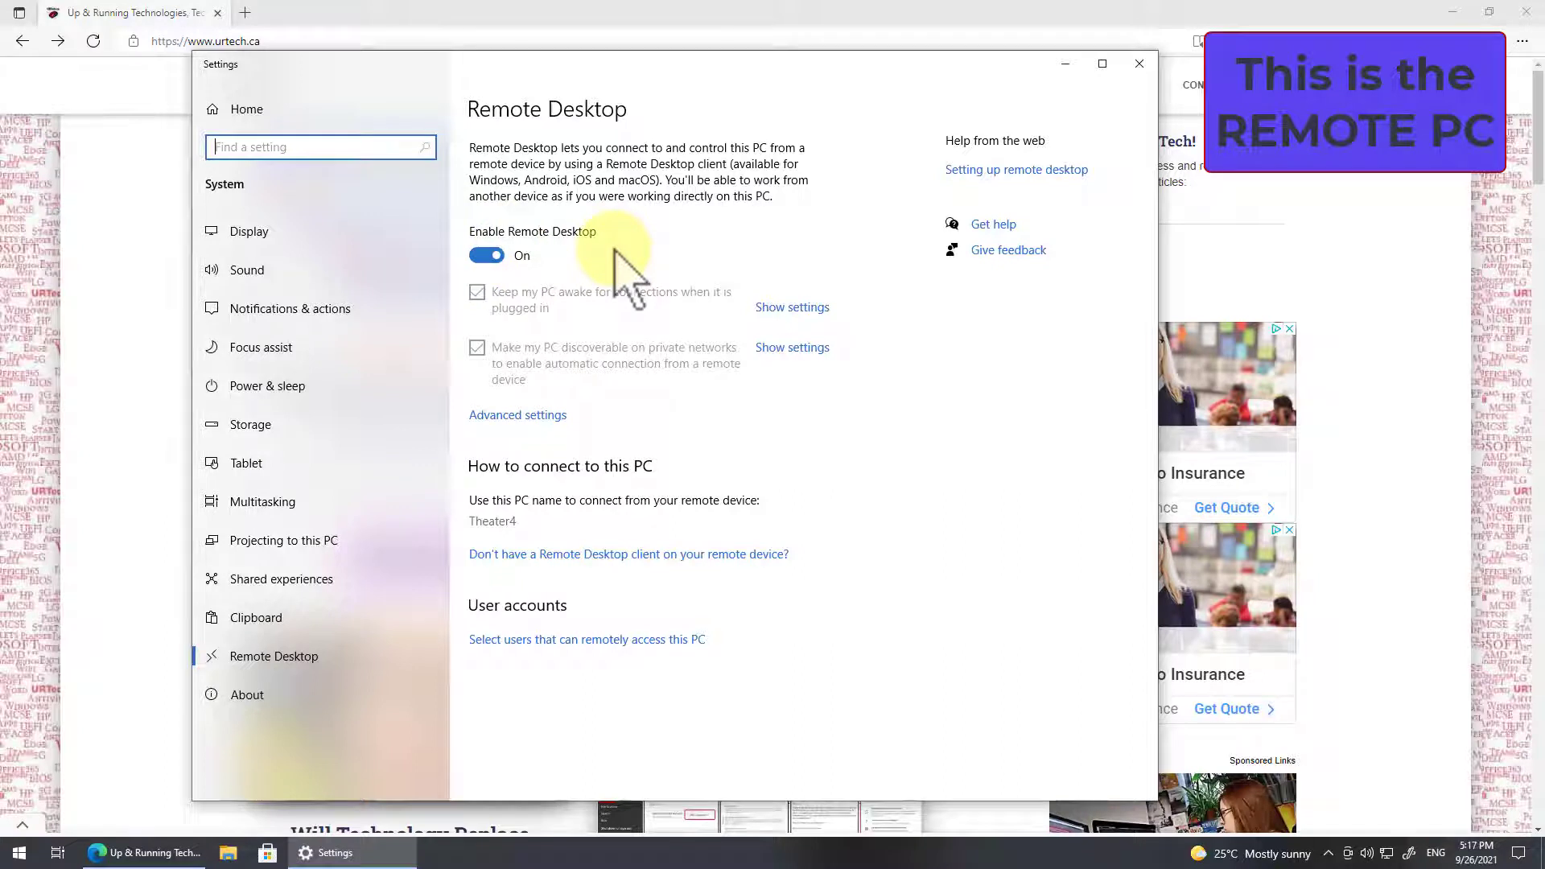
{"action": "mouse_move", "coordinate": [640, 650]}
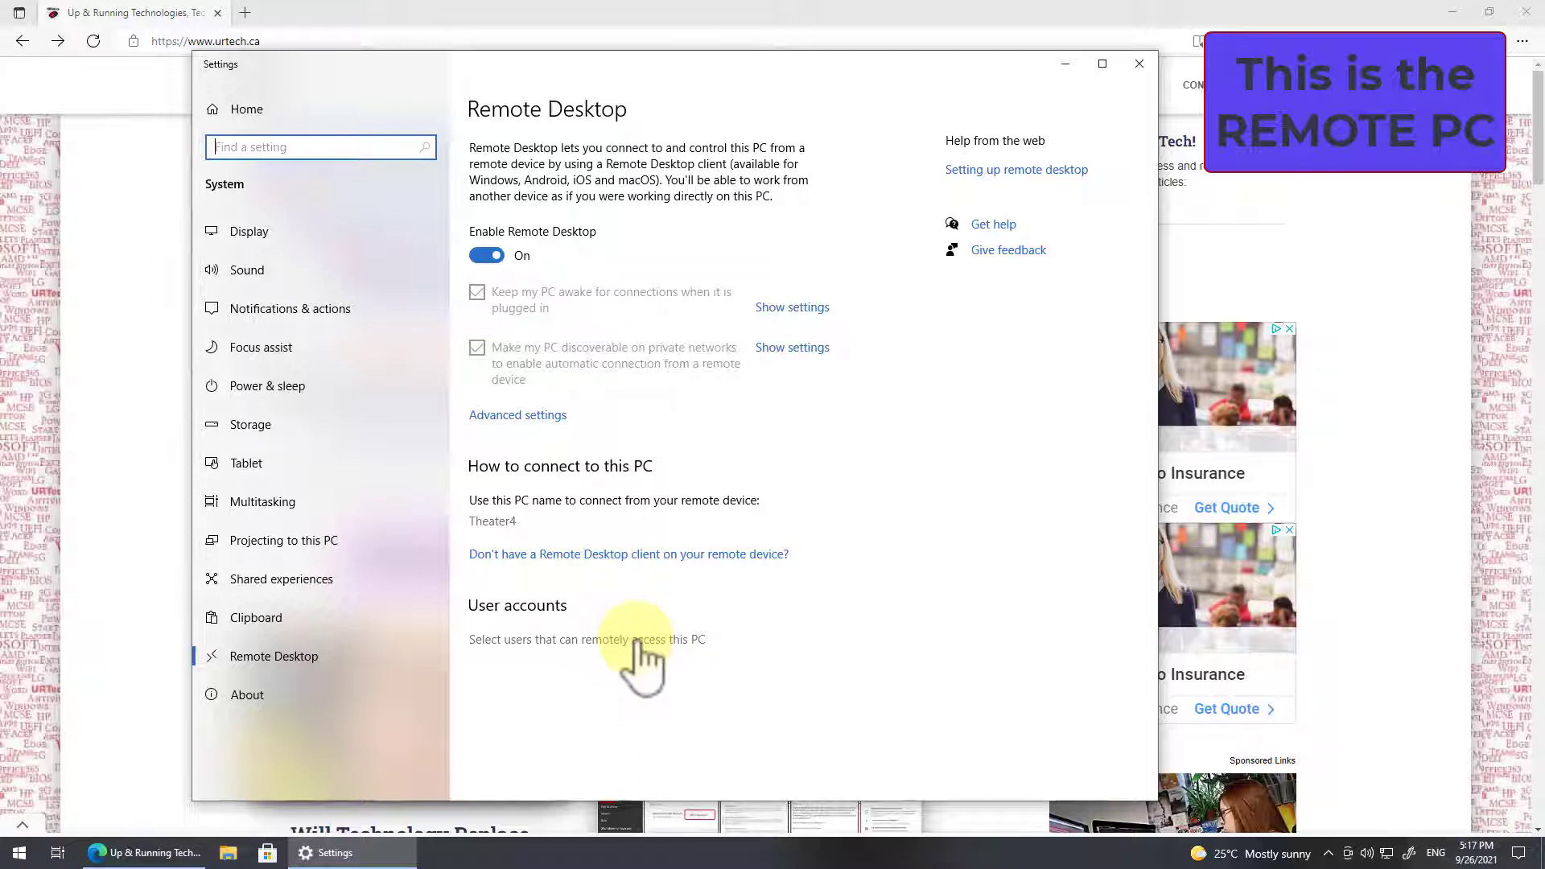
{"action": "left_click", "coordinate": [588, 638]}
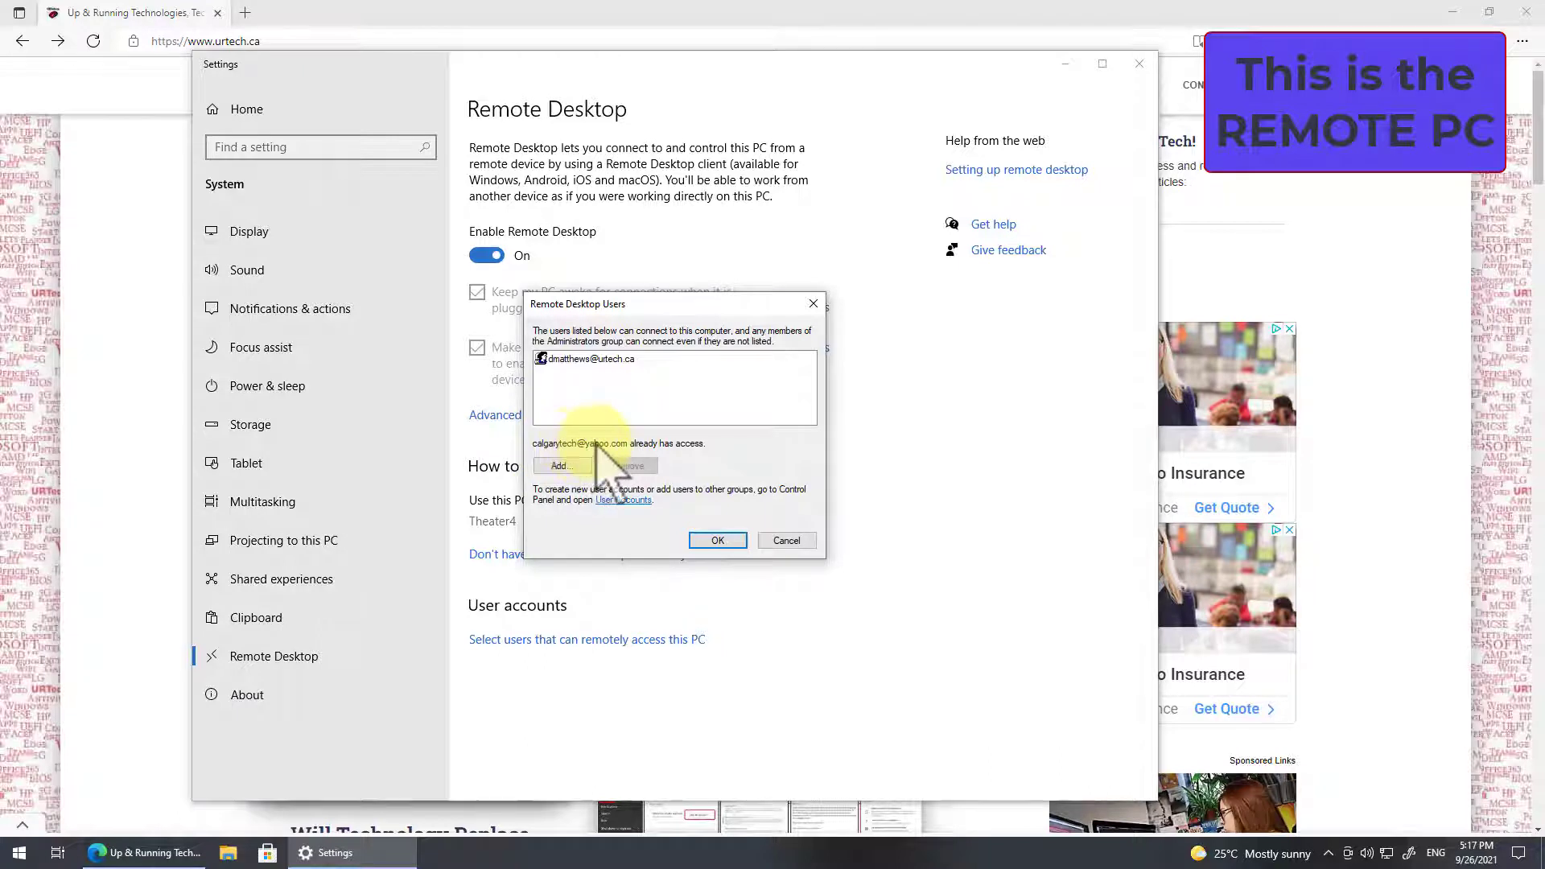
{"action": "mouse_move", "coordinate": [615, 464]}
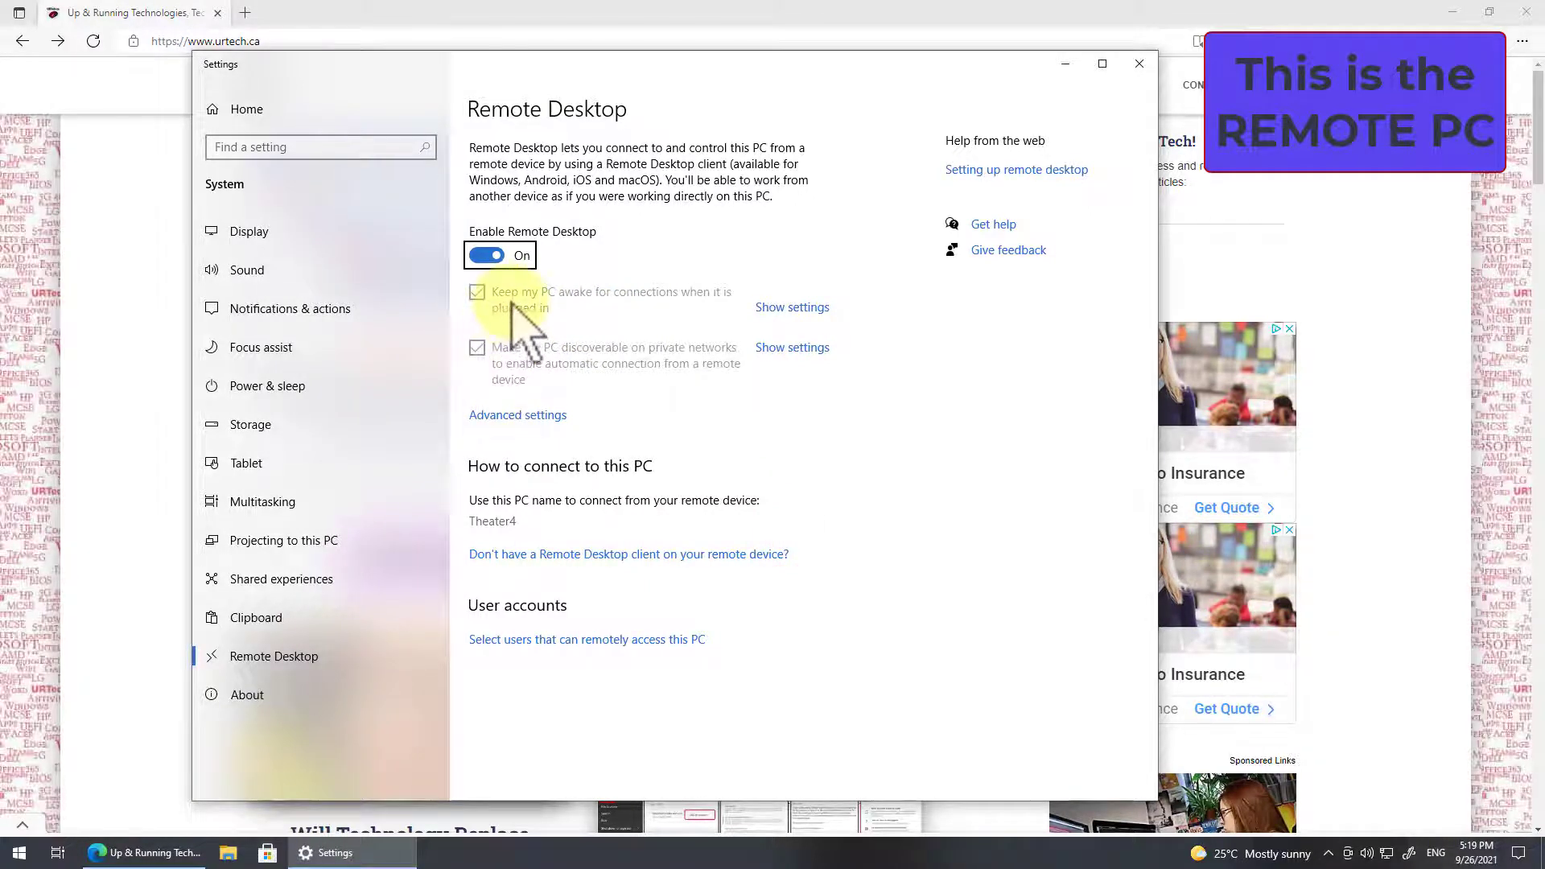
{"action": "mouse_move", "coordinate": [576, 306]}
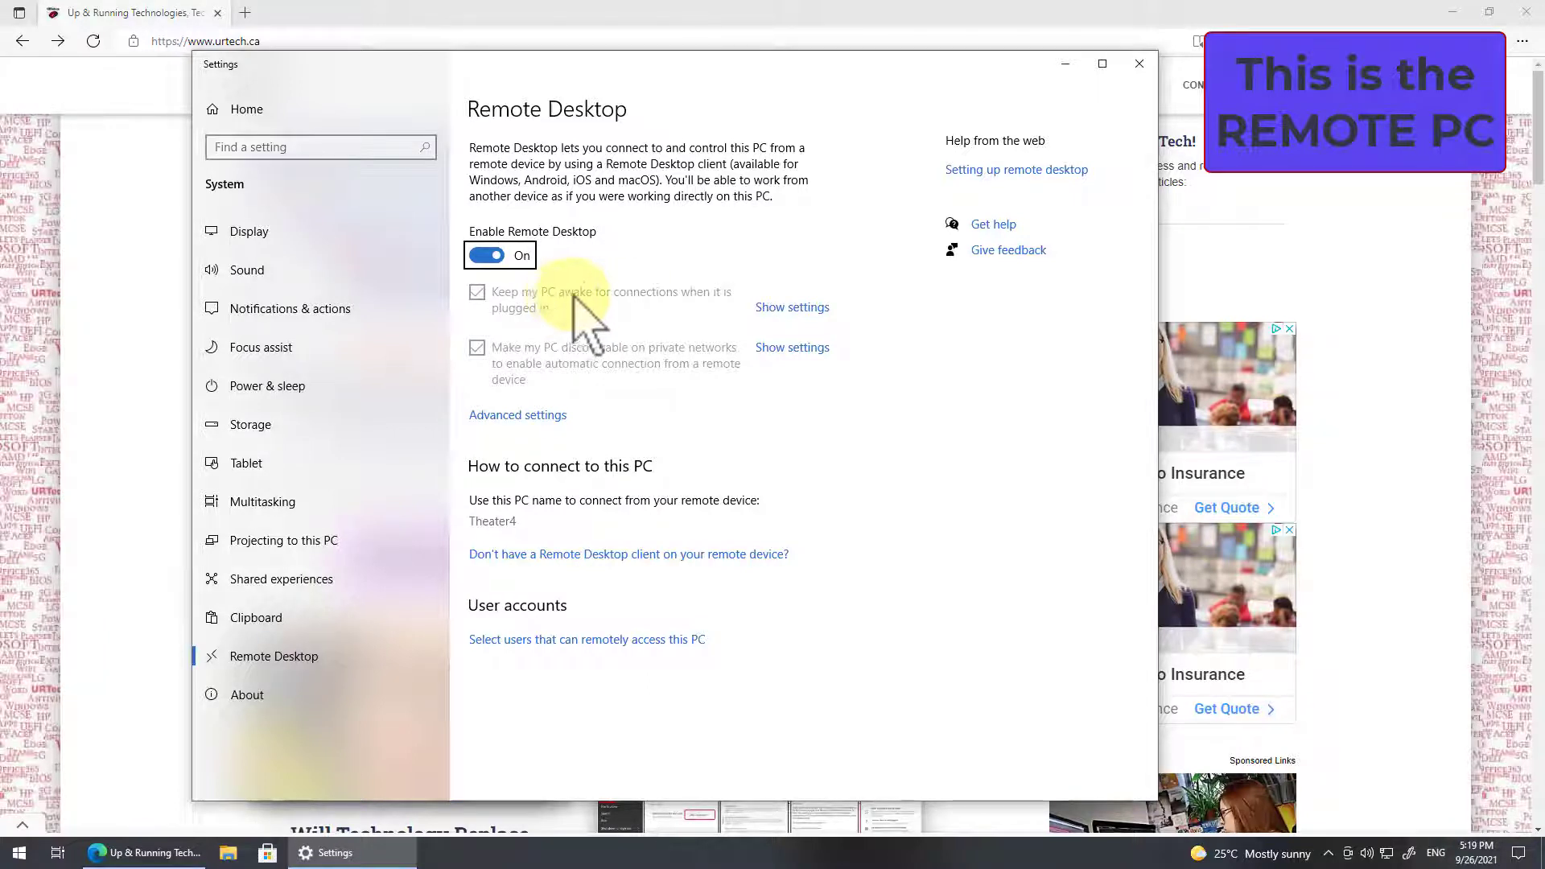
{"action": "mouse_move", "coordinate": [670, 316]}
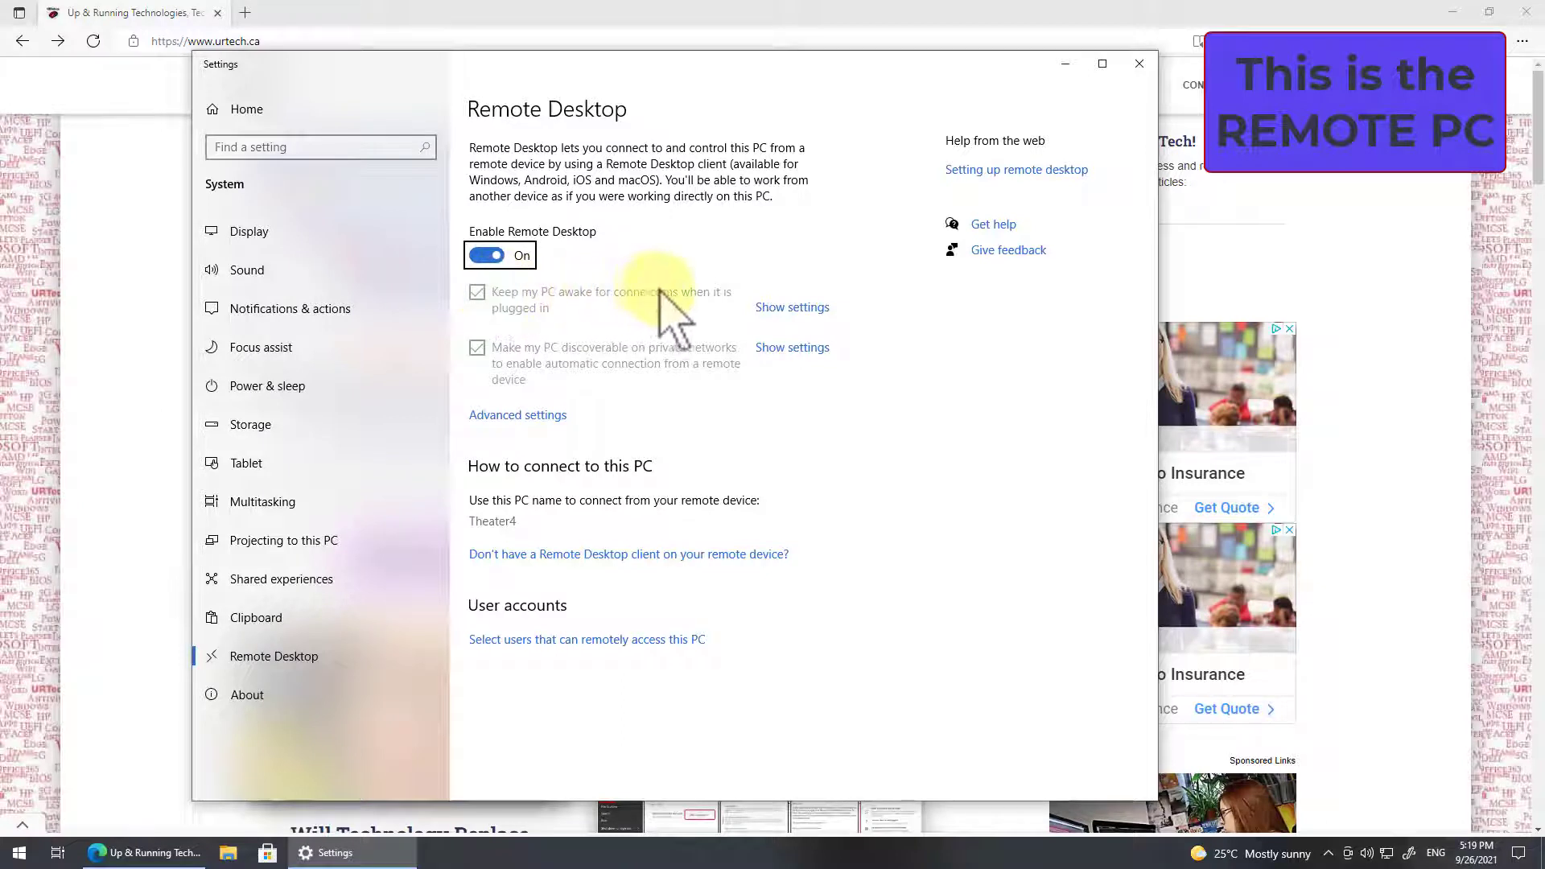
{"action": "mouse_move", "coordinate": [500, 384]}
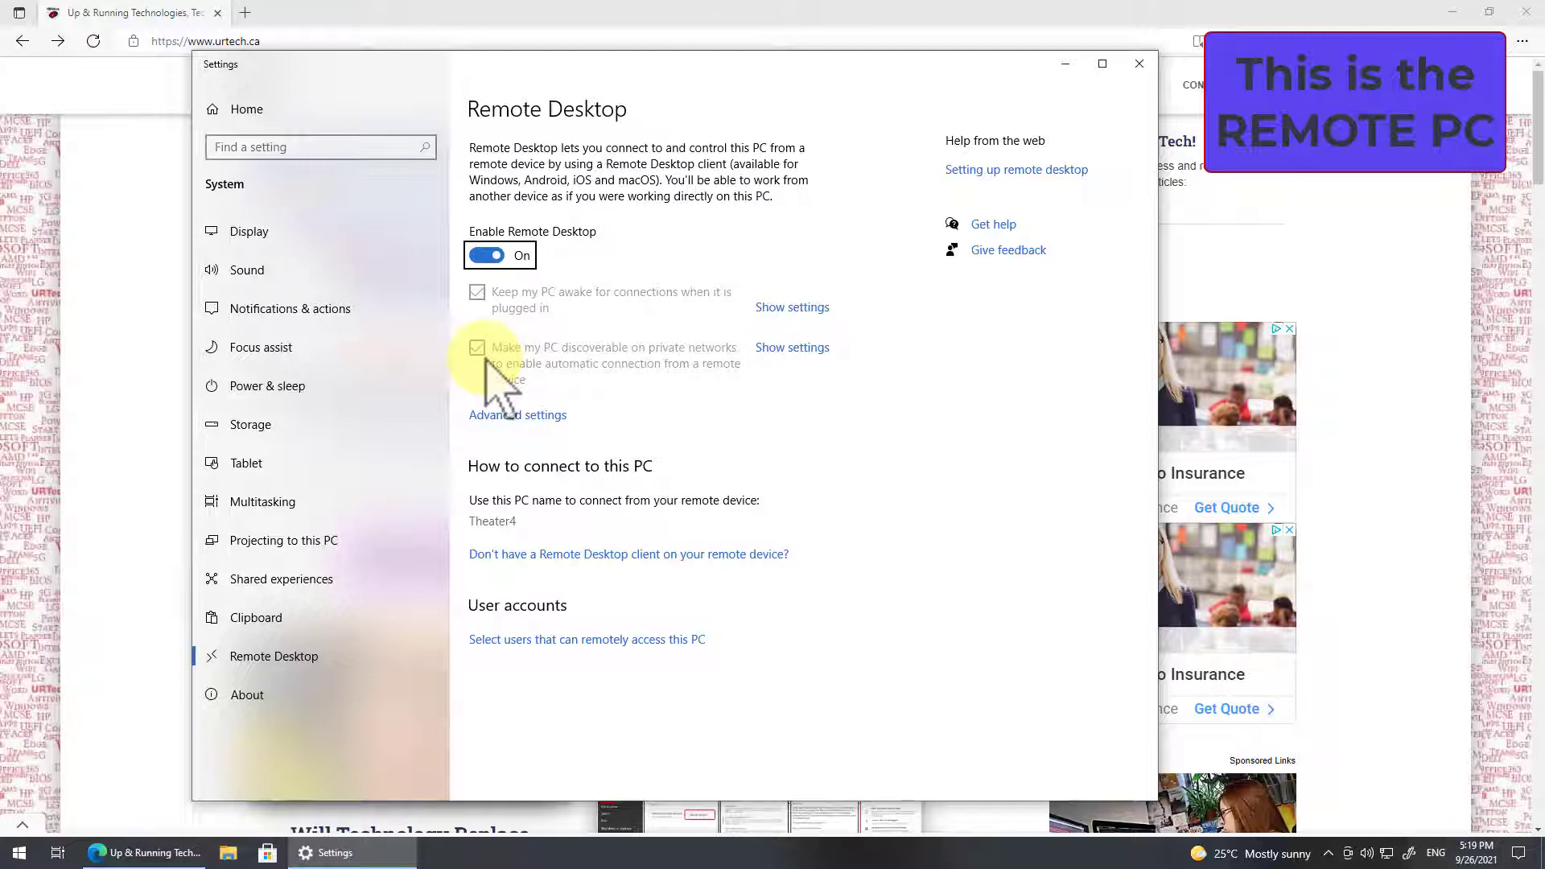
{"action": "mouse_move", "coordinate": [536, 369]}
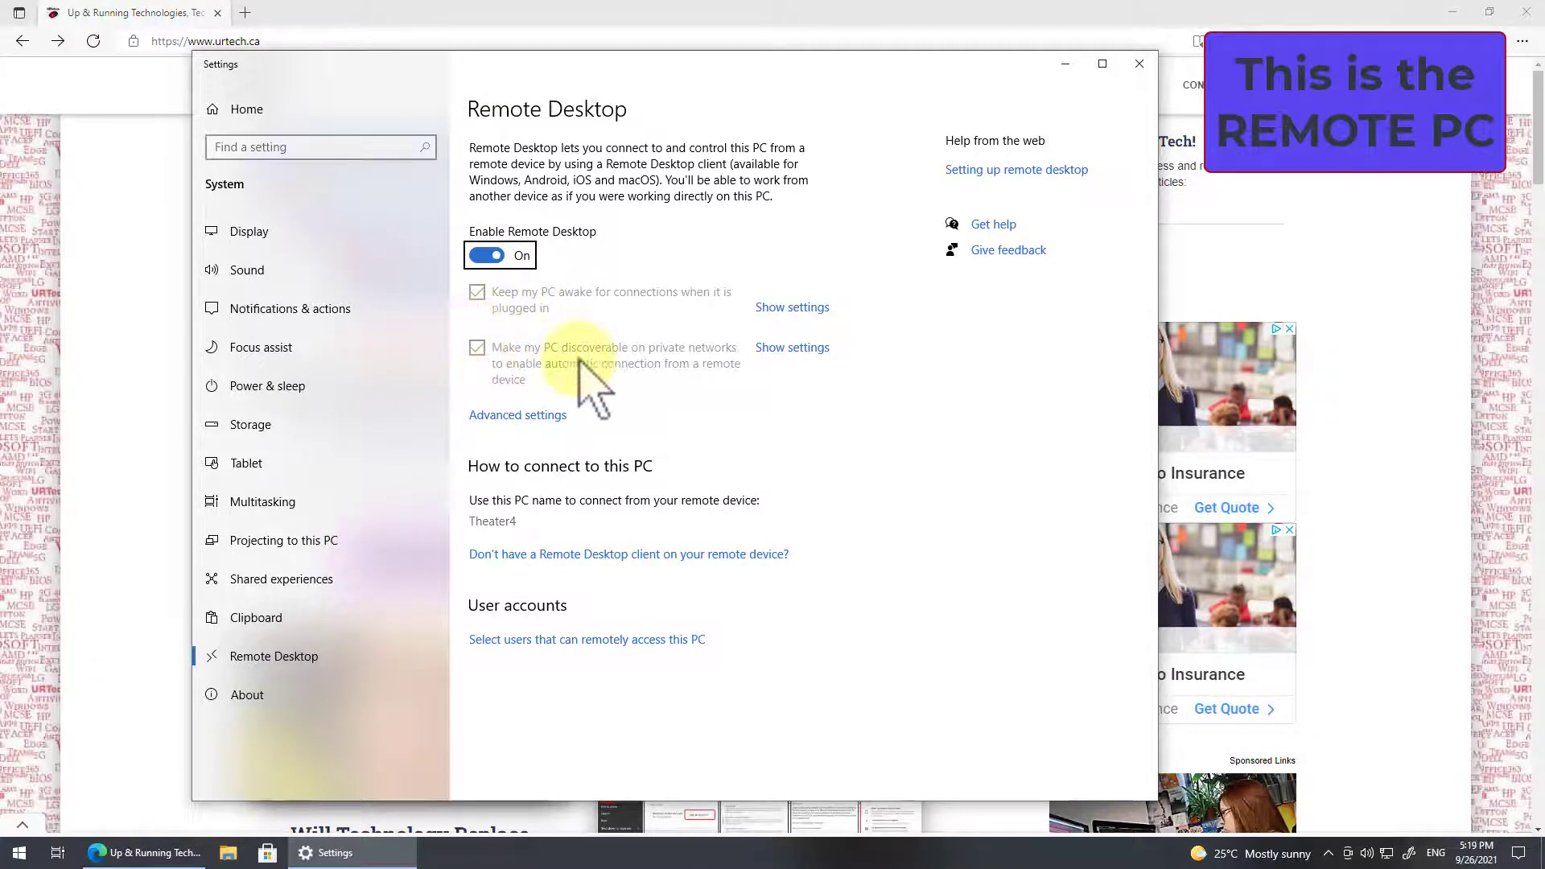
{"action": "mouse_move", "coordinate": [586, 295]}
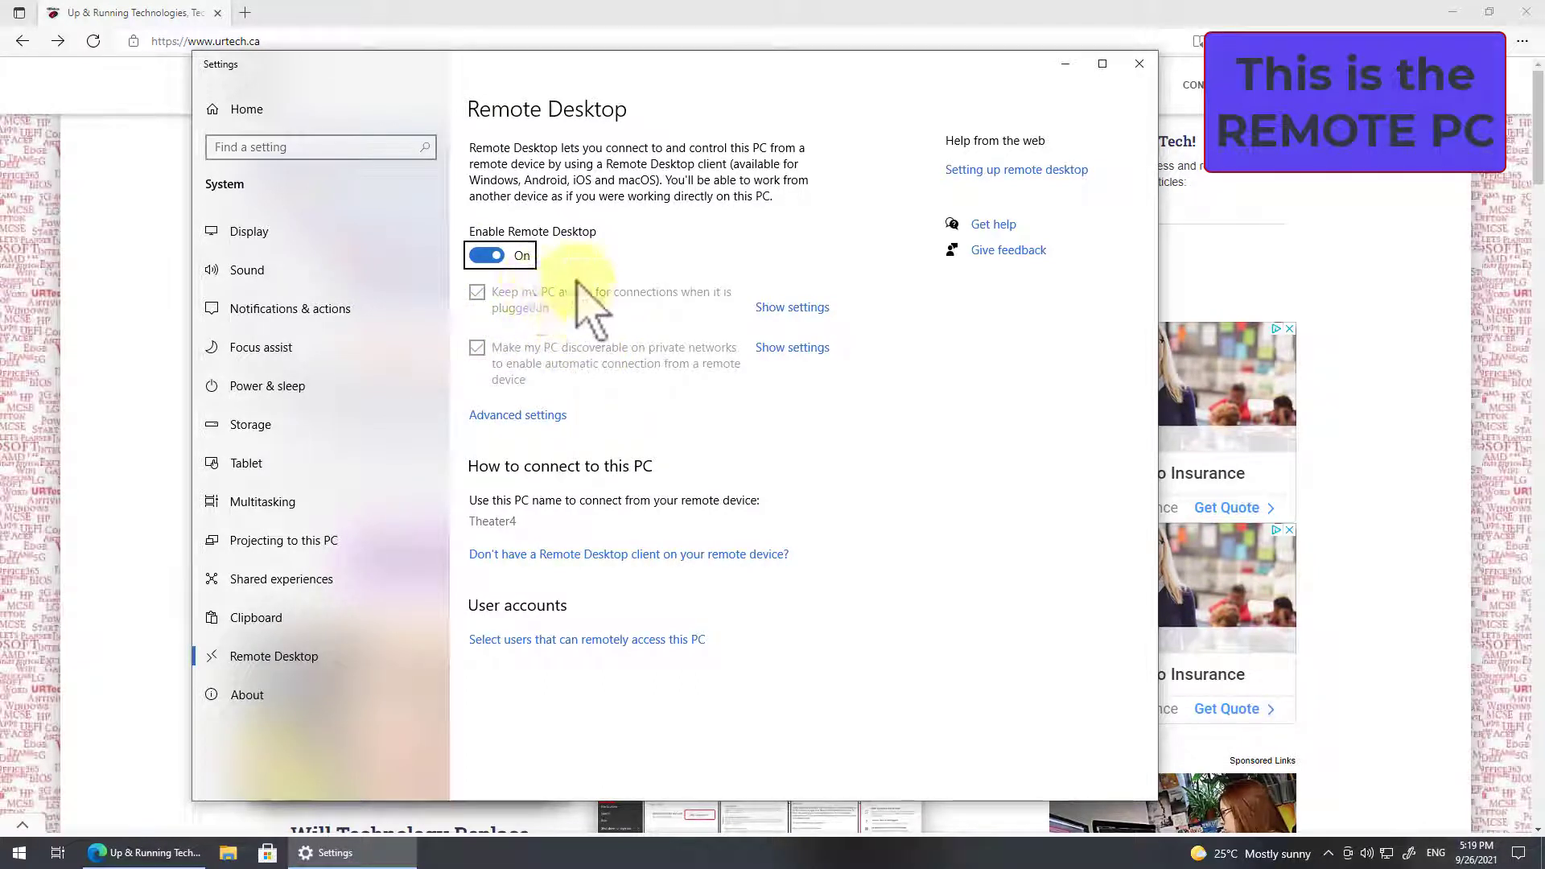
{"action": "mouse_move", "coordinate": [626, 364]}
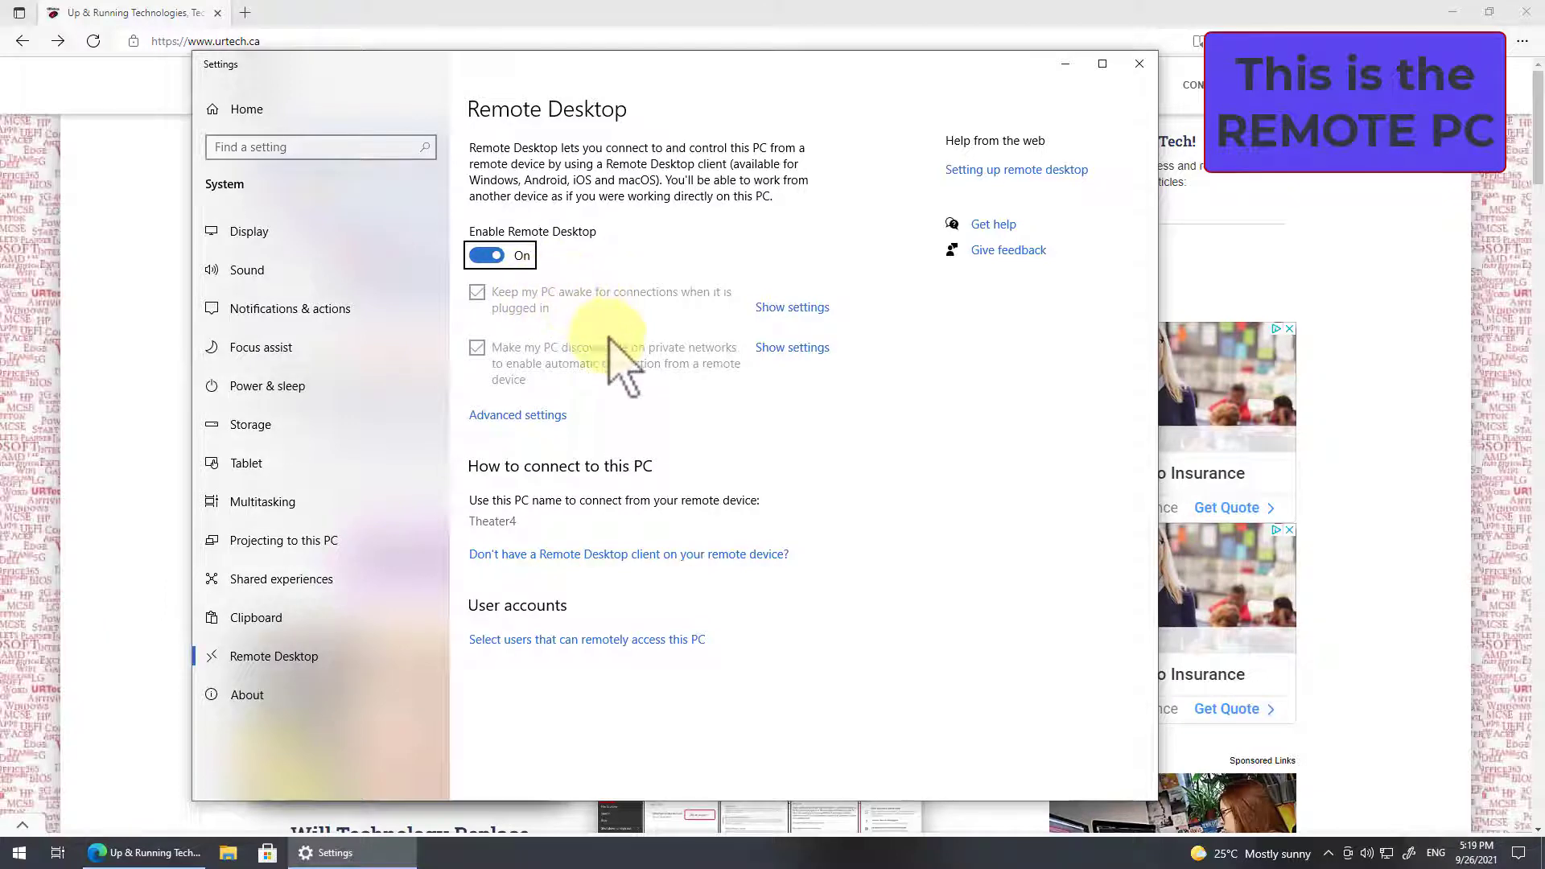
- Close the Settings window showing Theater4's Remote Desktop page
{"action": "left_click", "coordinate": [1139, 65]}
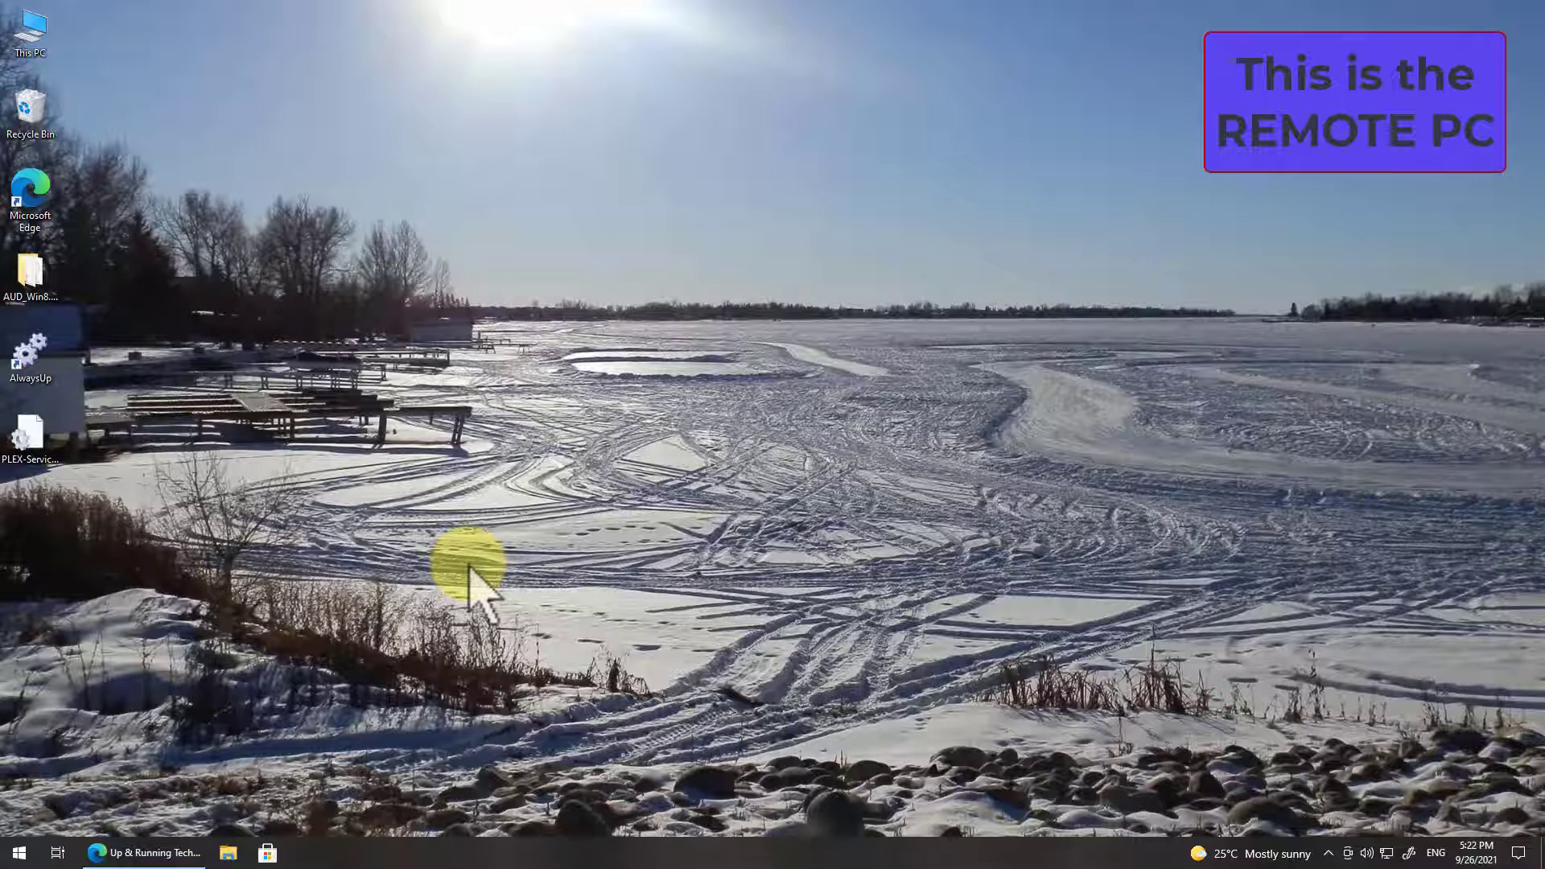
{"action": "mouse_move", "coordinate": [591, 606]}
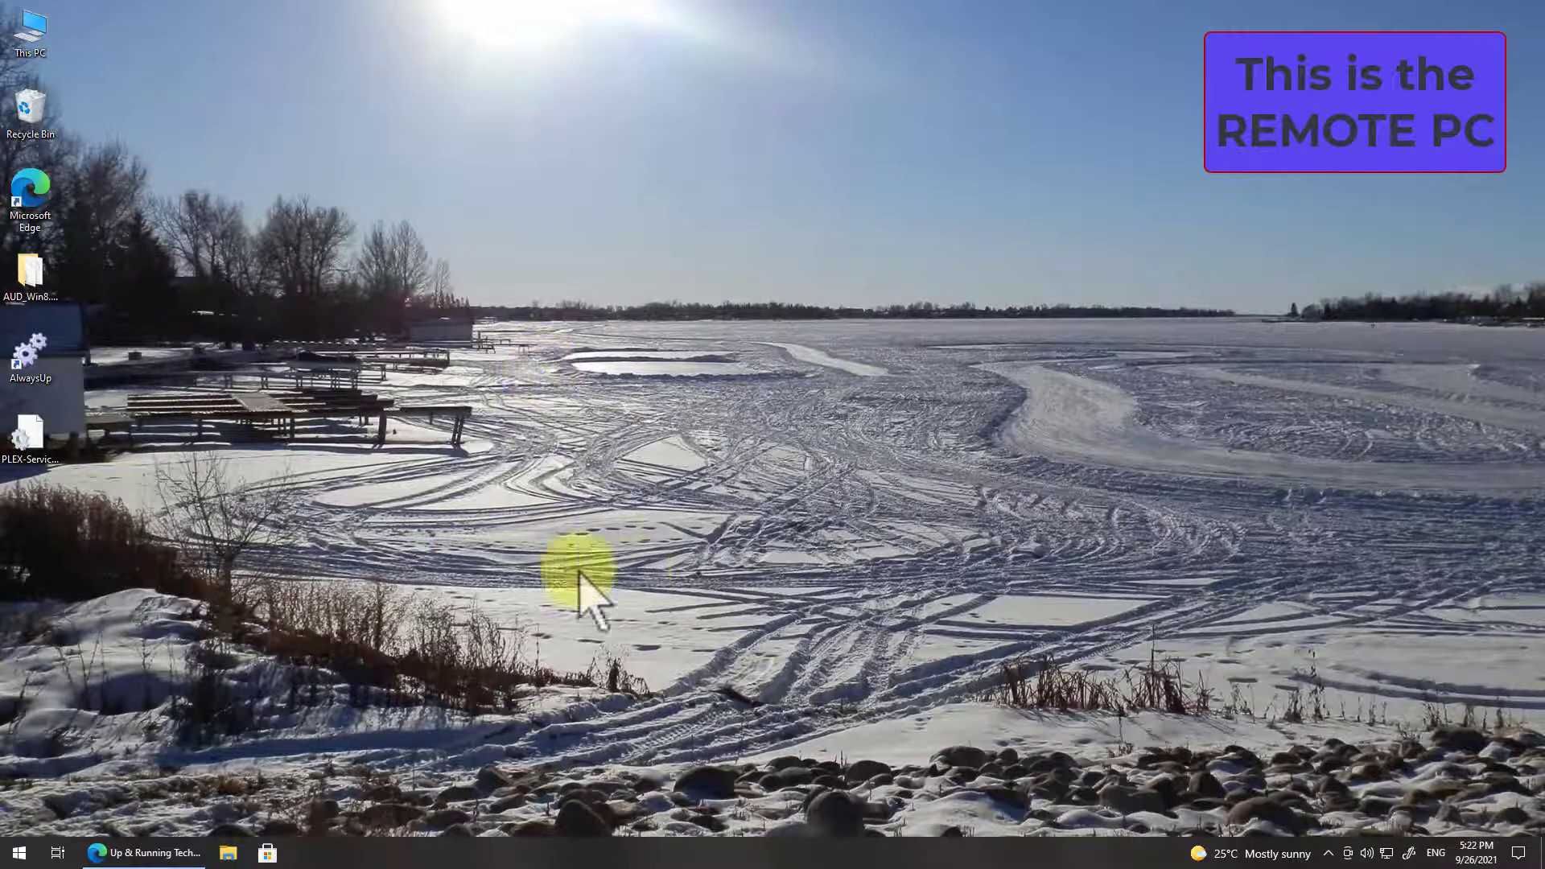
{"action": "mouse_move", "coordinate": [689, 532]}
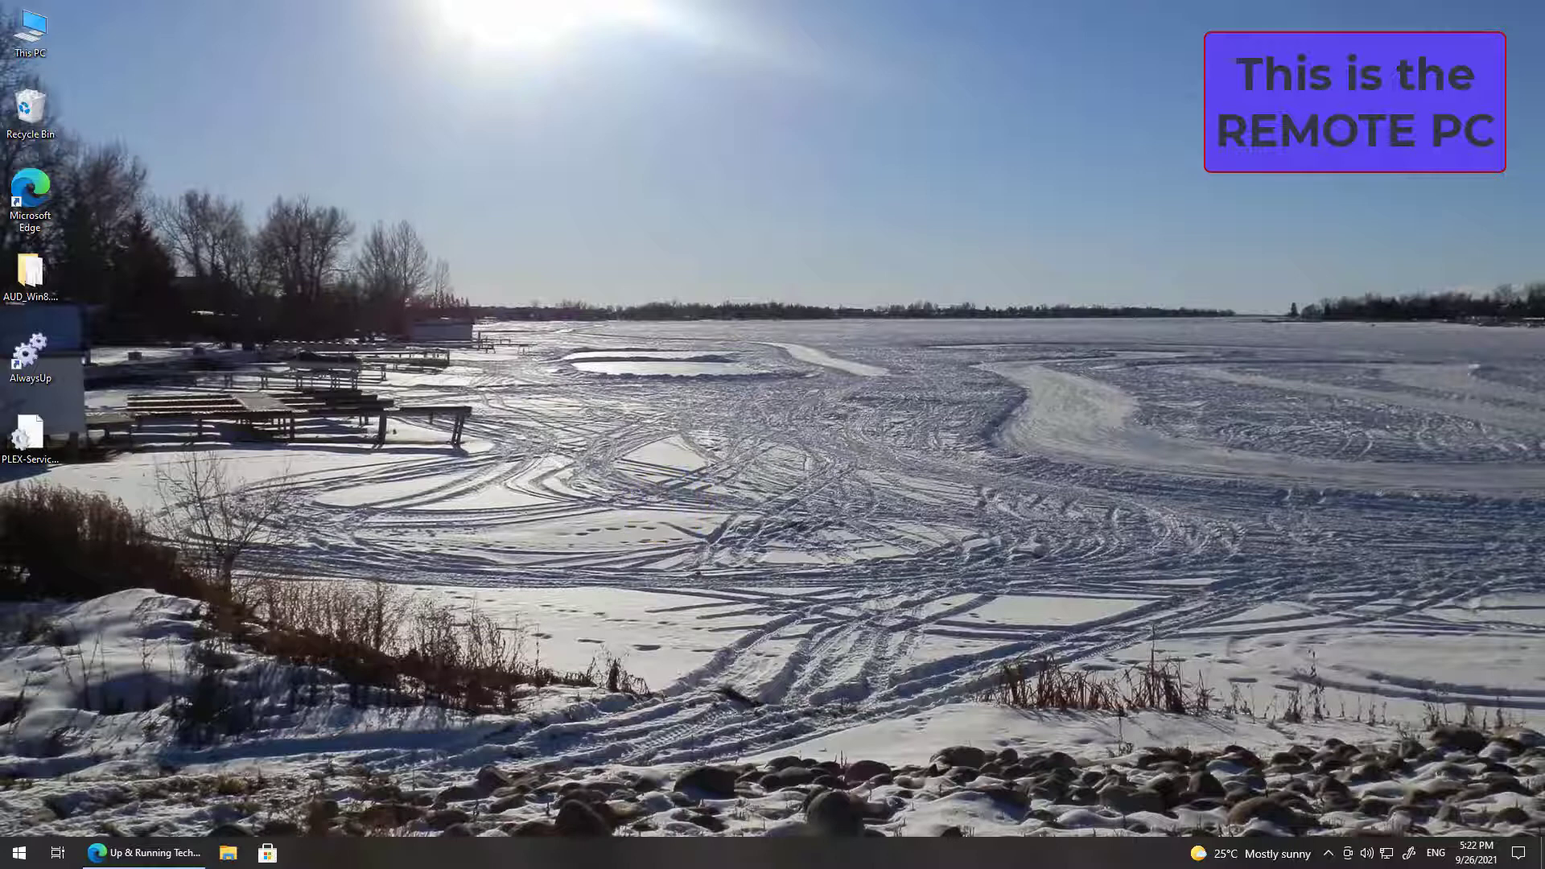
- Open the Win+X quick-access menu from the Start button
{"action": "right_click", "coordinate": [19, 852]}
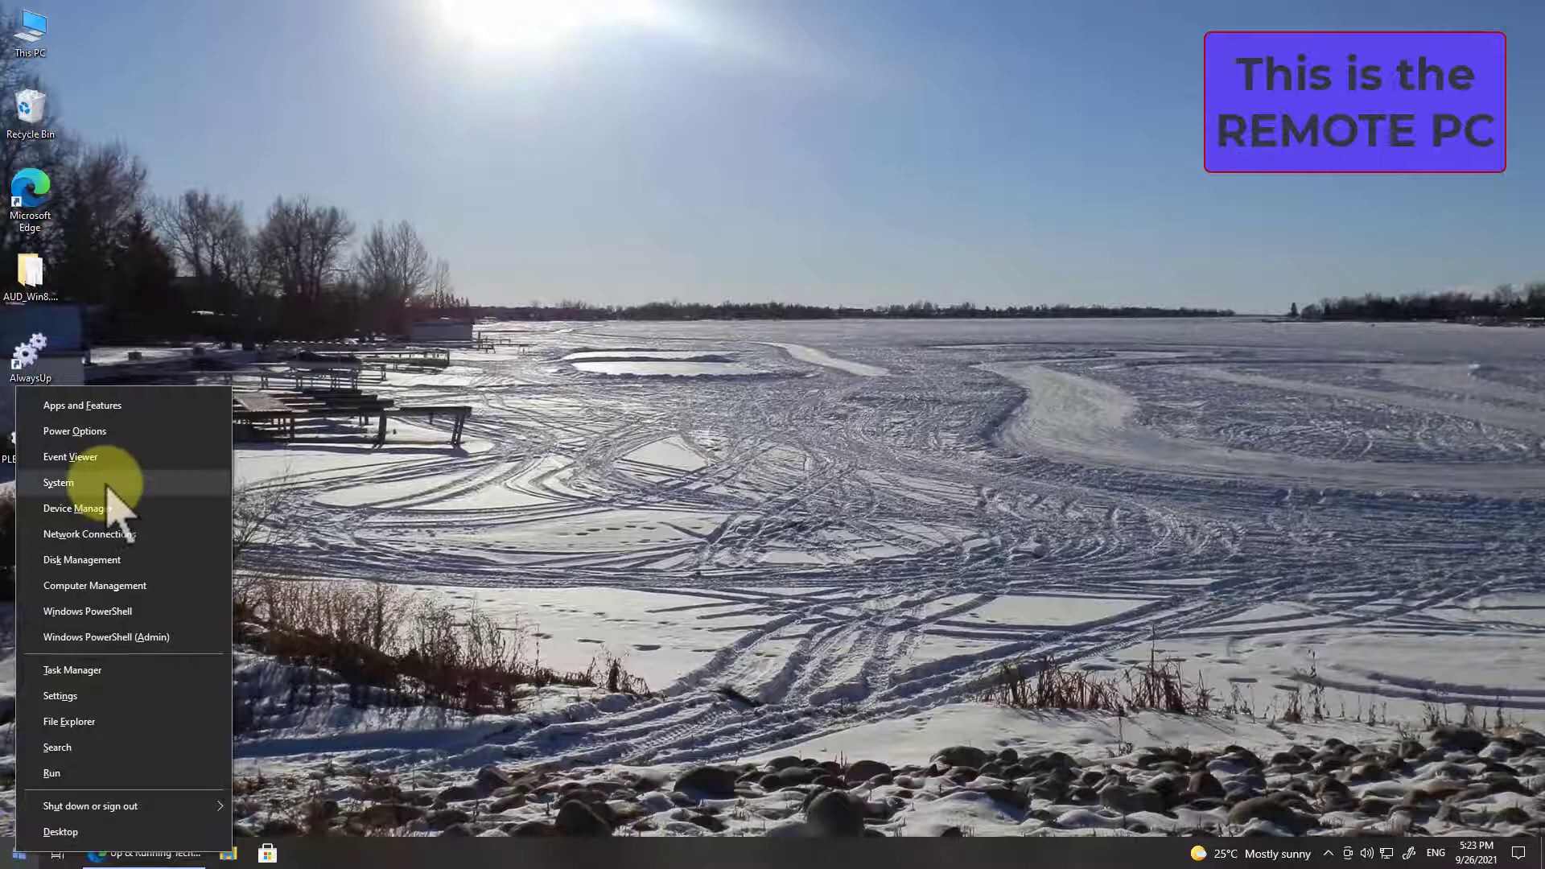
- View the About page, select device name Theater4, then close Settings
{"action": "left_click", "coordinate": [58, 482]}
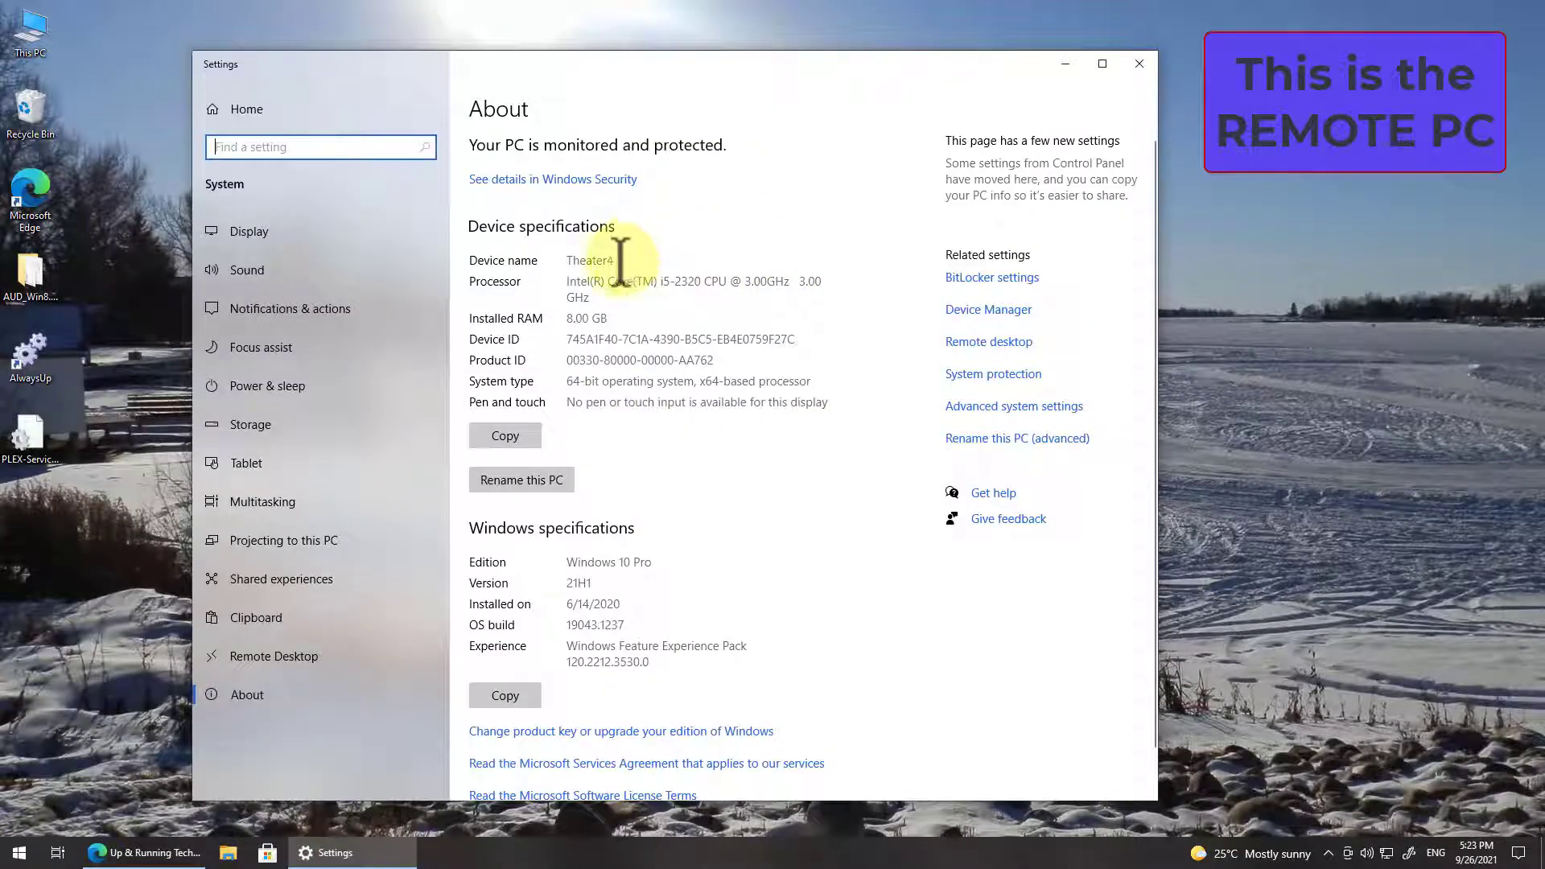
{"action": "double_click", "coordinate": [588, 260]}
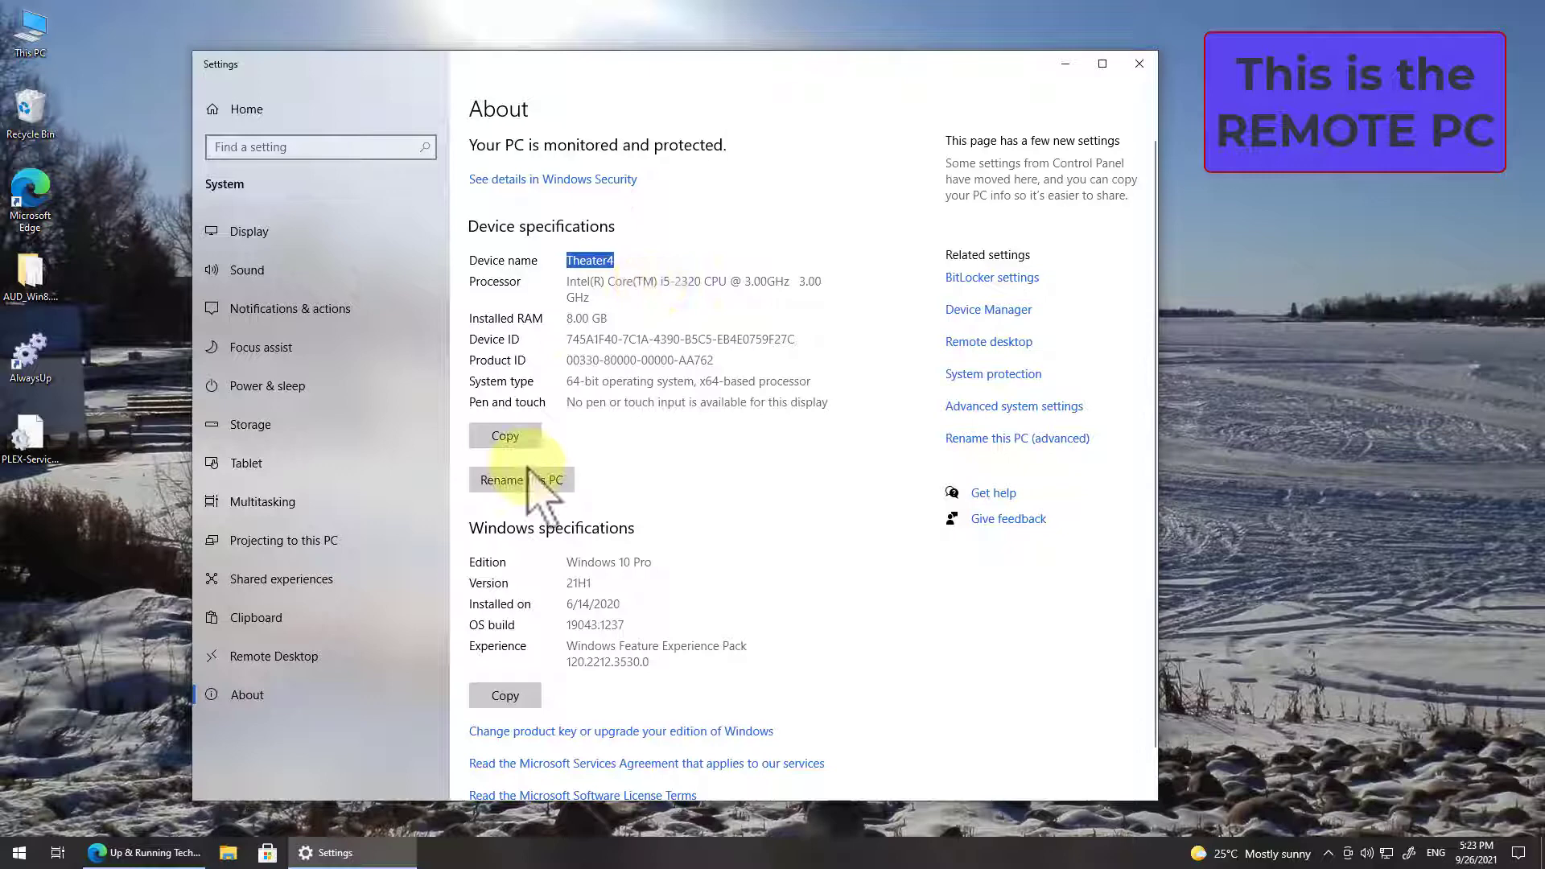
{"action": "mouse_move", "coordinate": [788, 547]}
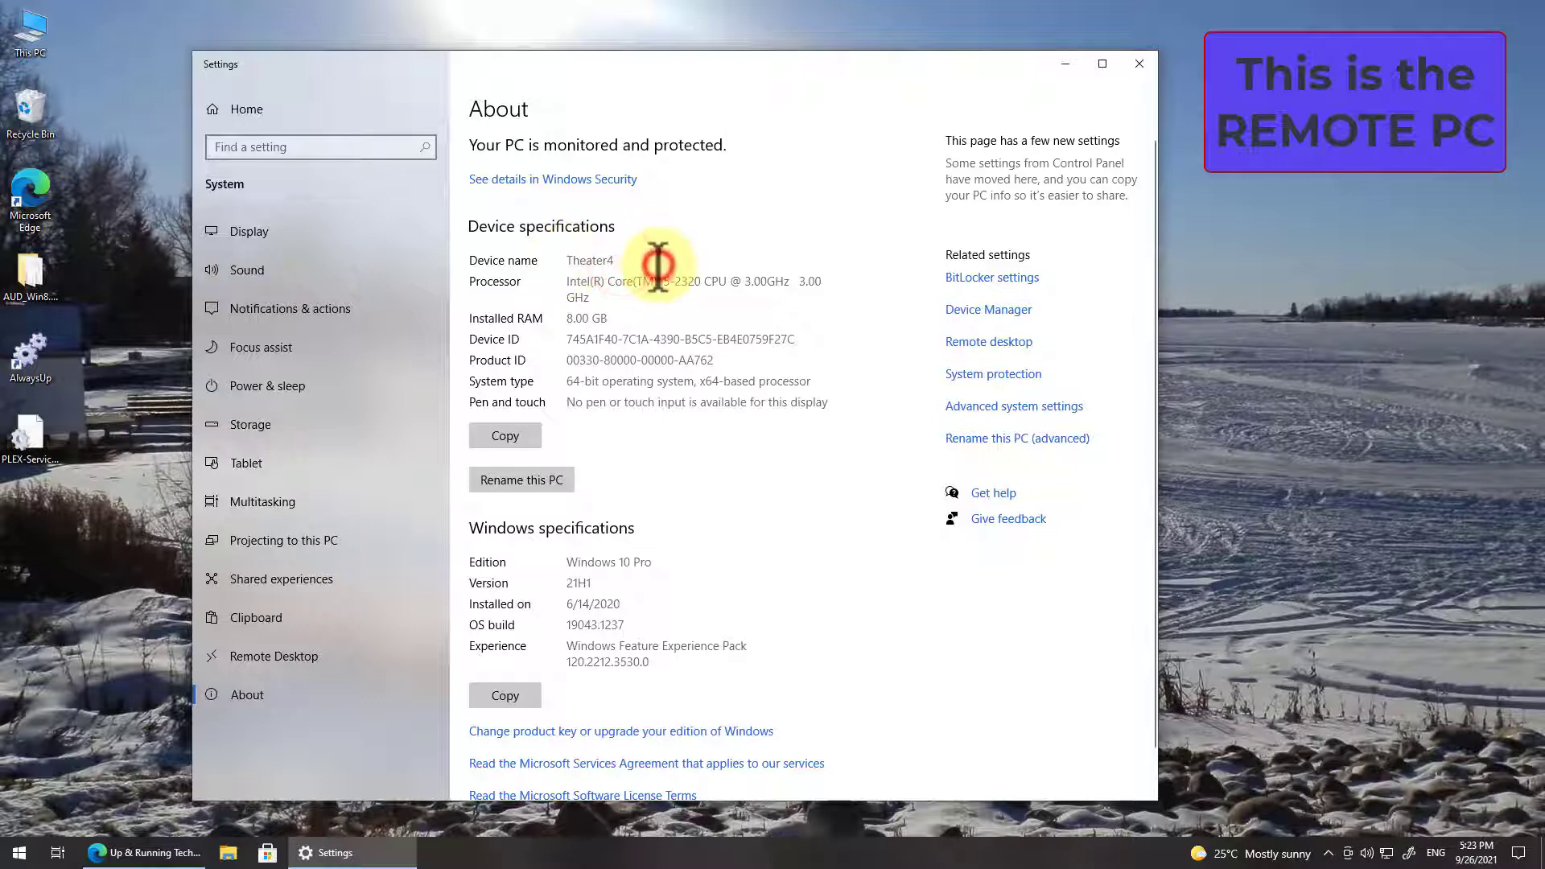
{"action": "left_click", "coordinate": [1139, 63]}
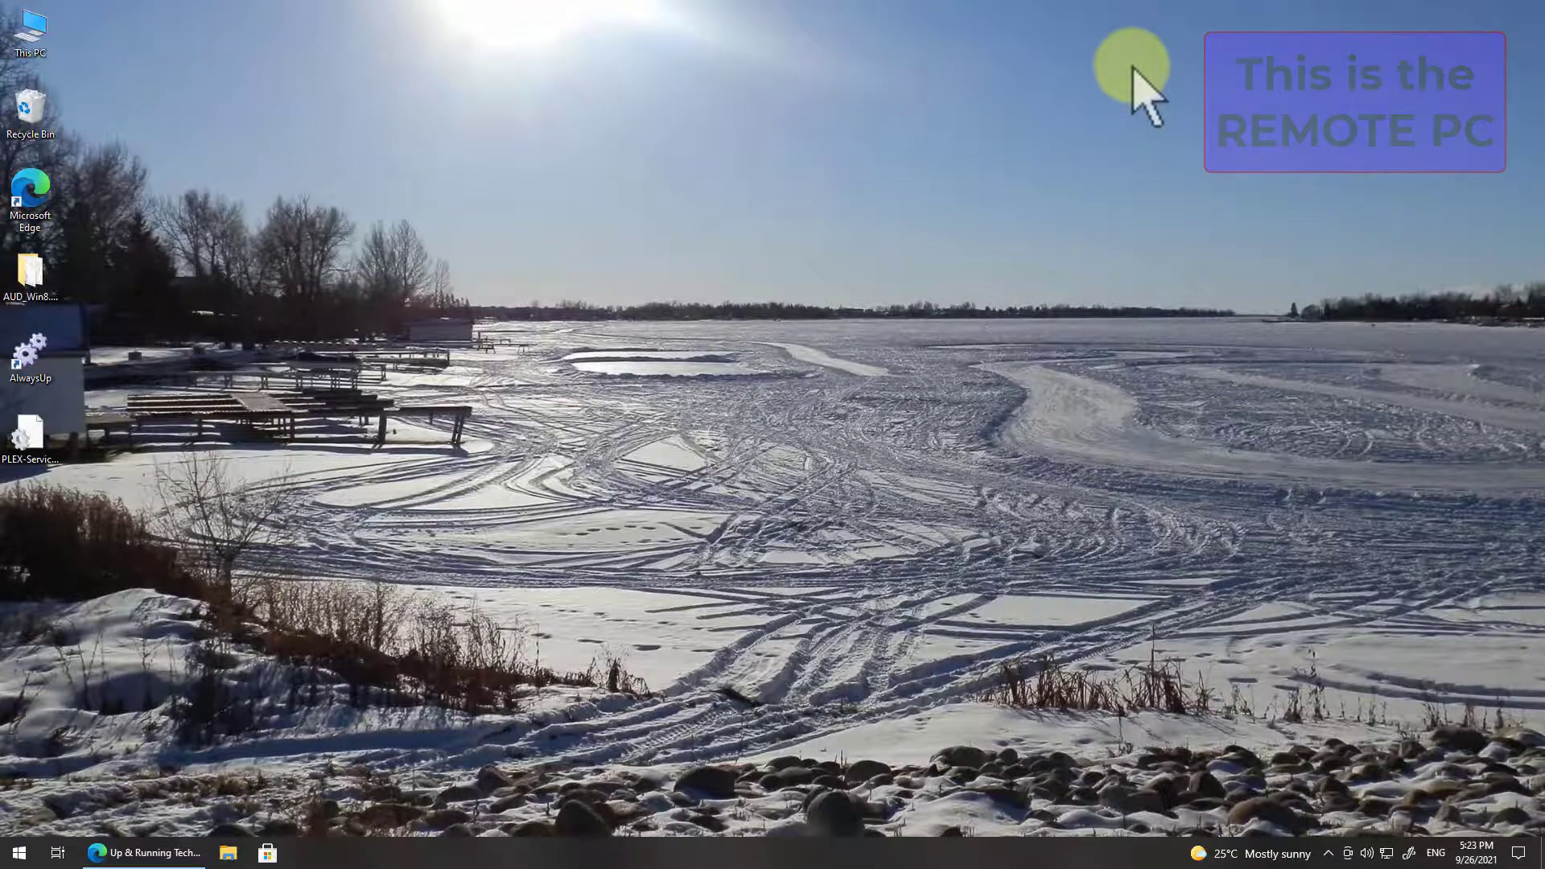
{"action": "left_click", "coordinate": [143, 852]}
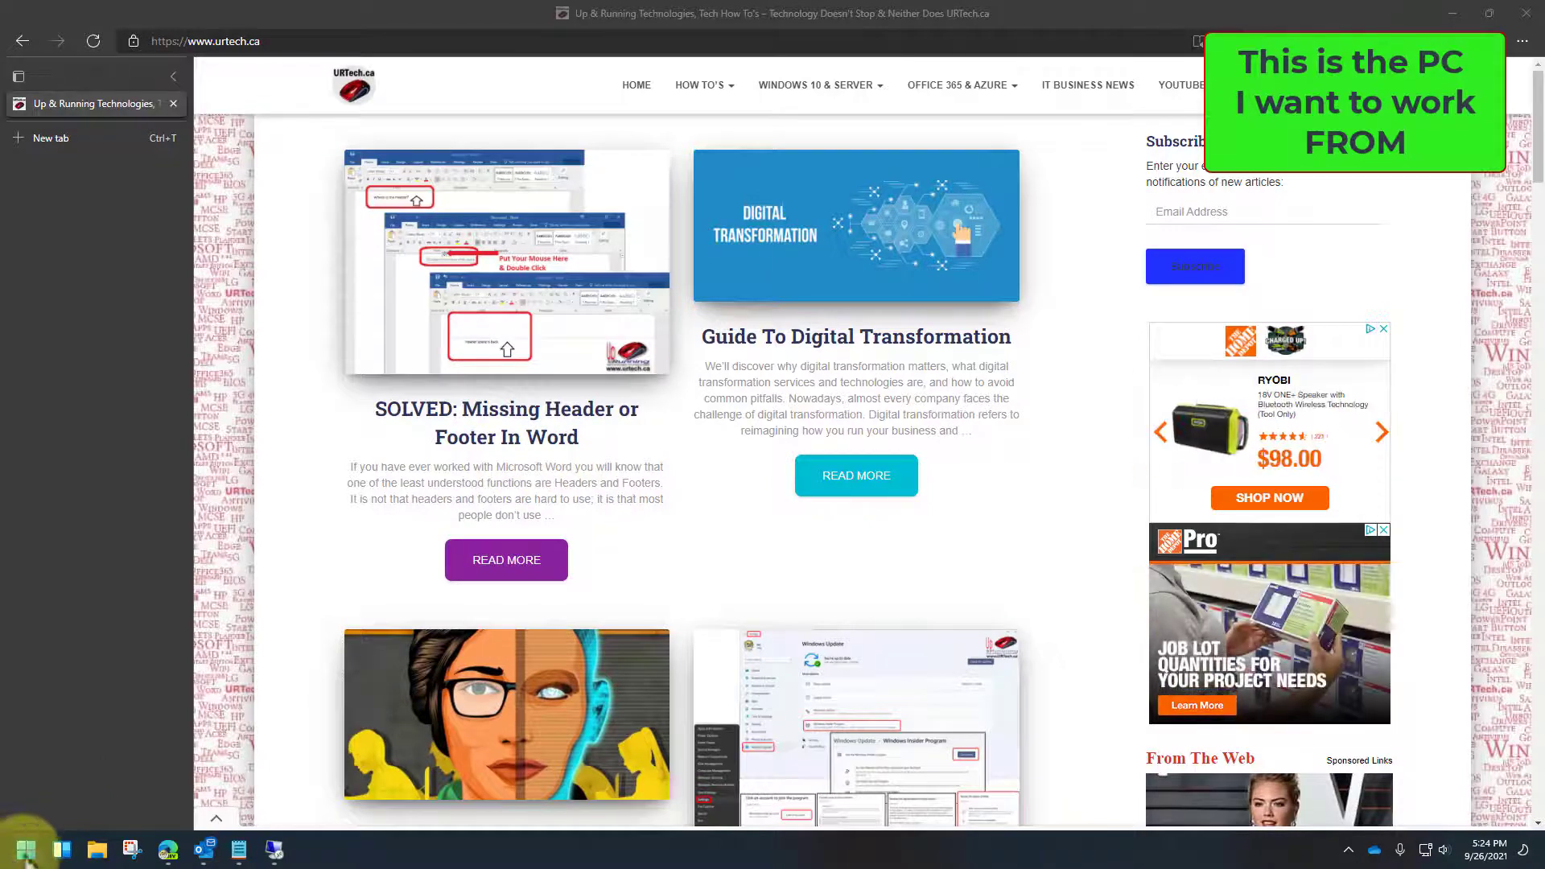
- Launch Remote Desktop Connection by searching 'remote desktop Connection' from the local Start menu
{"action": "left_click", "coordinate": [25, 849]}
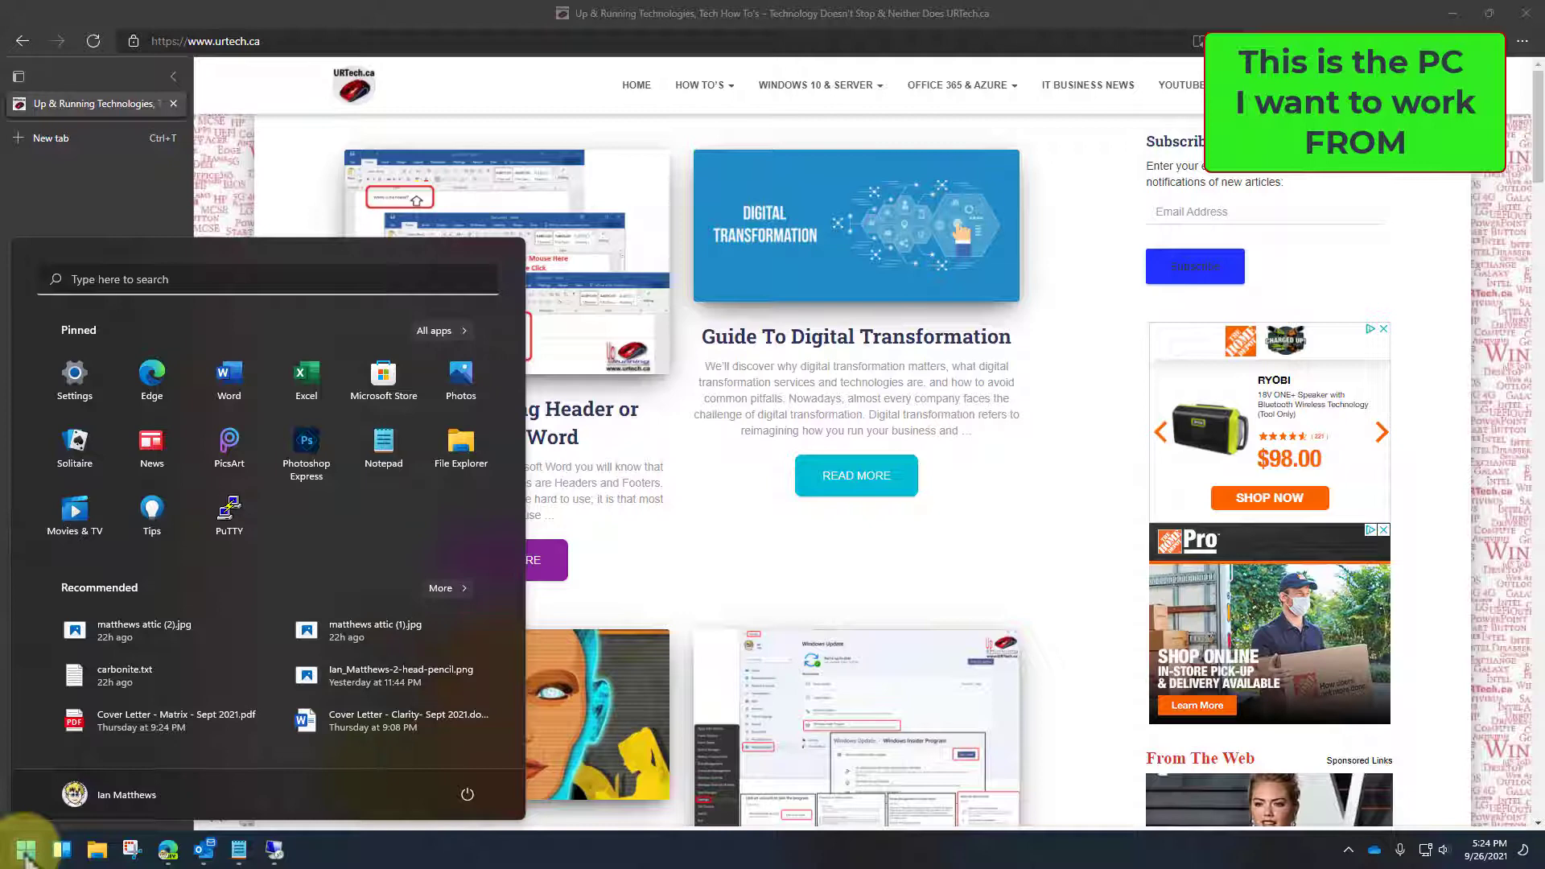
{"action": "type", "text": "r"}
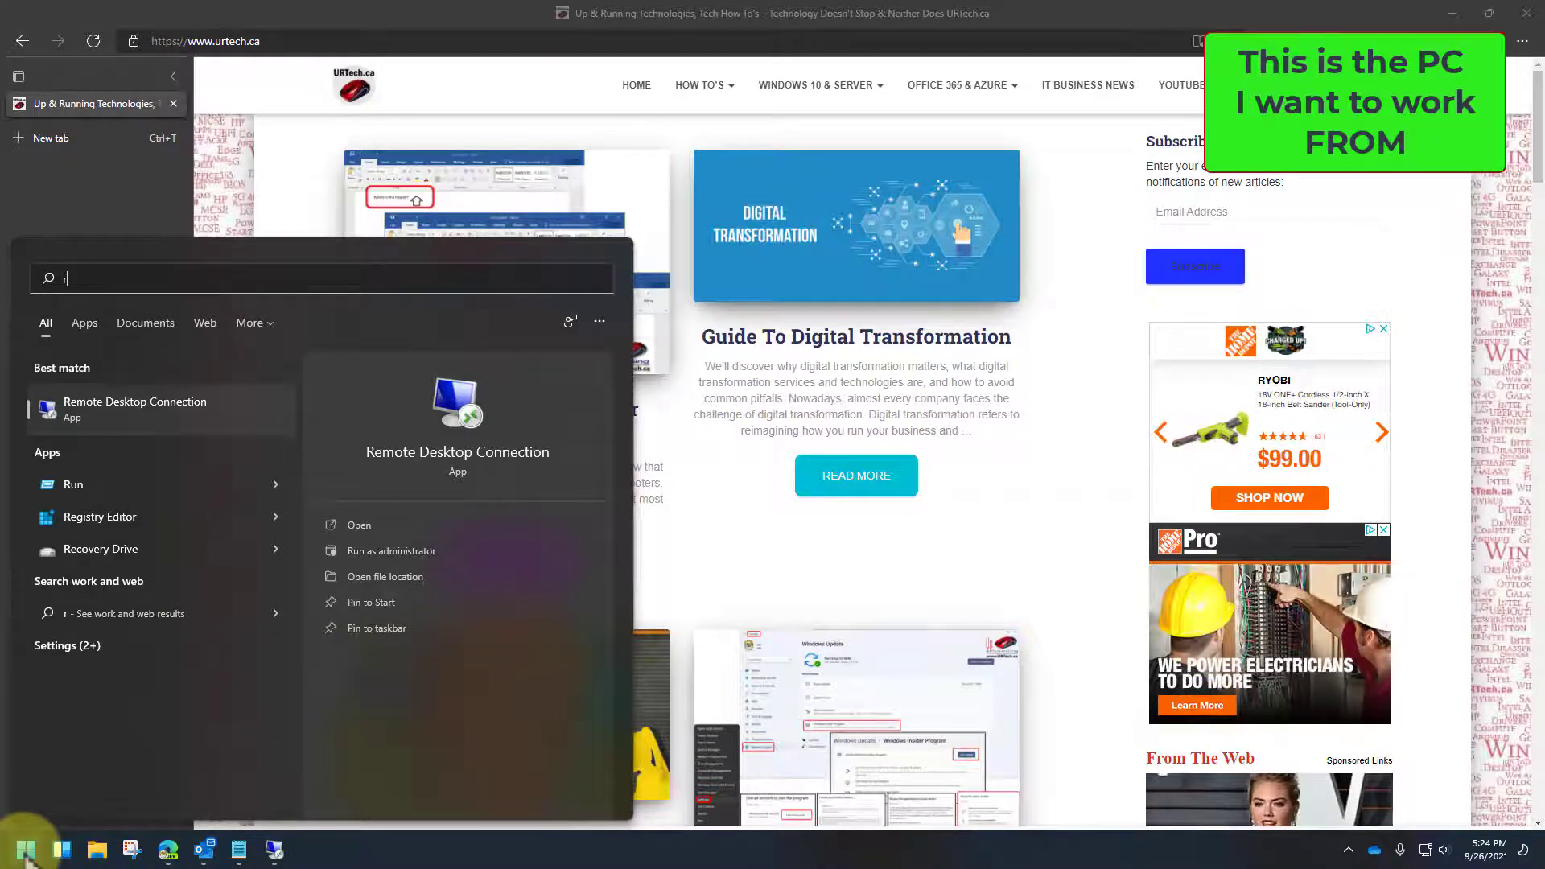
{"action": "type", "text": "emote"}
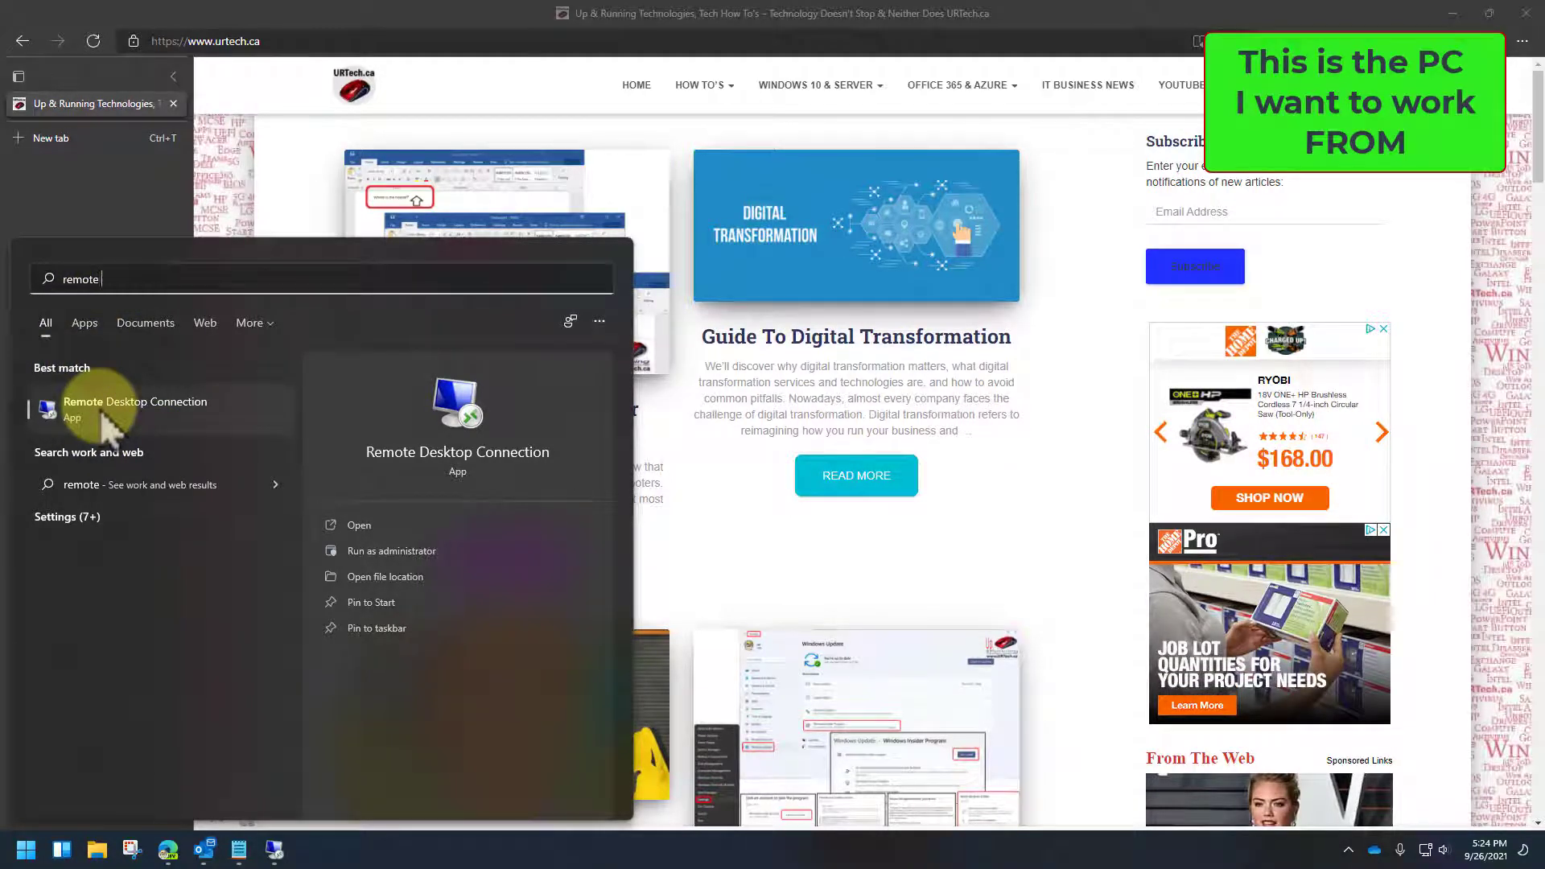
{"action": "type", "text": "desktop Connection"}
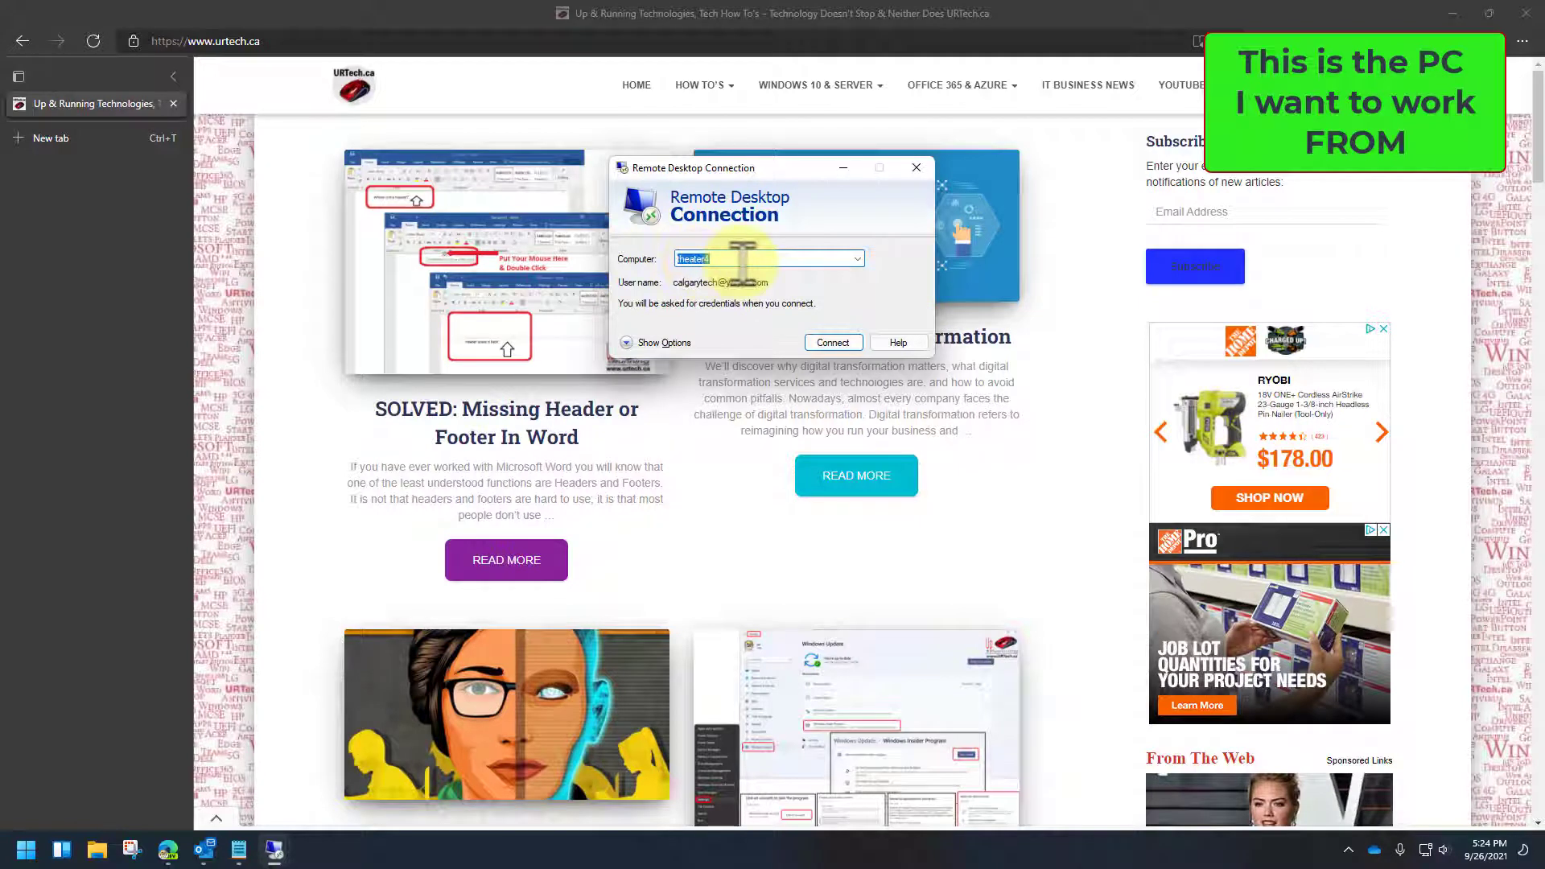
{"action": "mouse_move", "coordinate": [778, 316]}
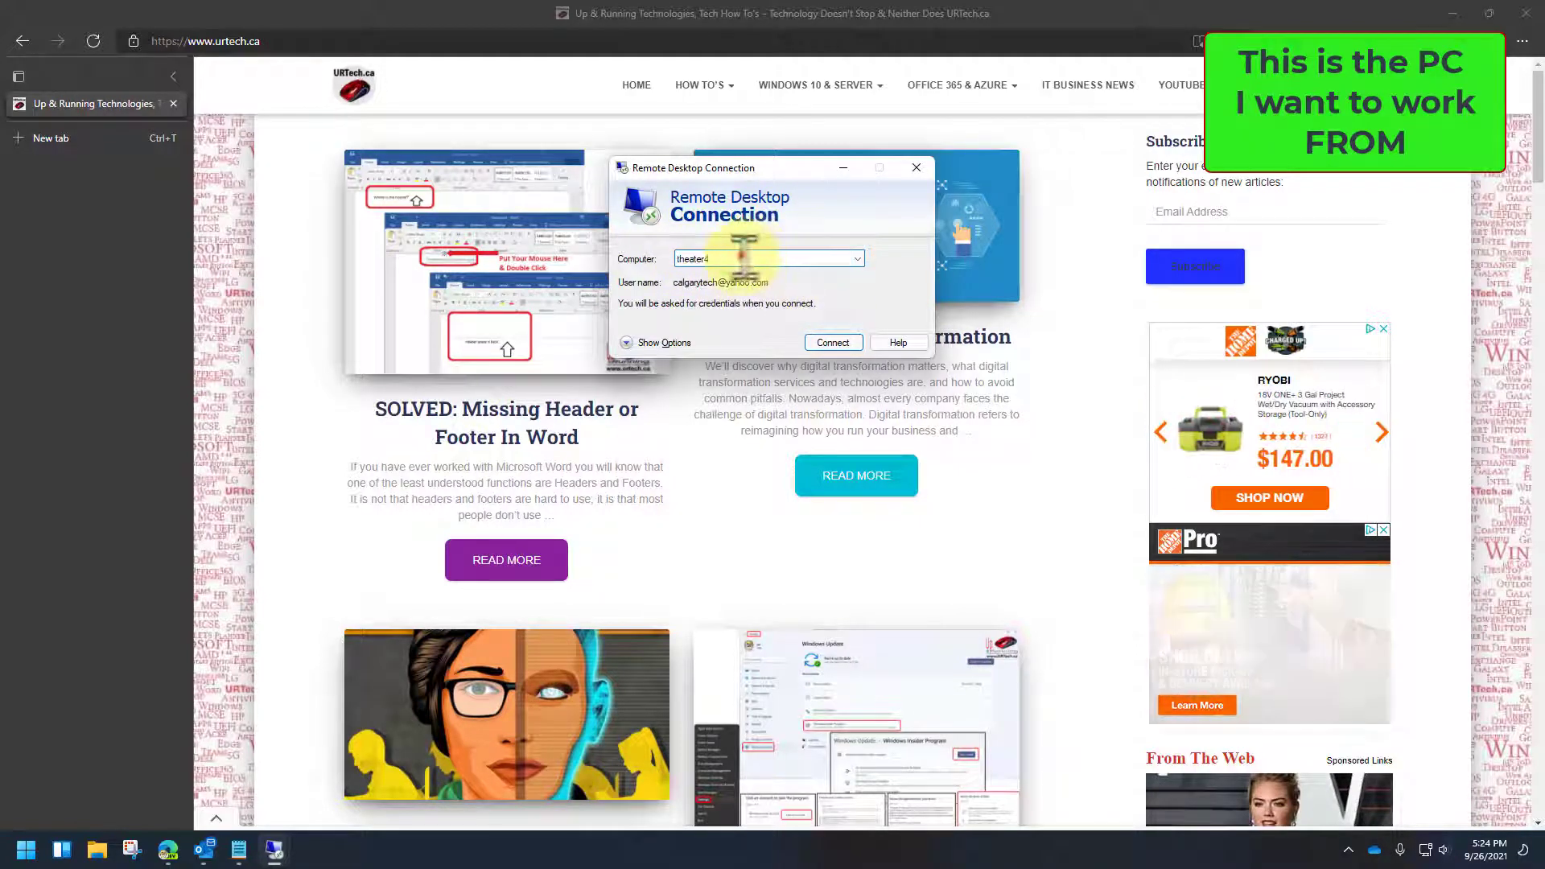
- Replace the computer name with theater4 and start connecting
{"action": "triple_click", "coordinate": [769, 259]}
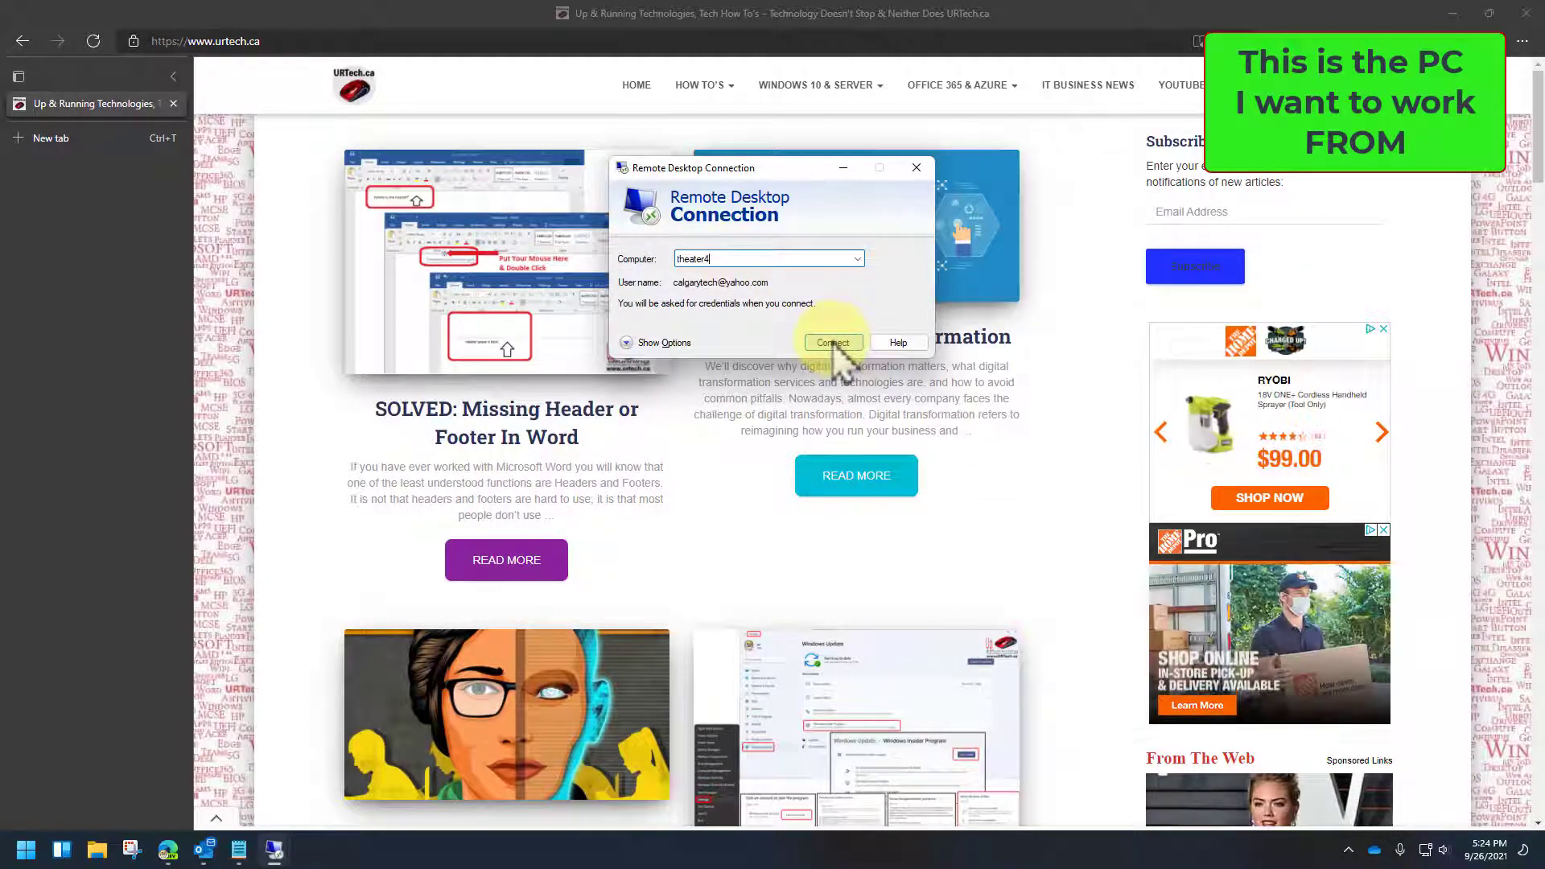
{"action": "left_click", "coordinate": [831, 342]}
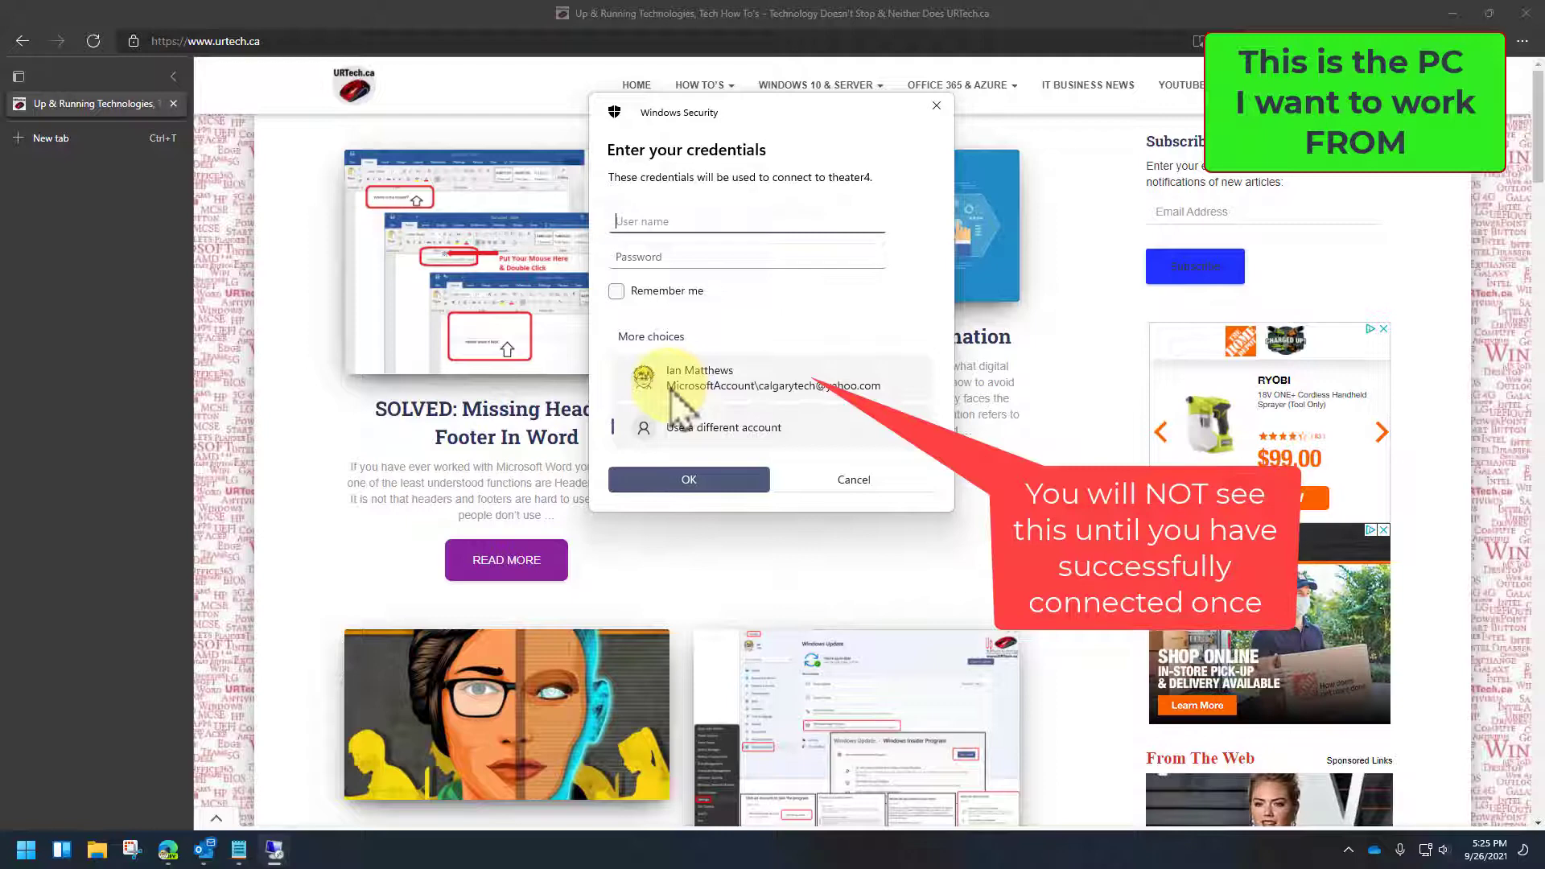
{"action": "mouse_move", "coordinate": [877, 404]}
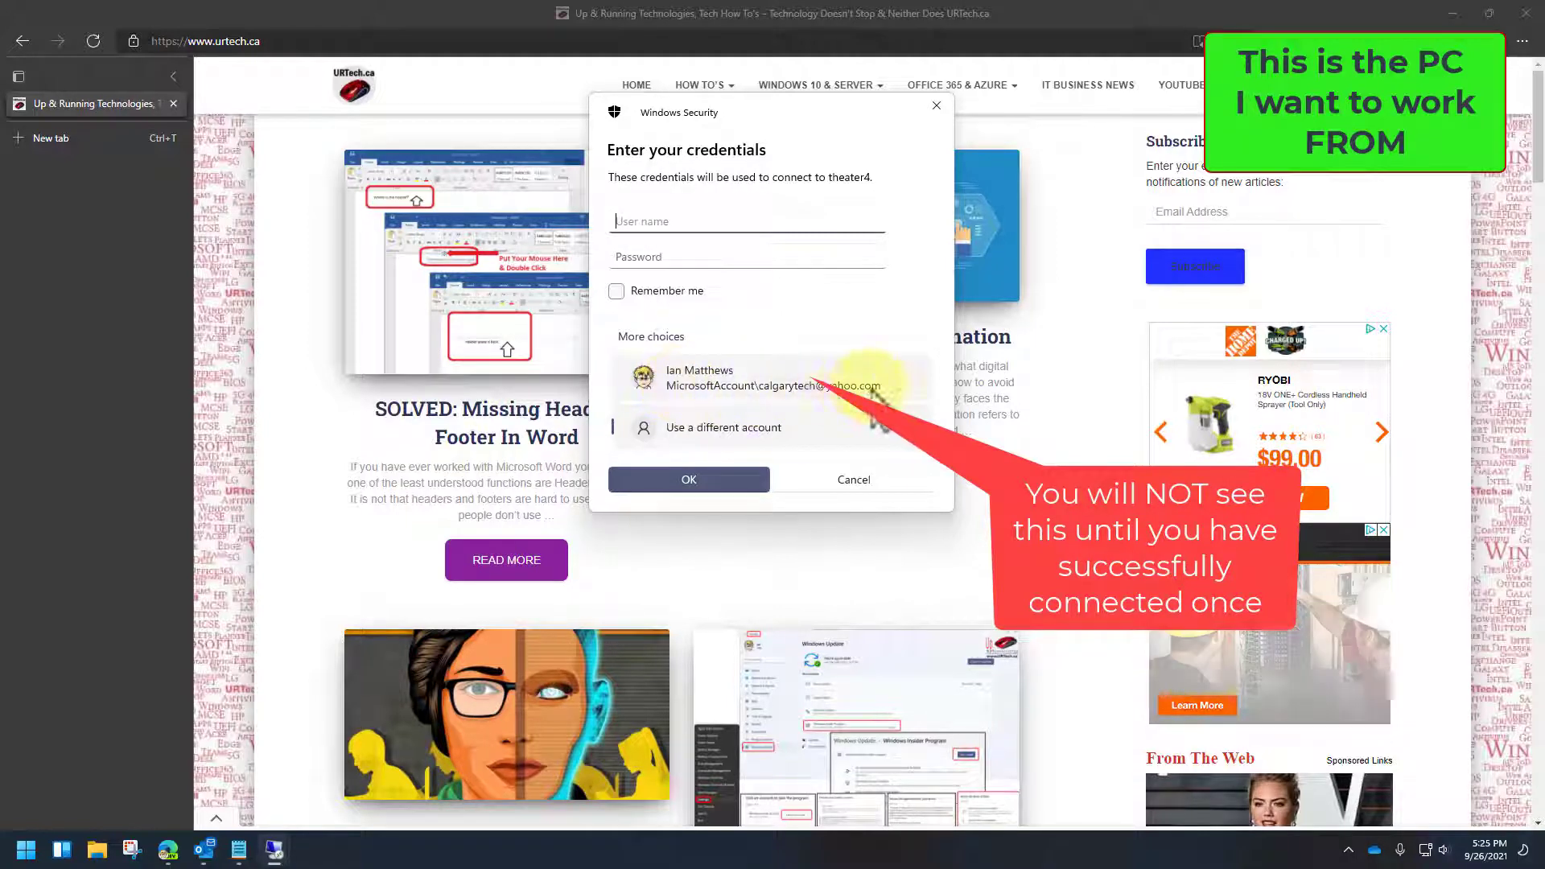
{"action": "mouse_move", "coordinate": [724, 409]}
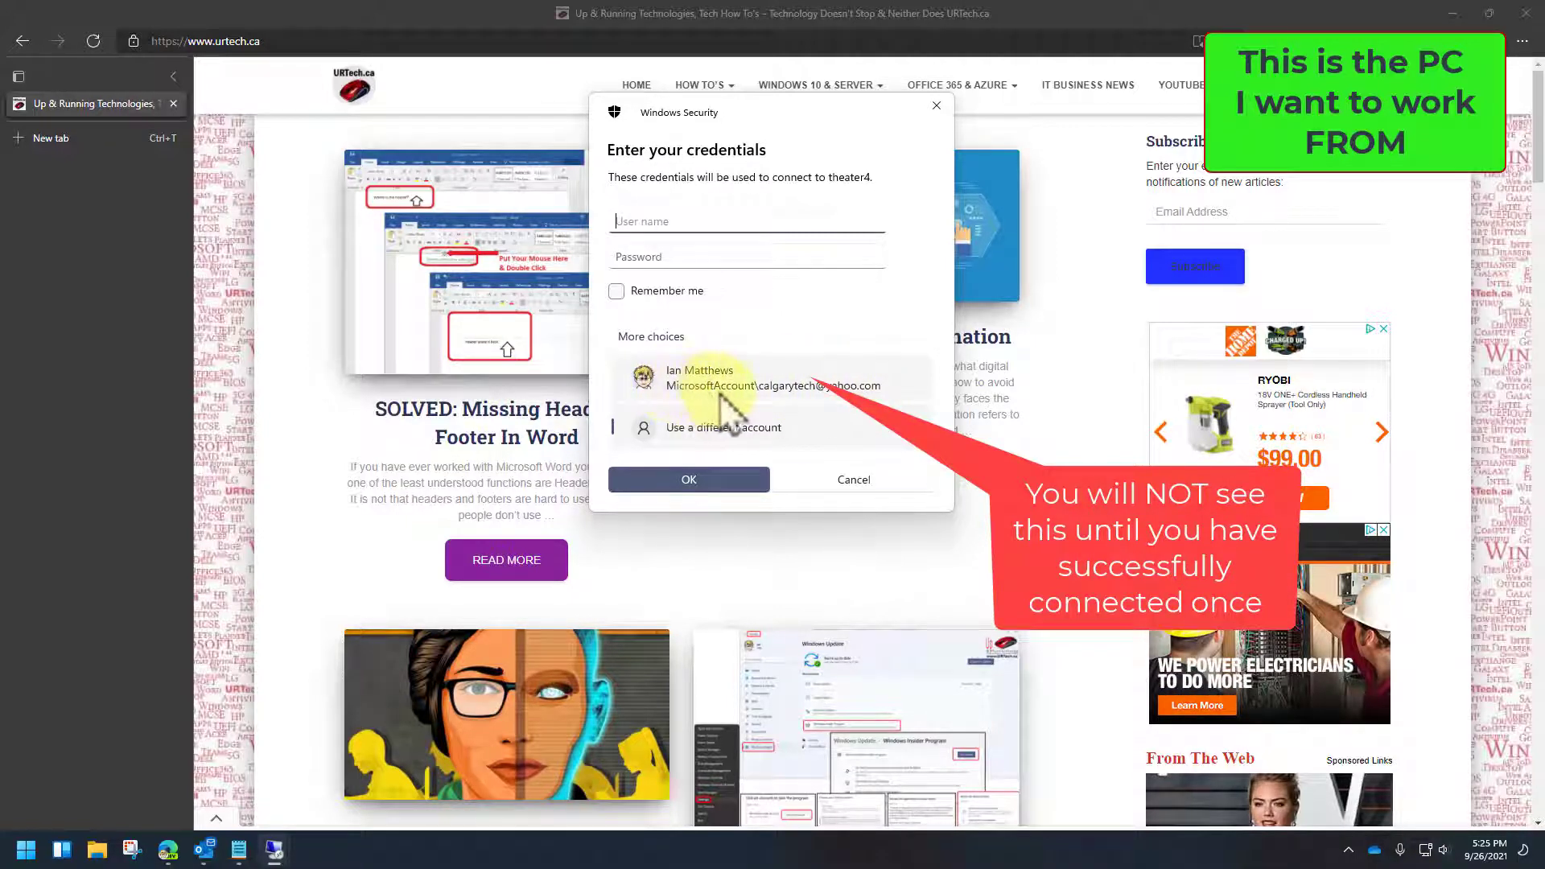
{"action": "mouse_move", "coordinate": [907, 385]}
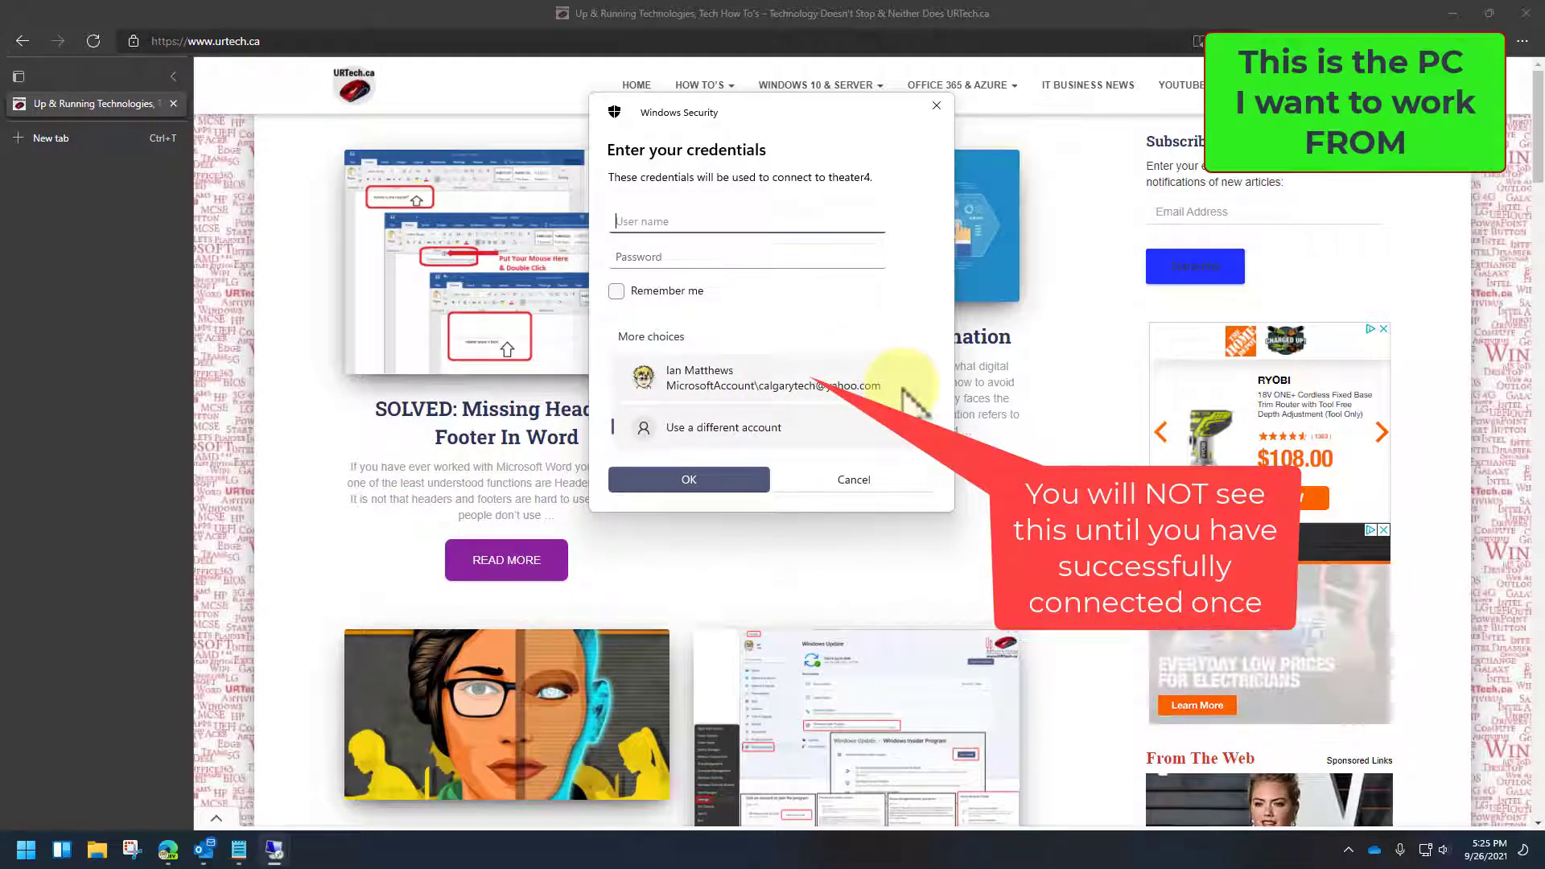
{"action": "mouse_move", "coordinate": [654, 219]}
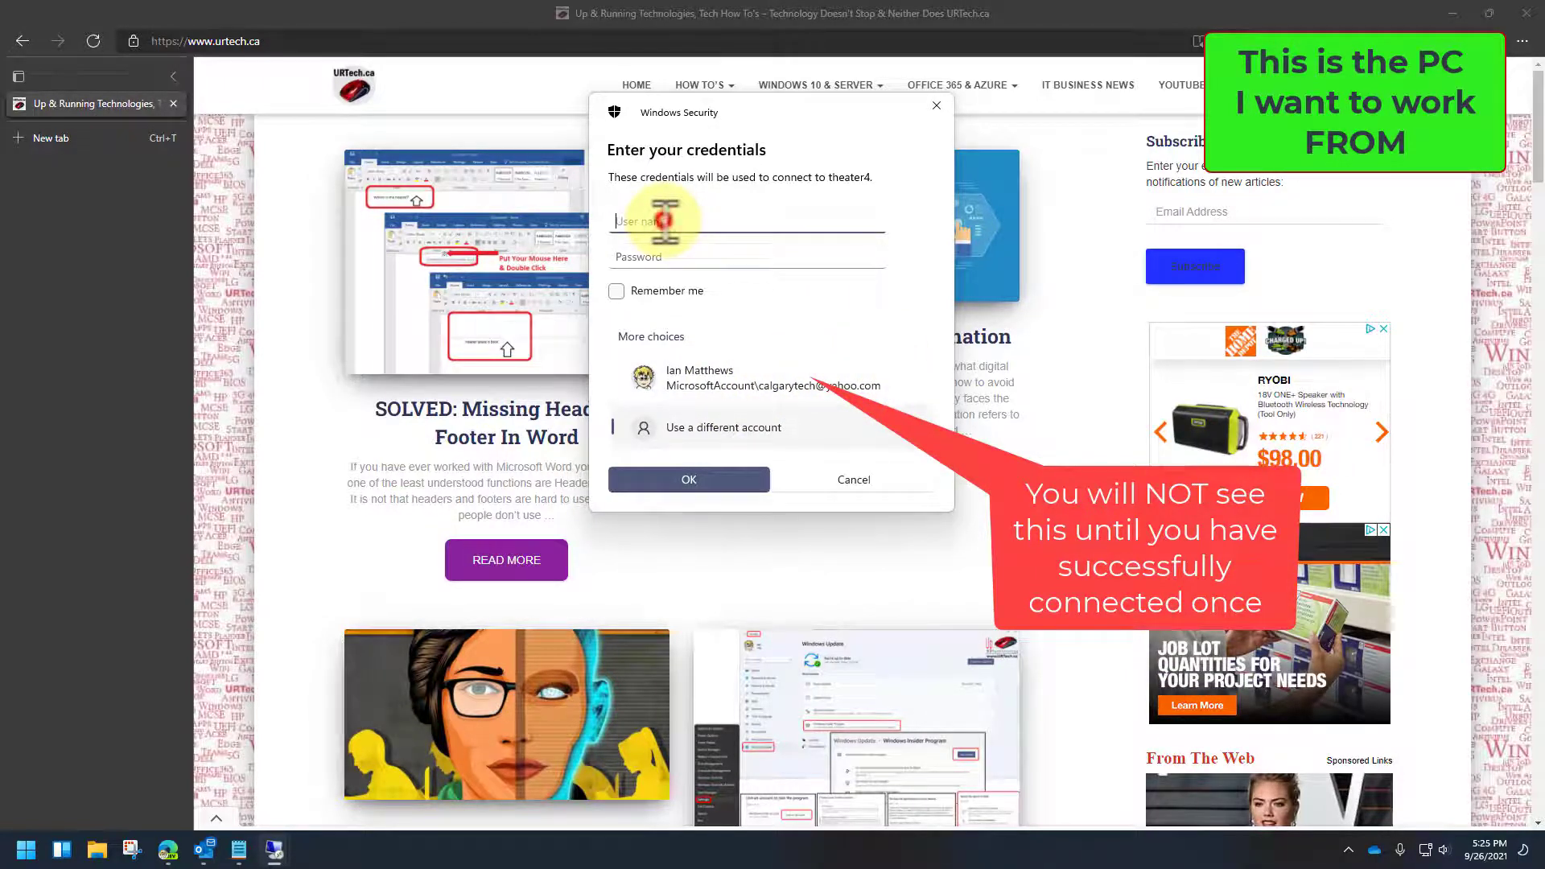
- Sign in to theater4 with the MicrosoftAccount\ user name and password
{"action": "type", "text": "Microsoft"}
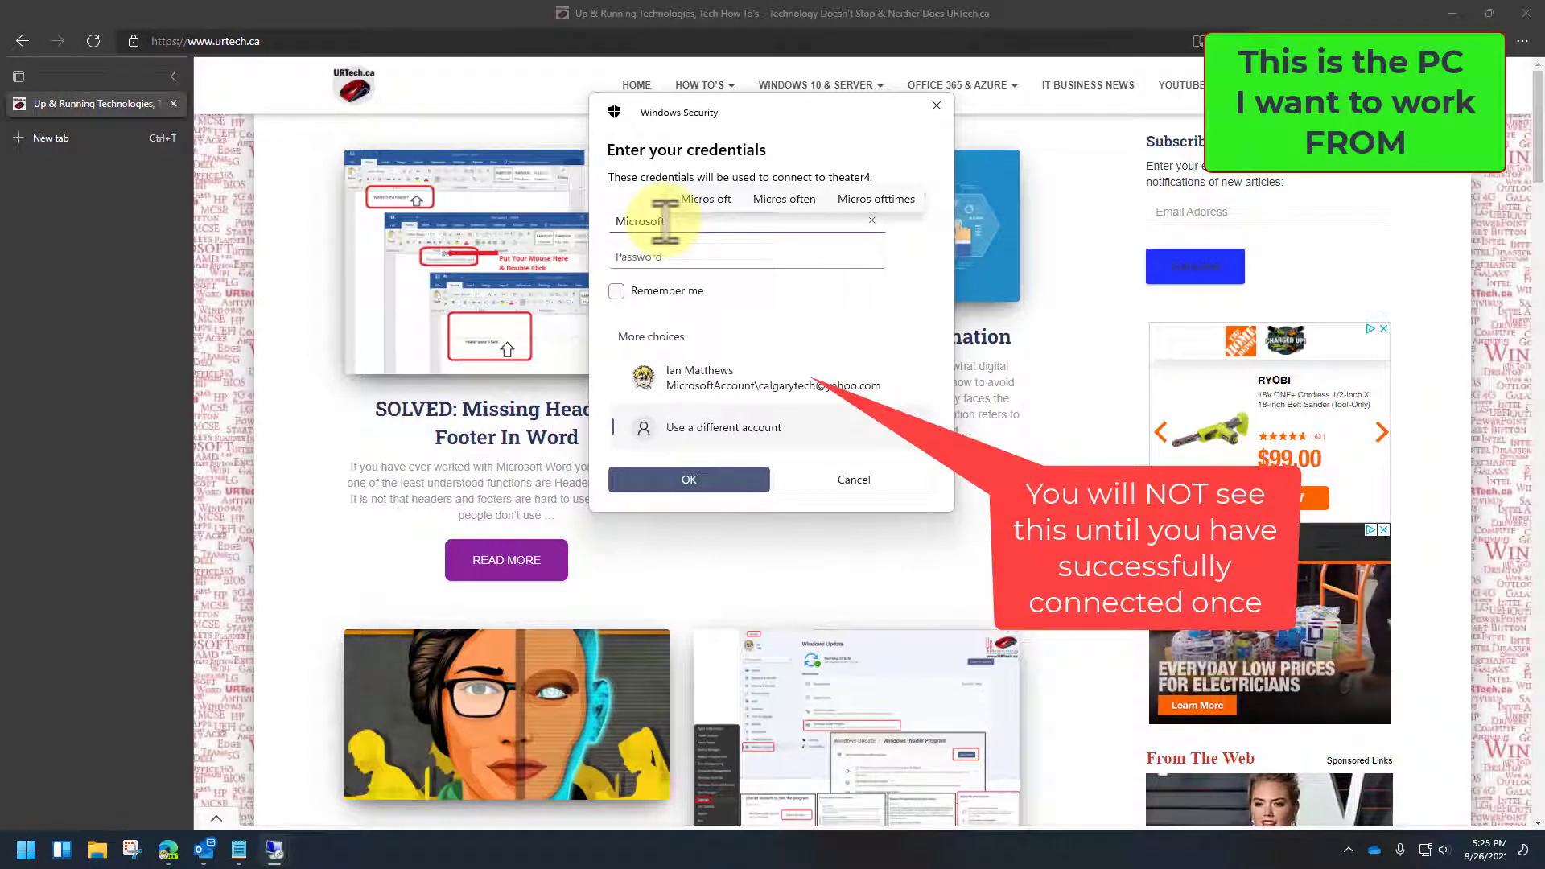
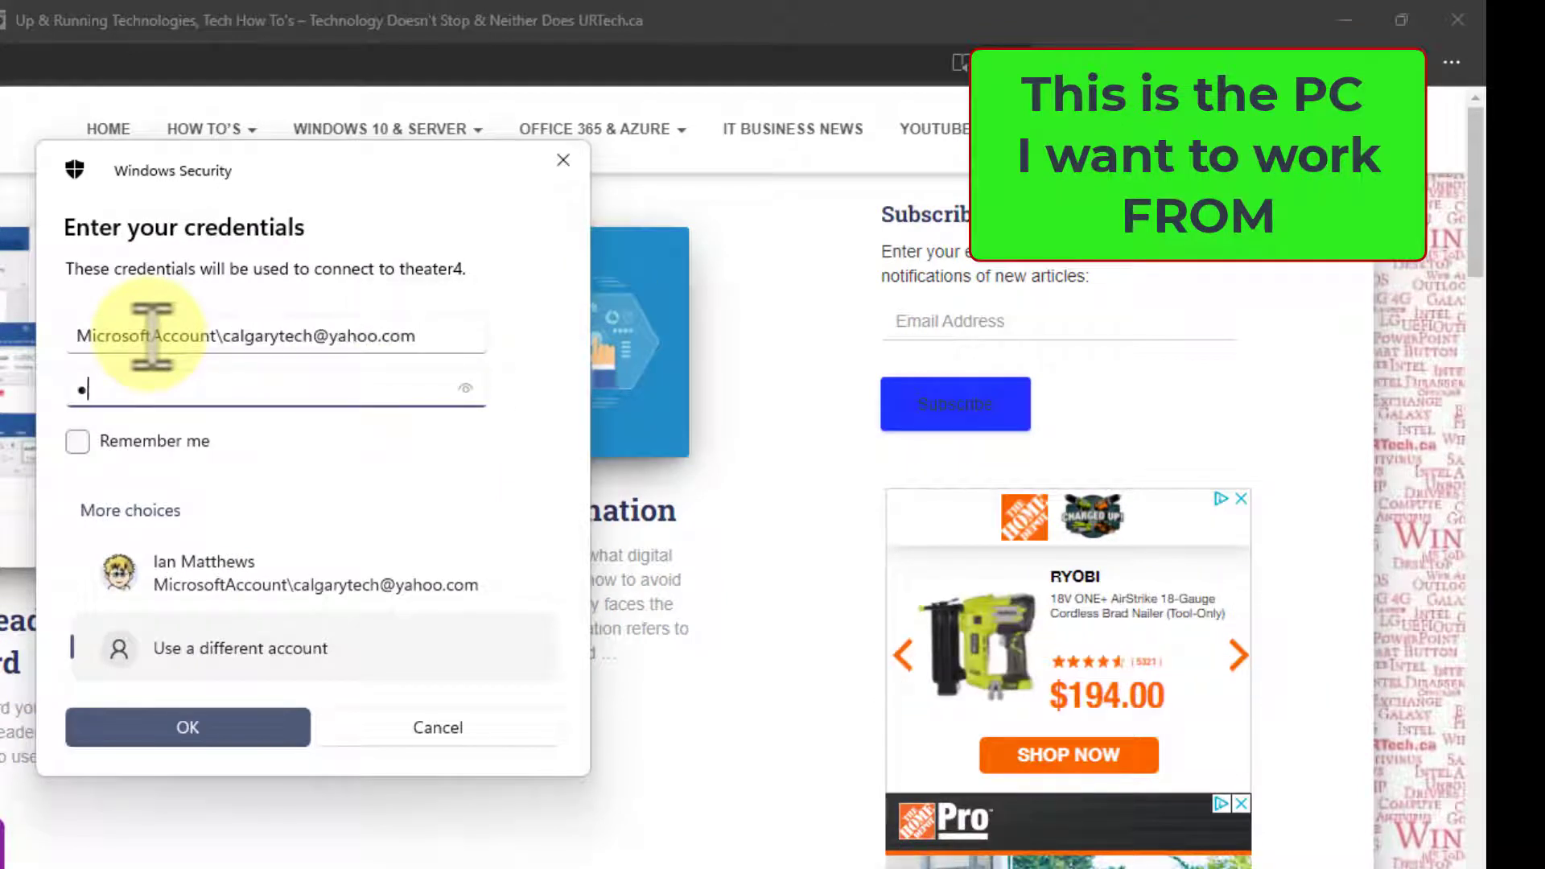
{"action": "type", "text": "password"}
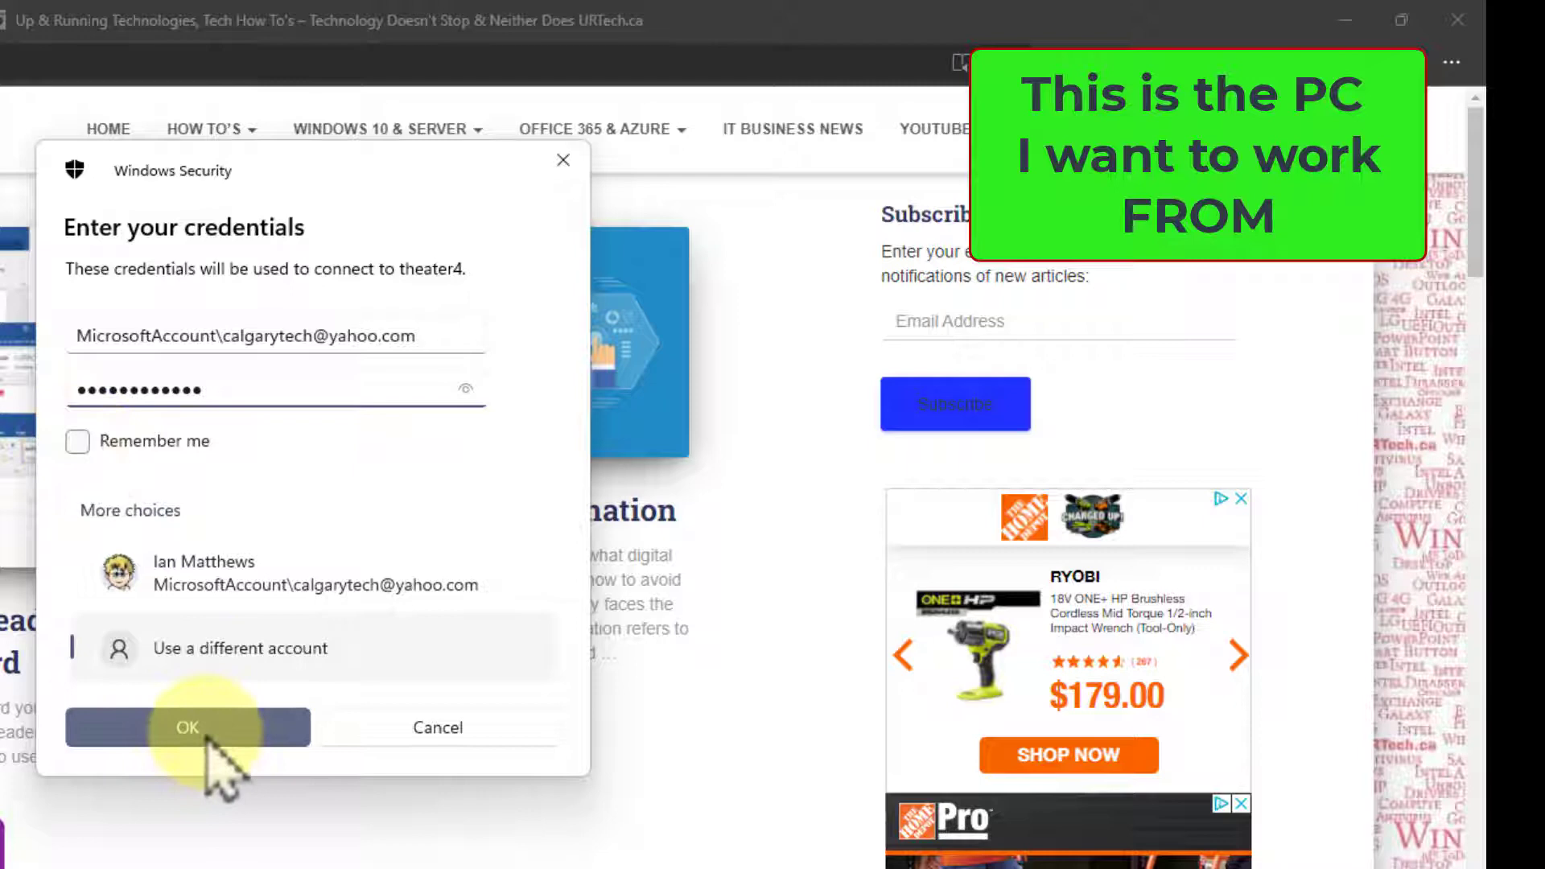
{"action": "left_click", "coordinate": [187, 727]}
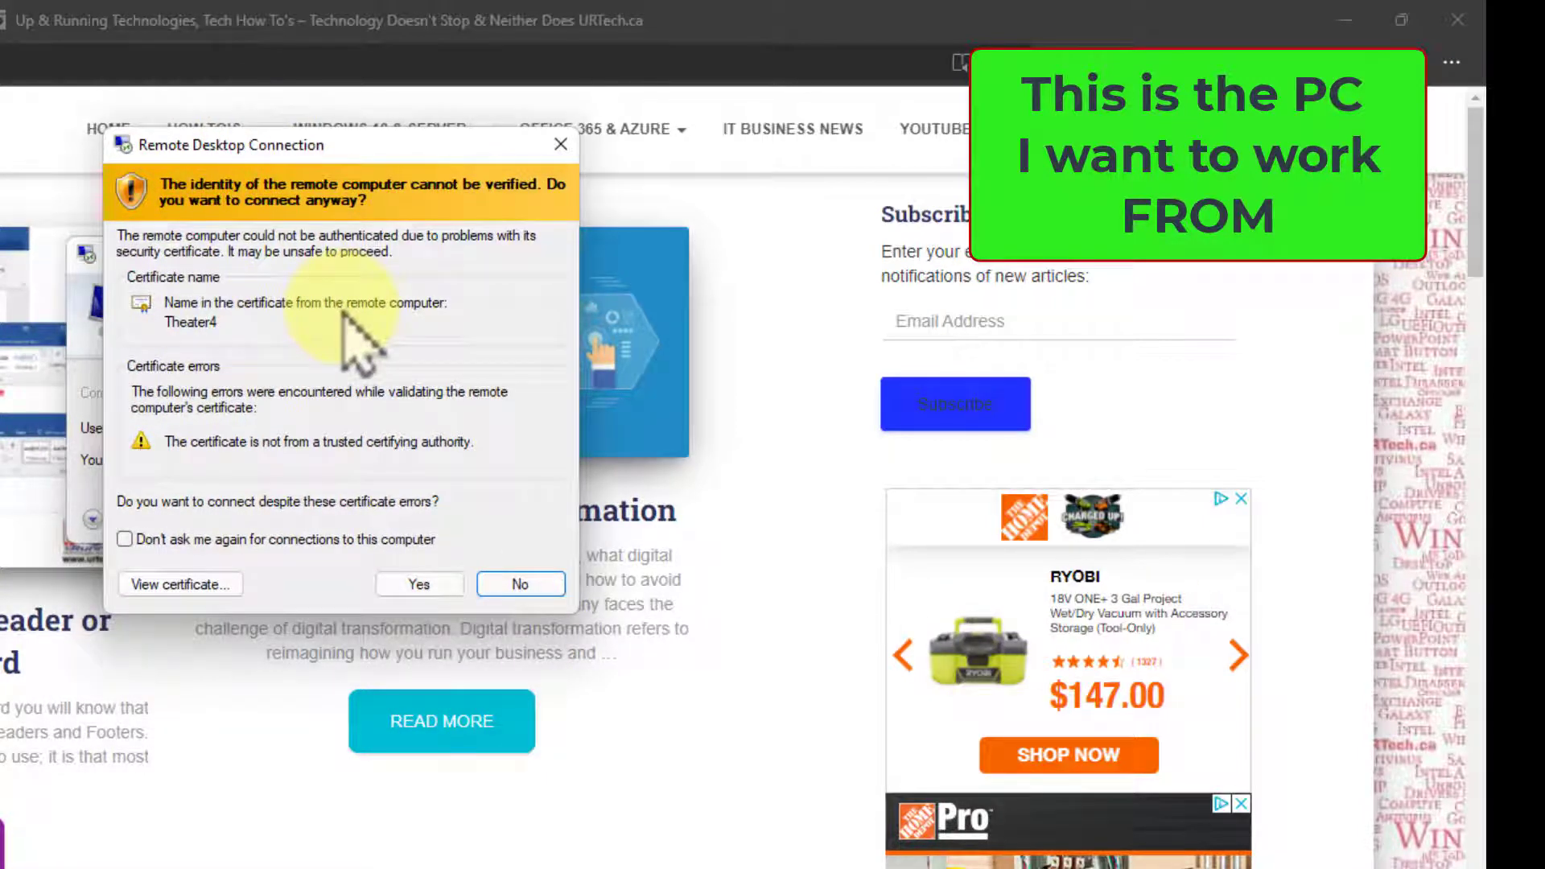
{"action": "mouse_move", "coordinate": [372, 540]}
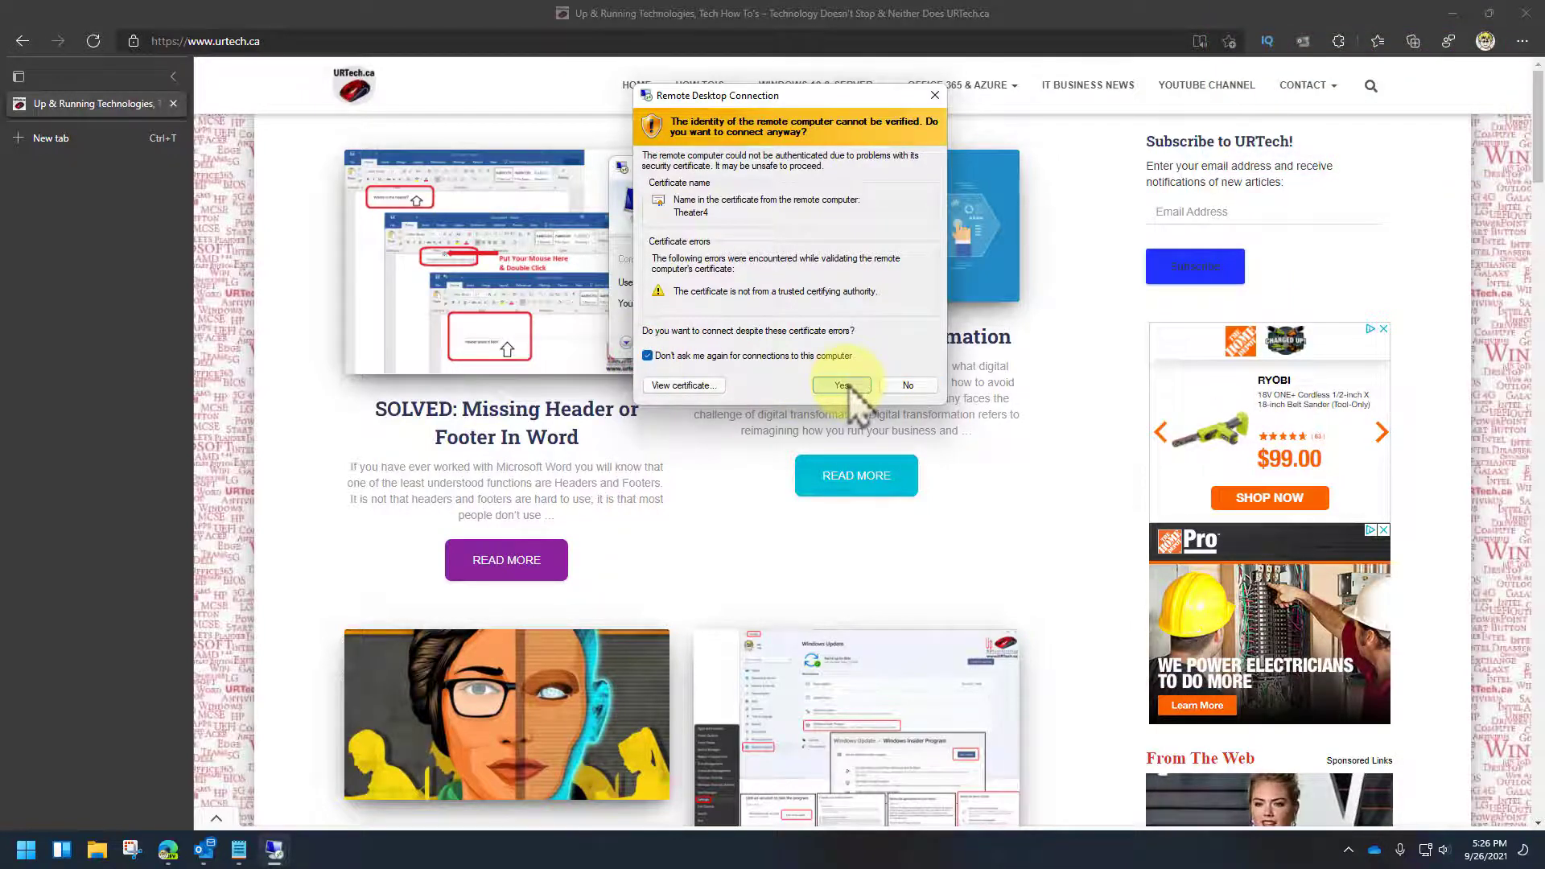
- Accept theater4's unverified certificate so the remote desktop appears
{"action": "left_click", "coordinate": [841, 385]}
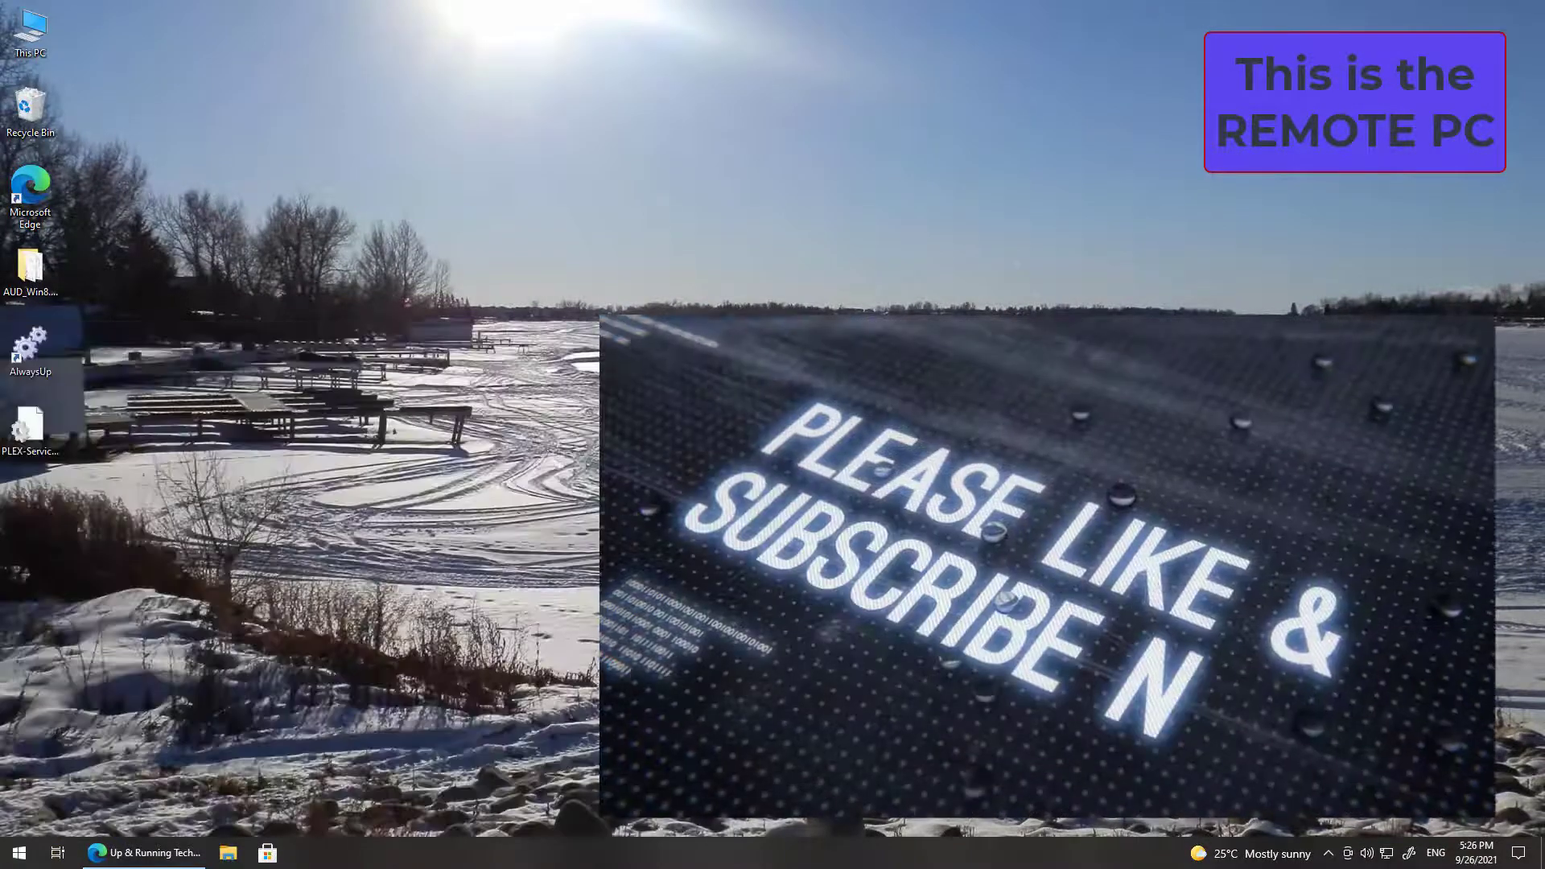
- Browse This PC, the Win10 (C:) drive and the Windows folder on the remote PC
{"action": "double_click", "coordinate": [30, 27]}
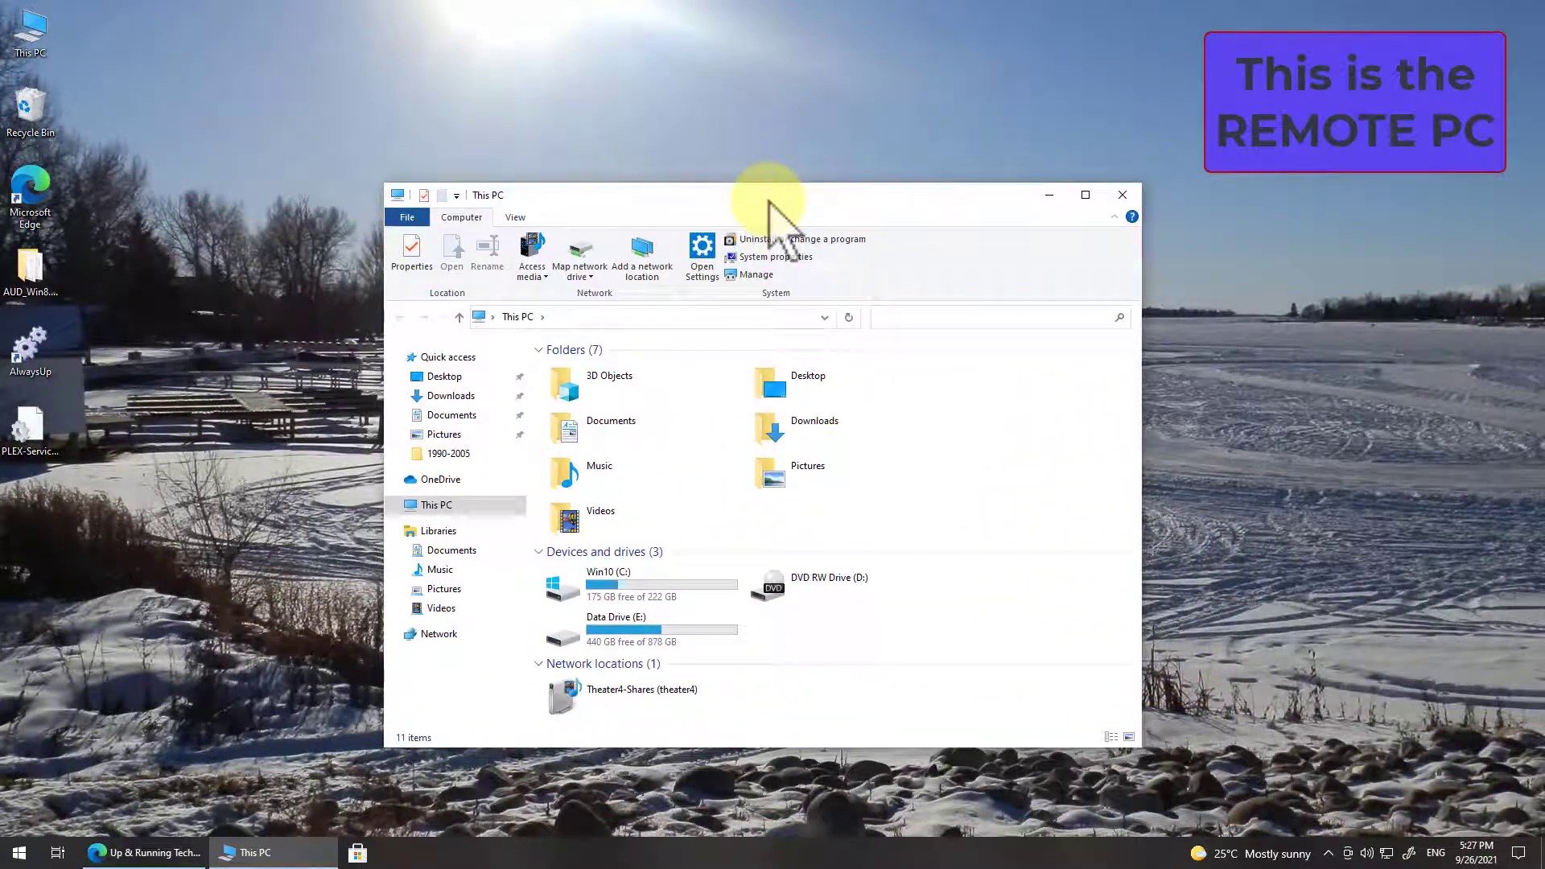
{"action": "mouse_move", "coordinate": [808, 108]}
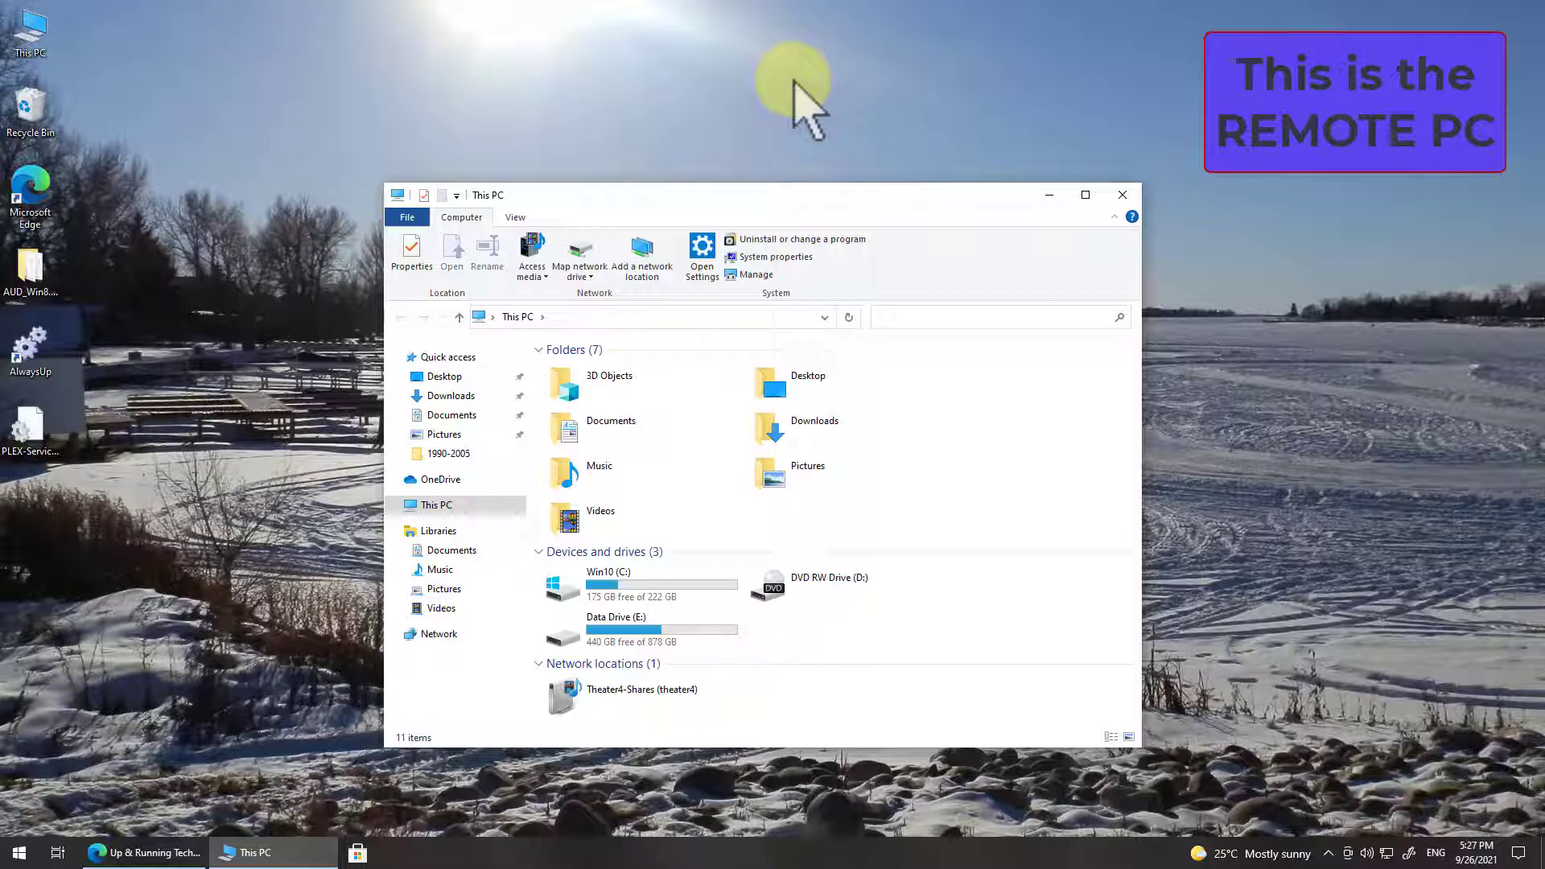
{"action": "left_click", "coordinate": [18, 852]}
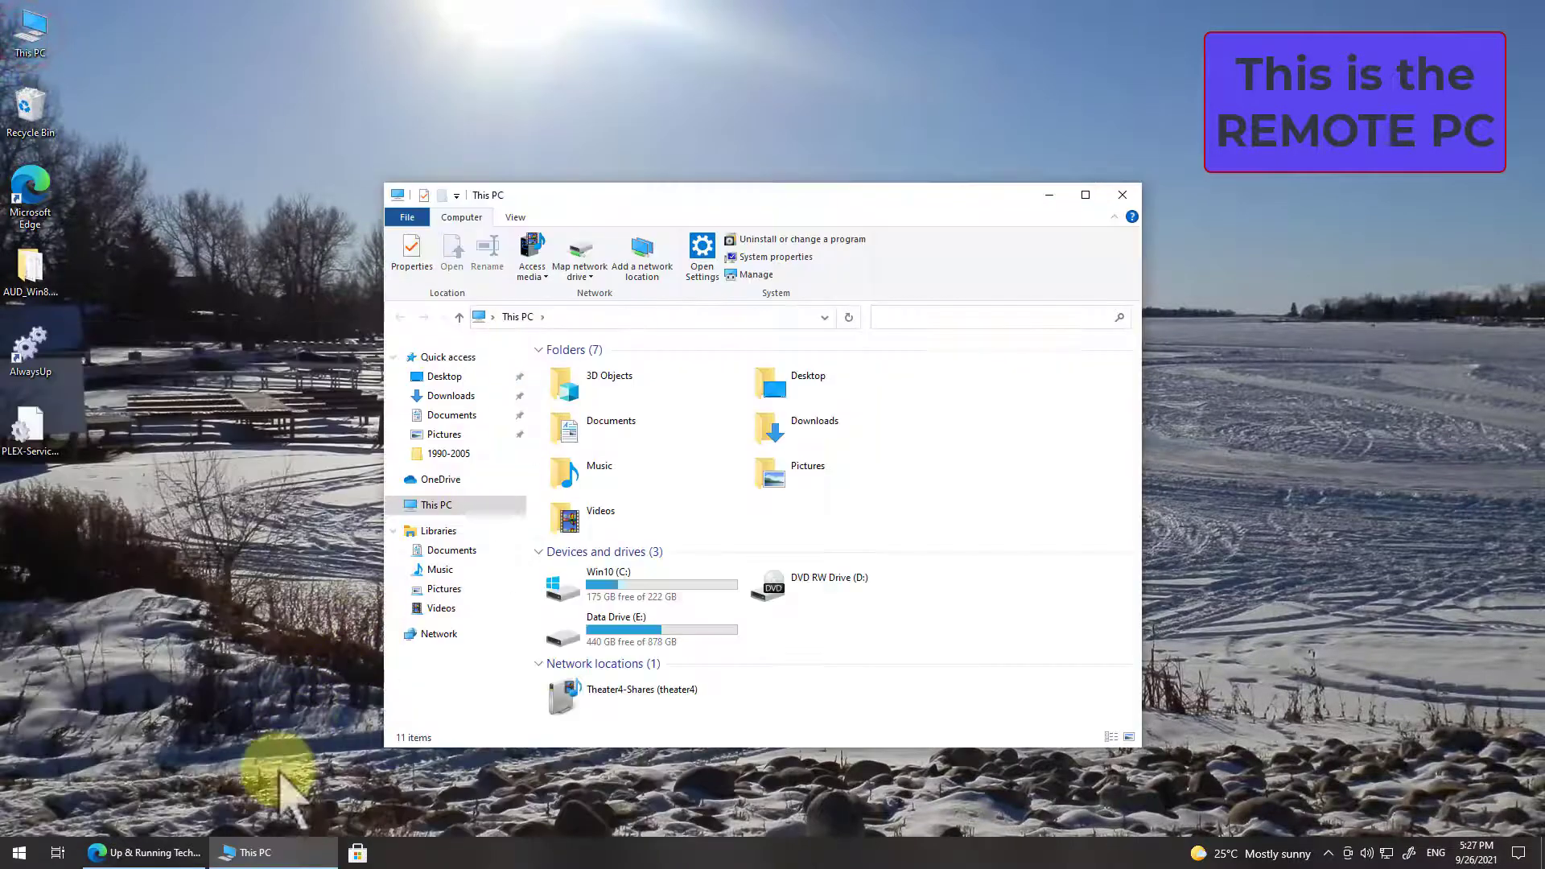
{"action": "left_click", "coordinate": [144, 852]}
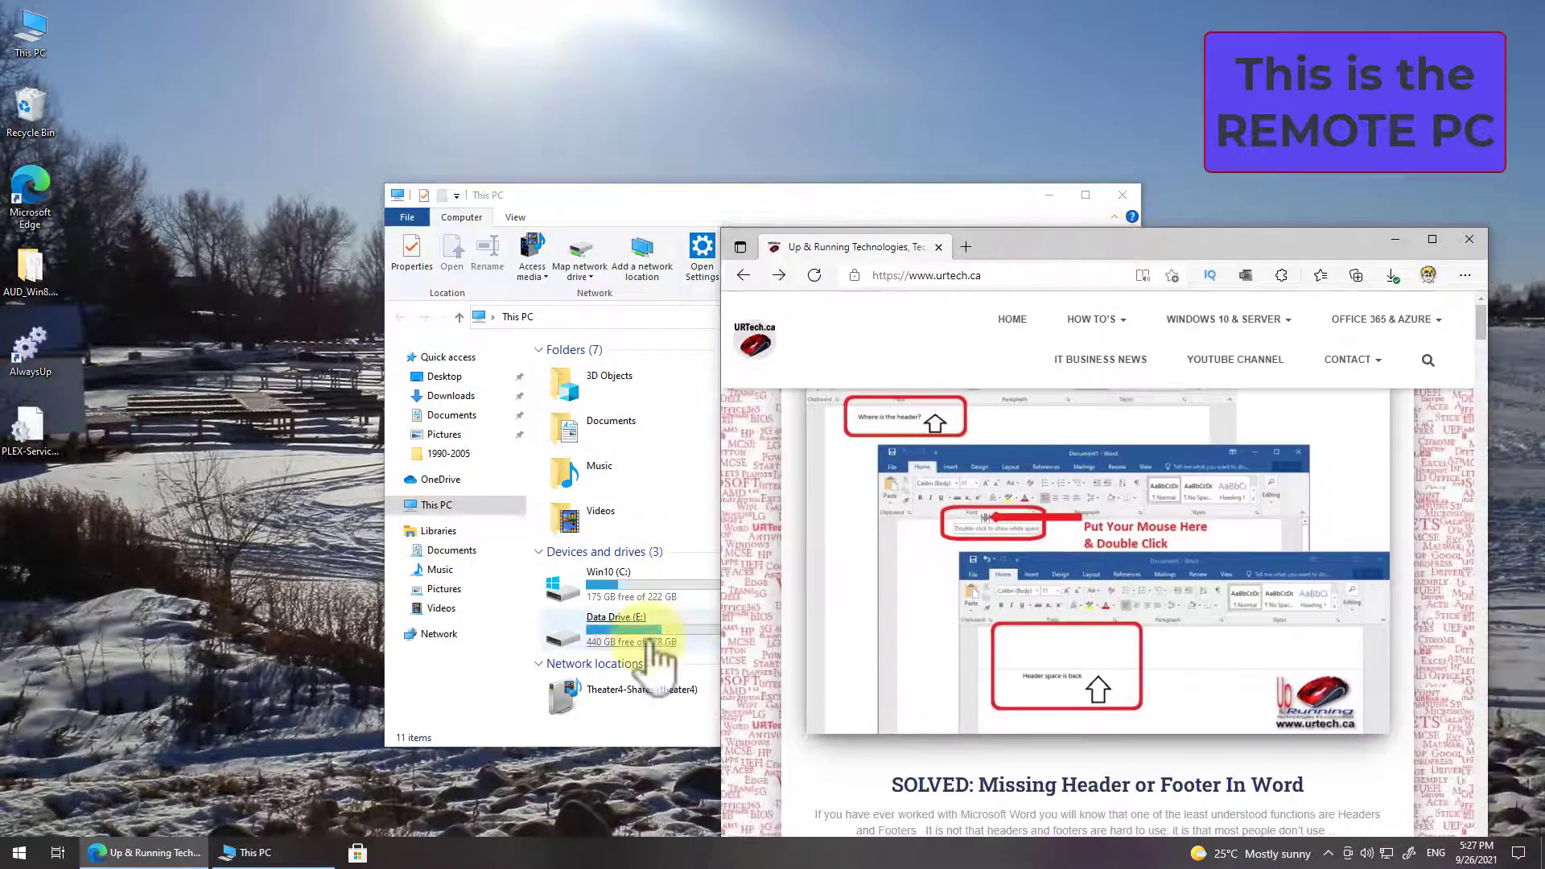
{"action": "double_click", "coordinate": [601, 572]}
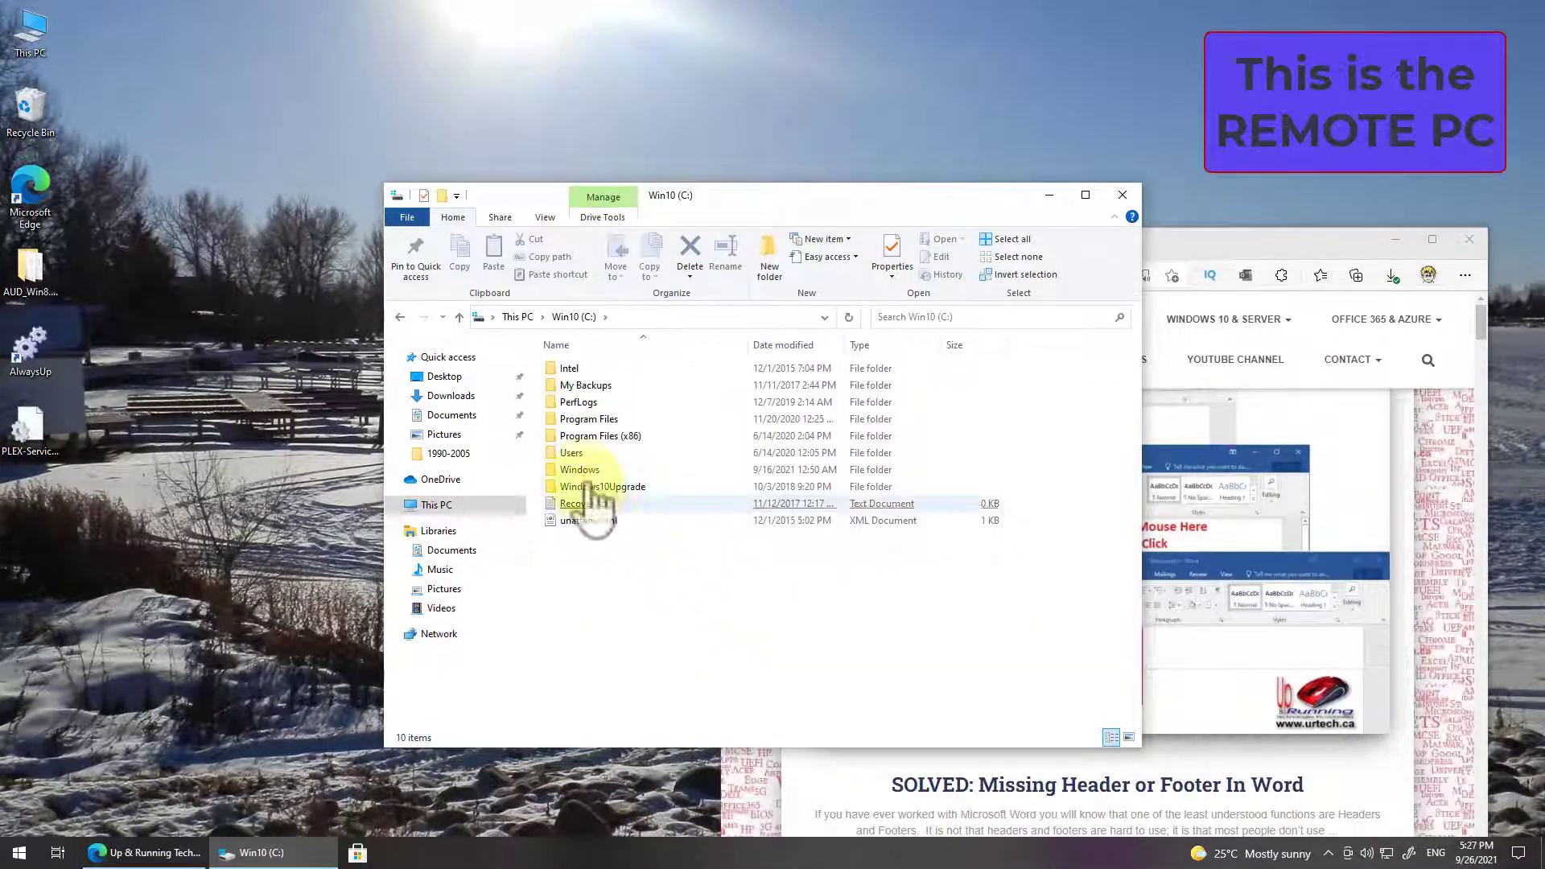
{"action": "double_click", "coordinate": [580, 469]}
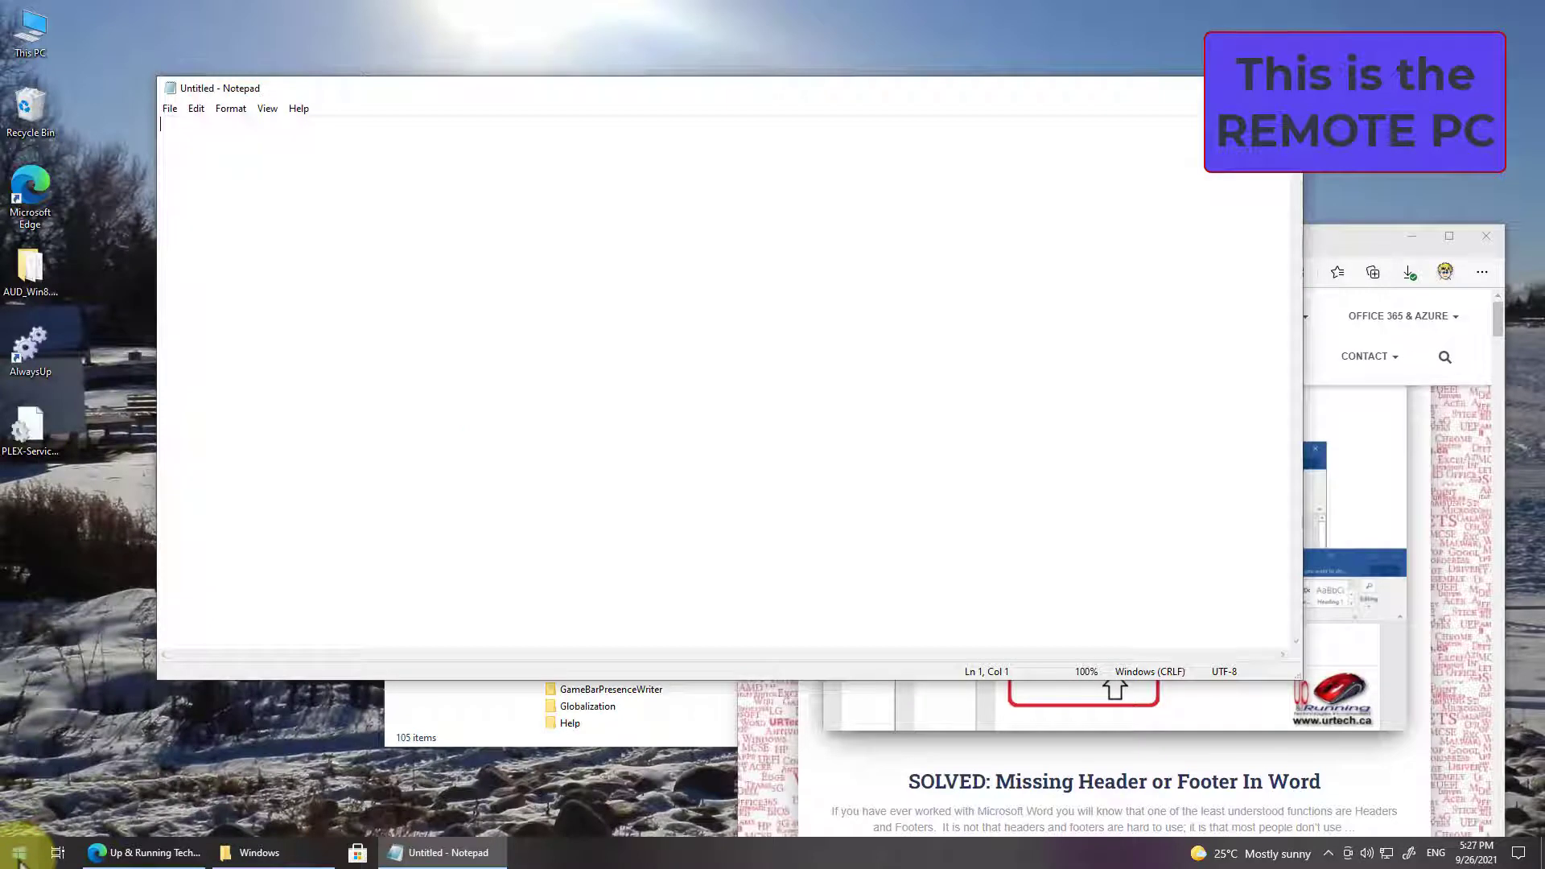
- Type 'this is the start of a doc...' into the blank Notepad document
{"action": "type", "text": "this is th"}
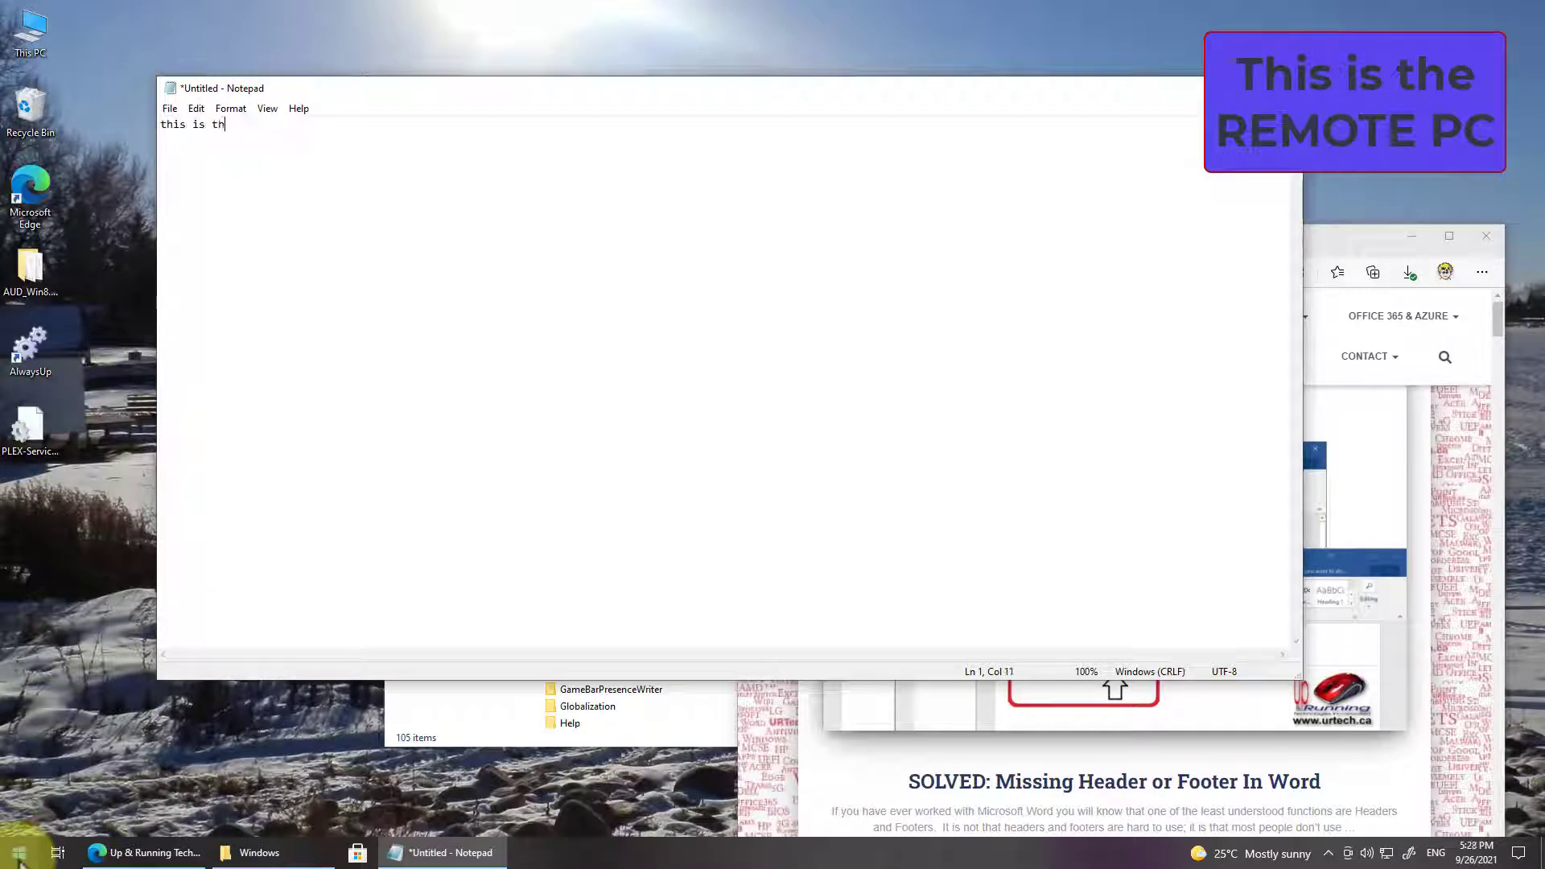
{"action": "type", "text": "e start of a d"}
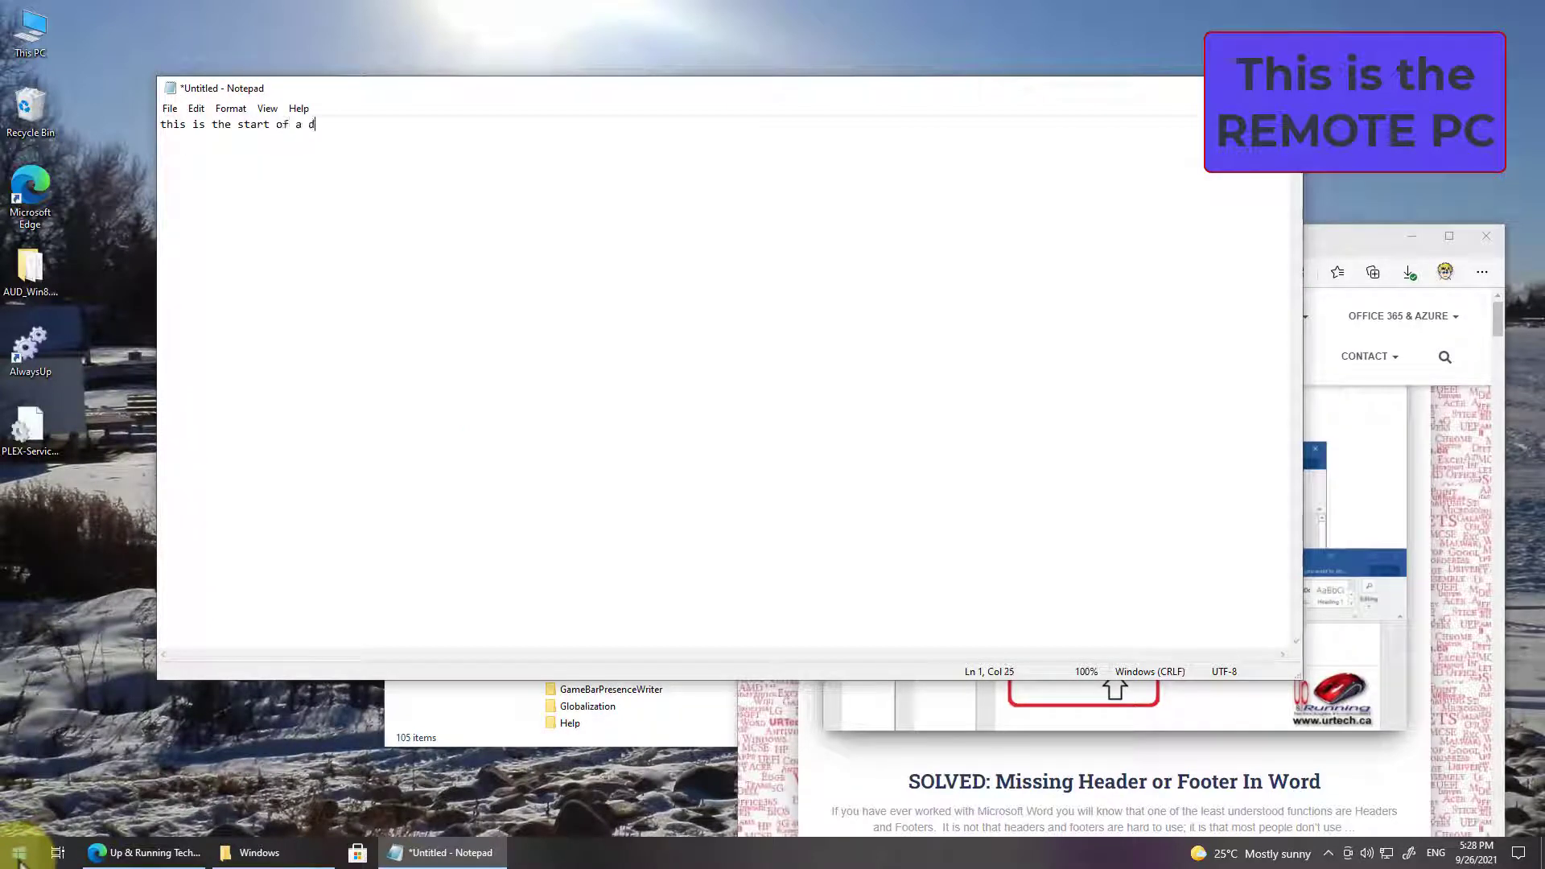
{"action": "type", "text": "oc..."}
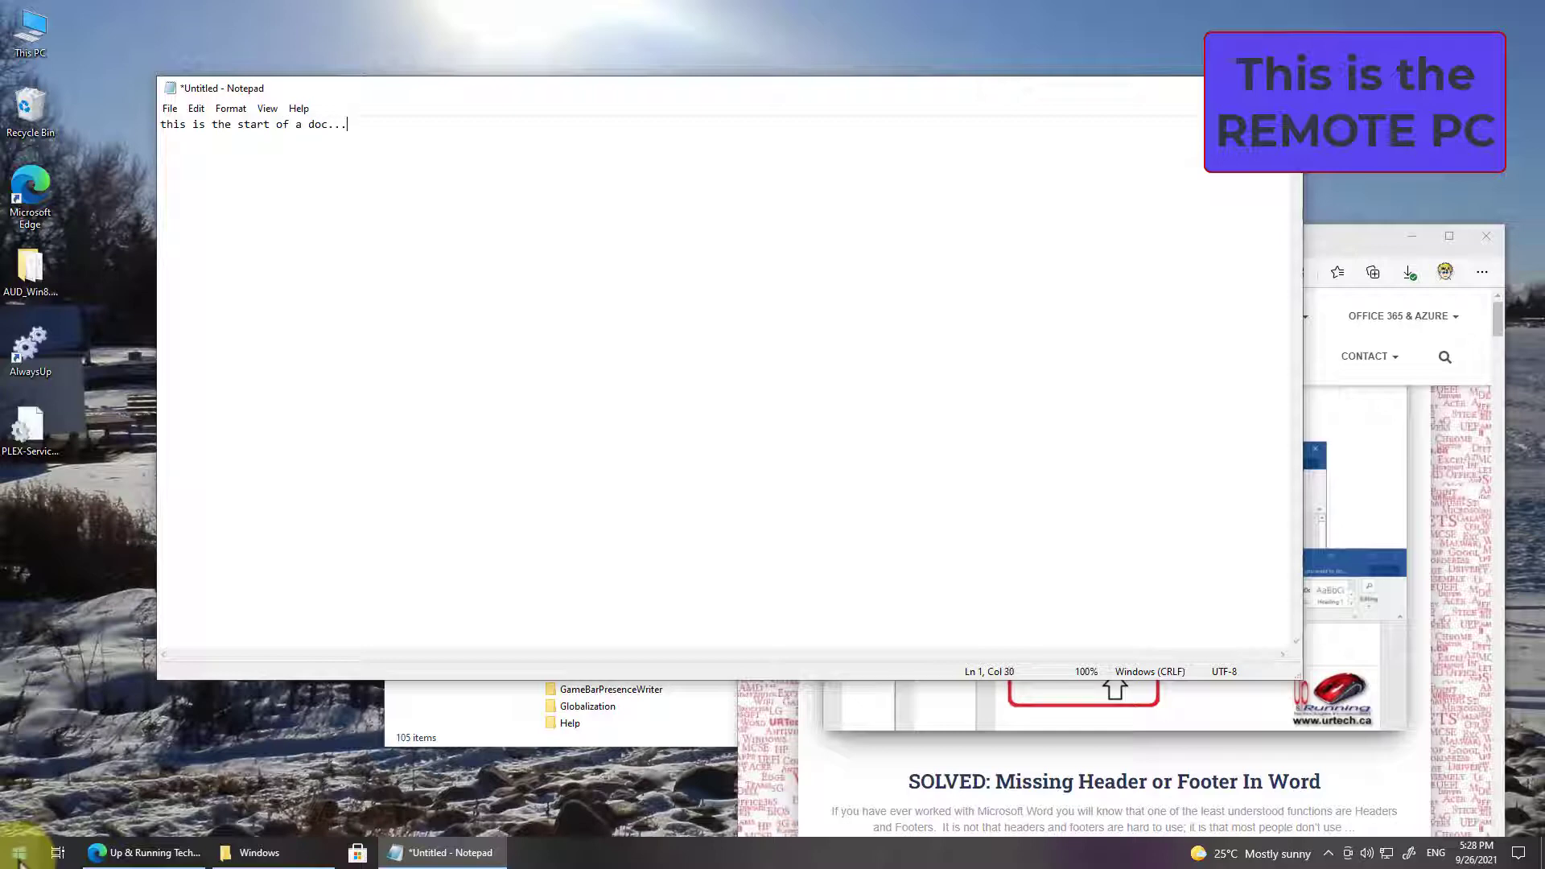
{"action": "left_click", "coordinate": [260, 852]}
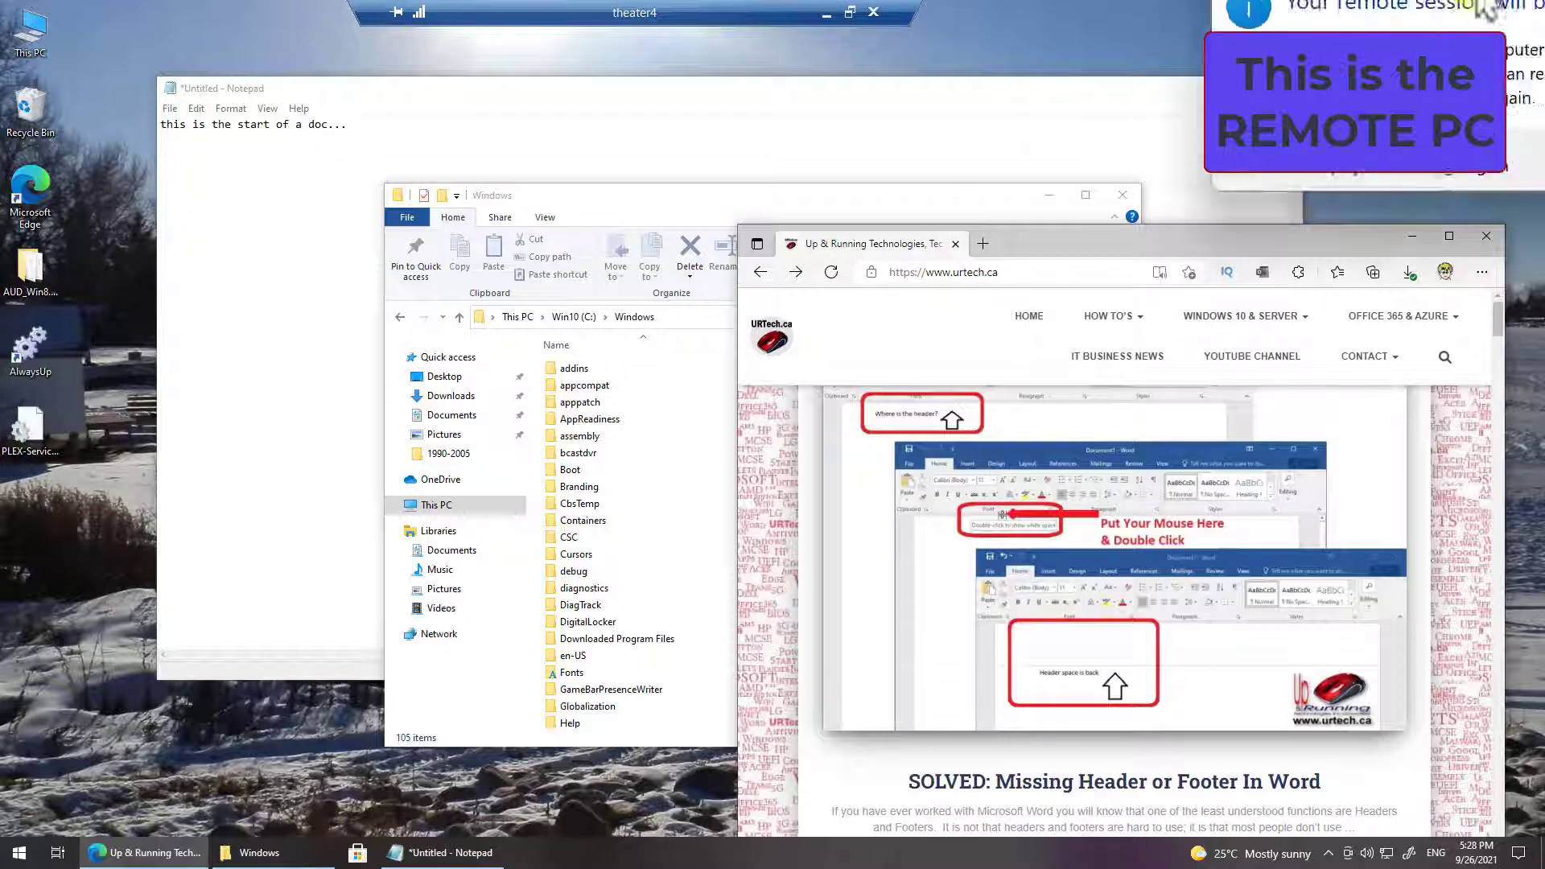
- Close the connection bar and confirm disconnecting from the remote PC
{"action": "left_click", "coordinate": [873, 12]}
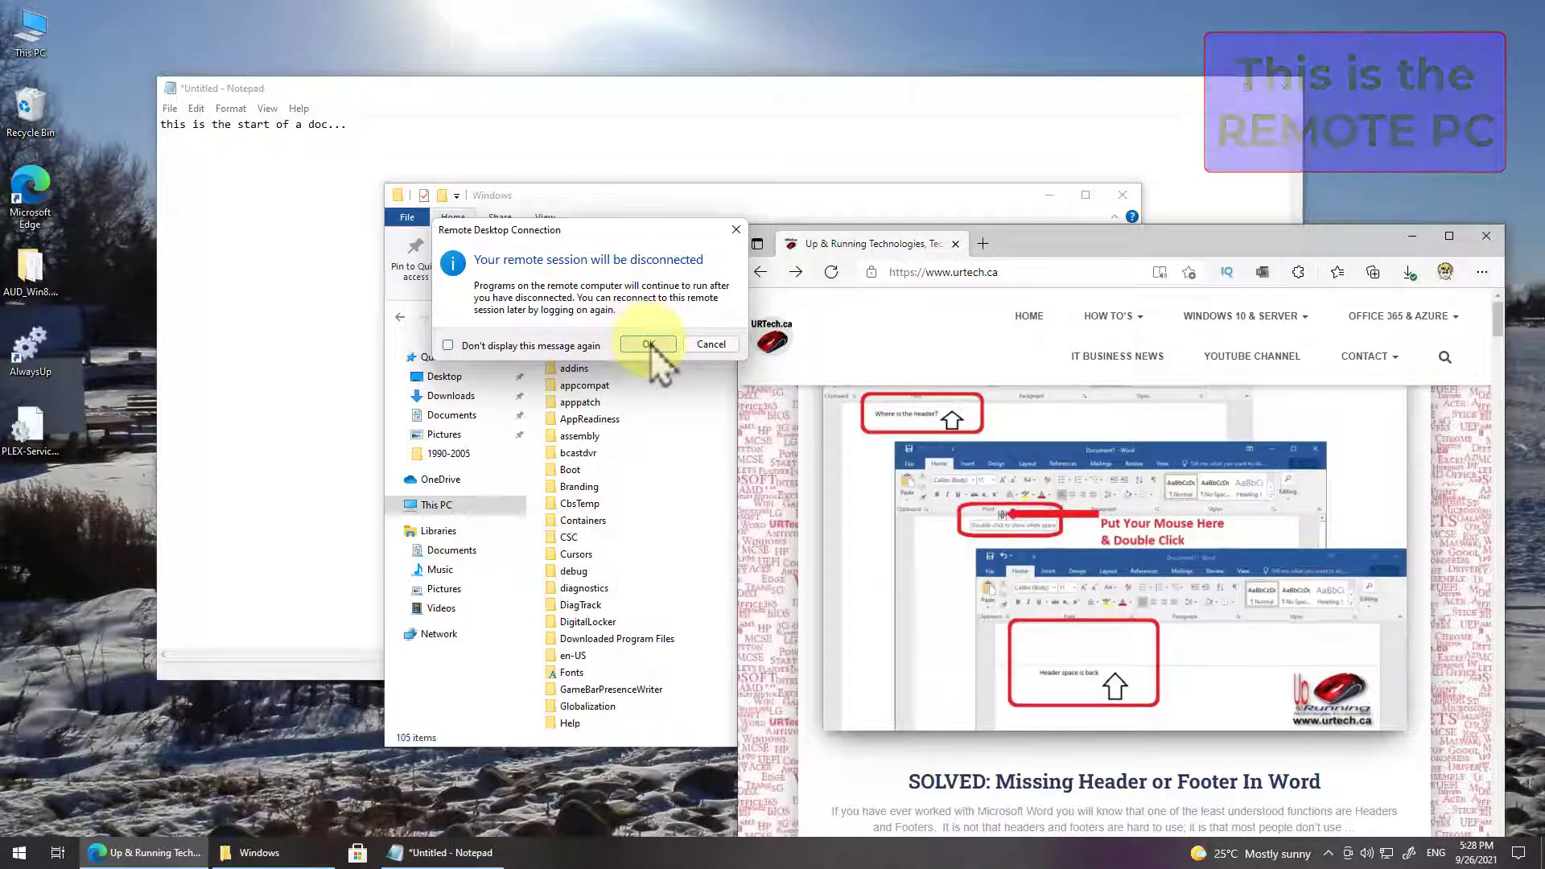
{"action": "left_click", "coordinate": [647, 345]}
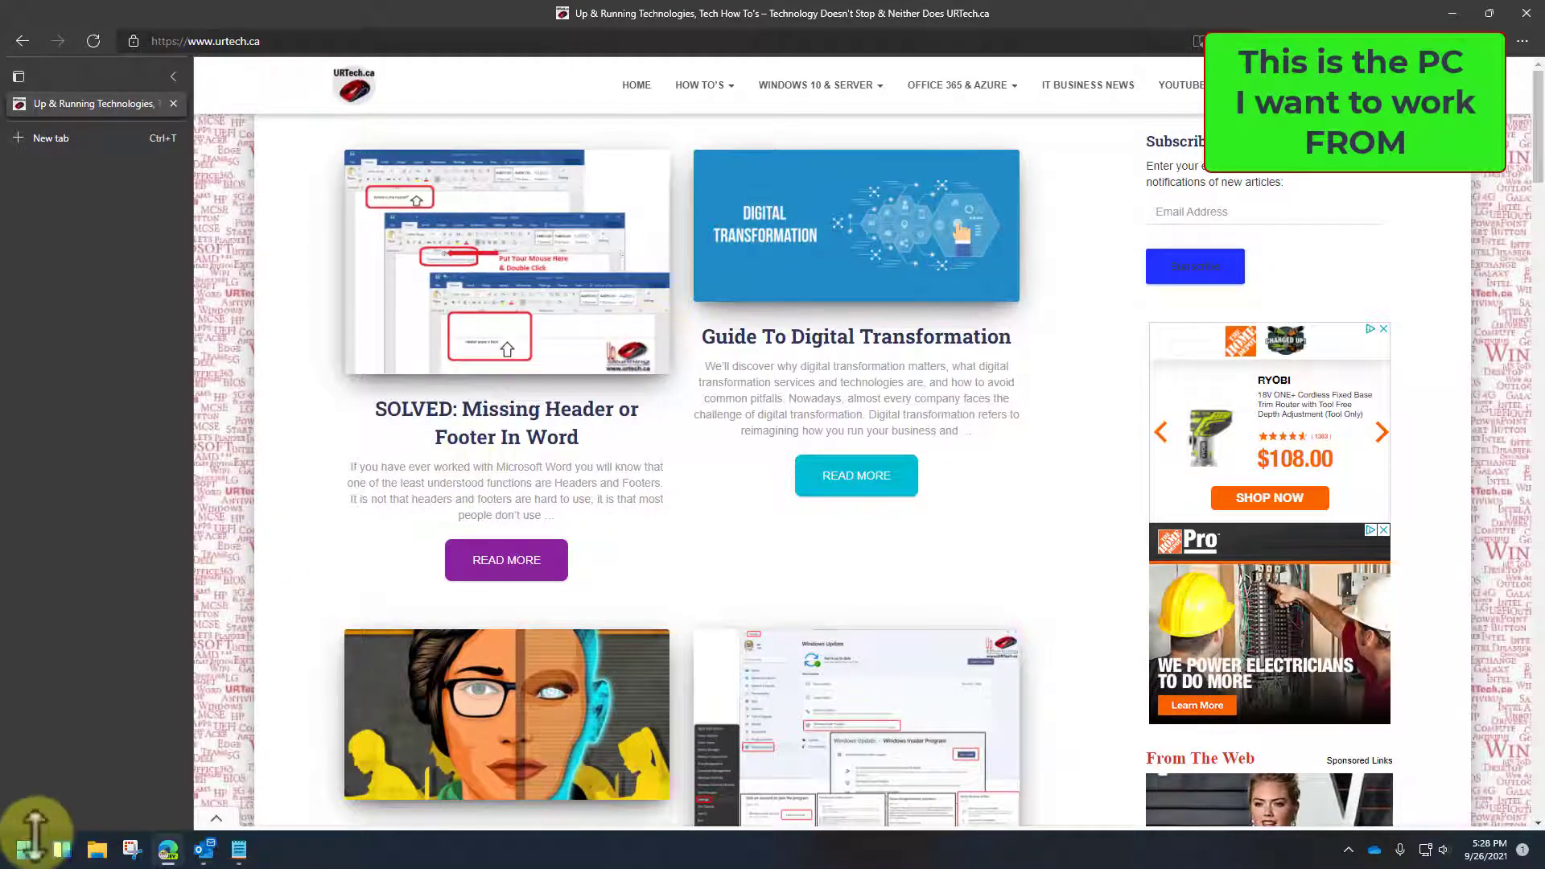
- Relaunch Remote Desktop Connection and untick 'Use all my monitors for the remote session' on Display
{"action": "type", "text": "ra"}
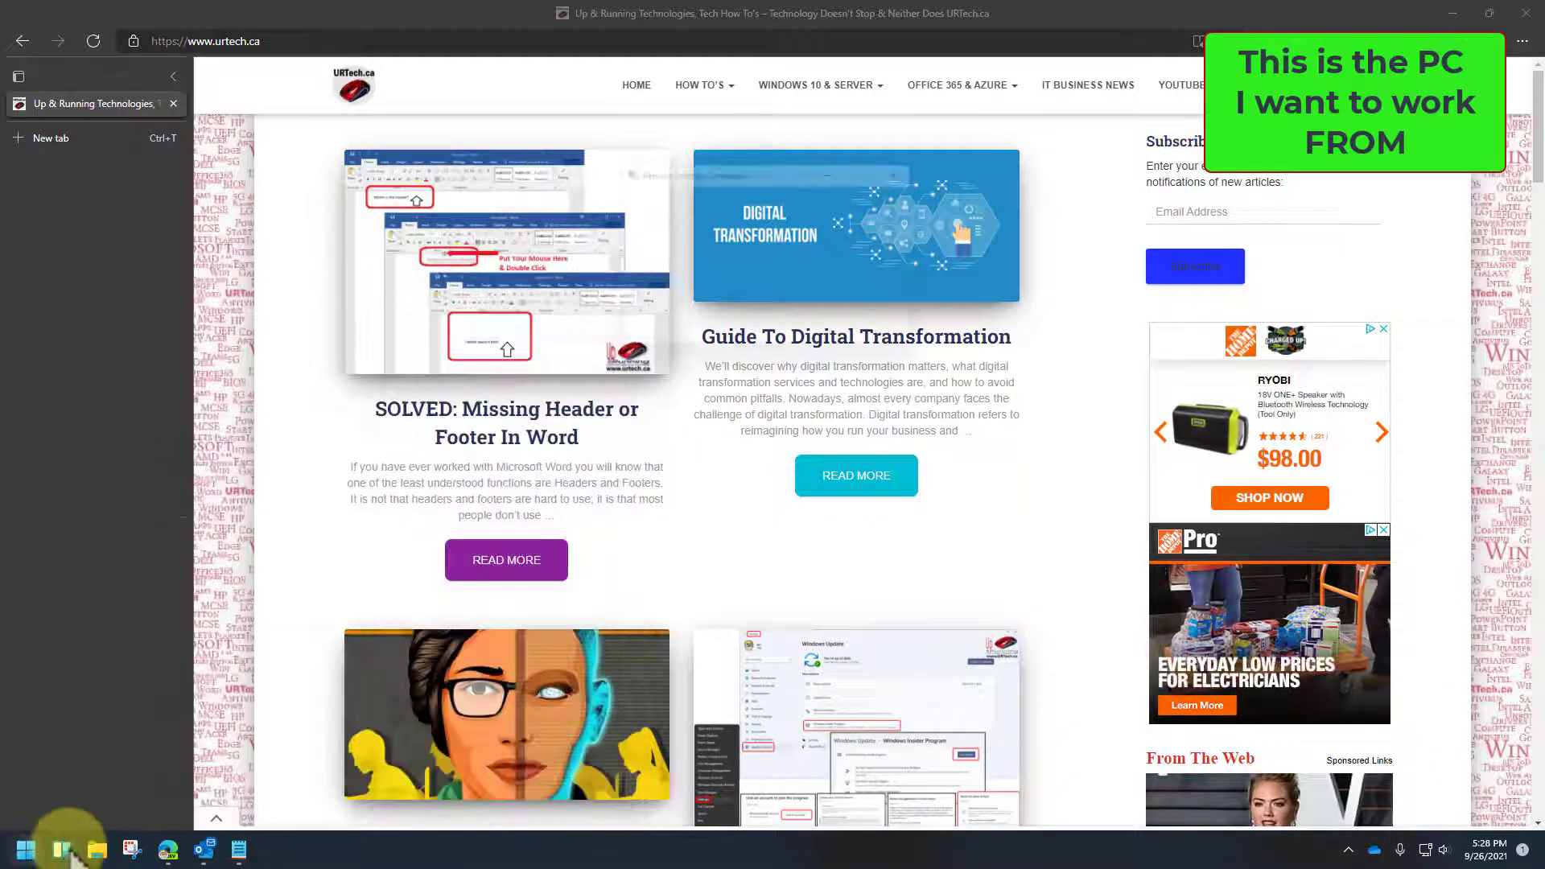
{"action": "left_click", "coordinate": [272, 848]}
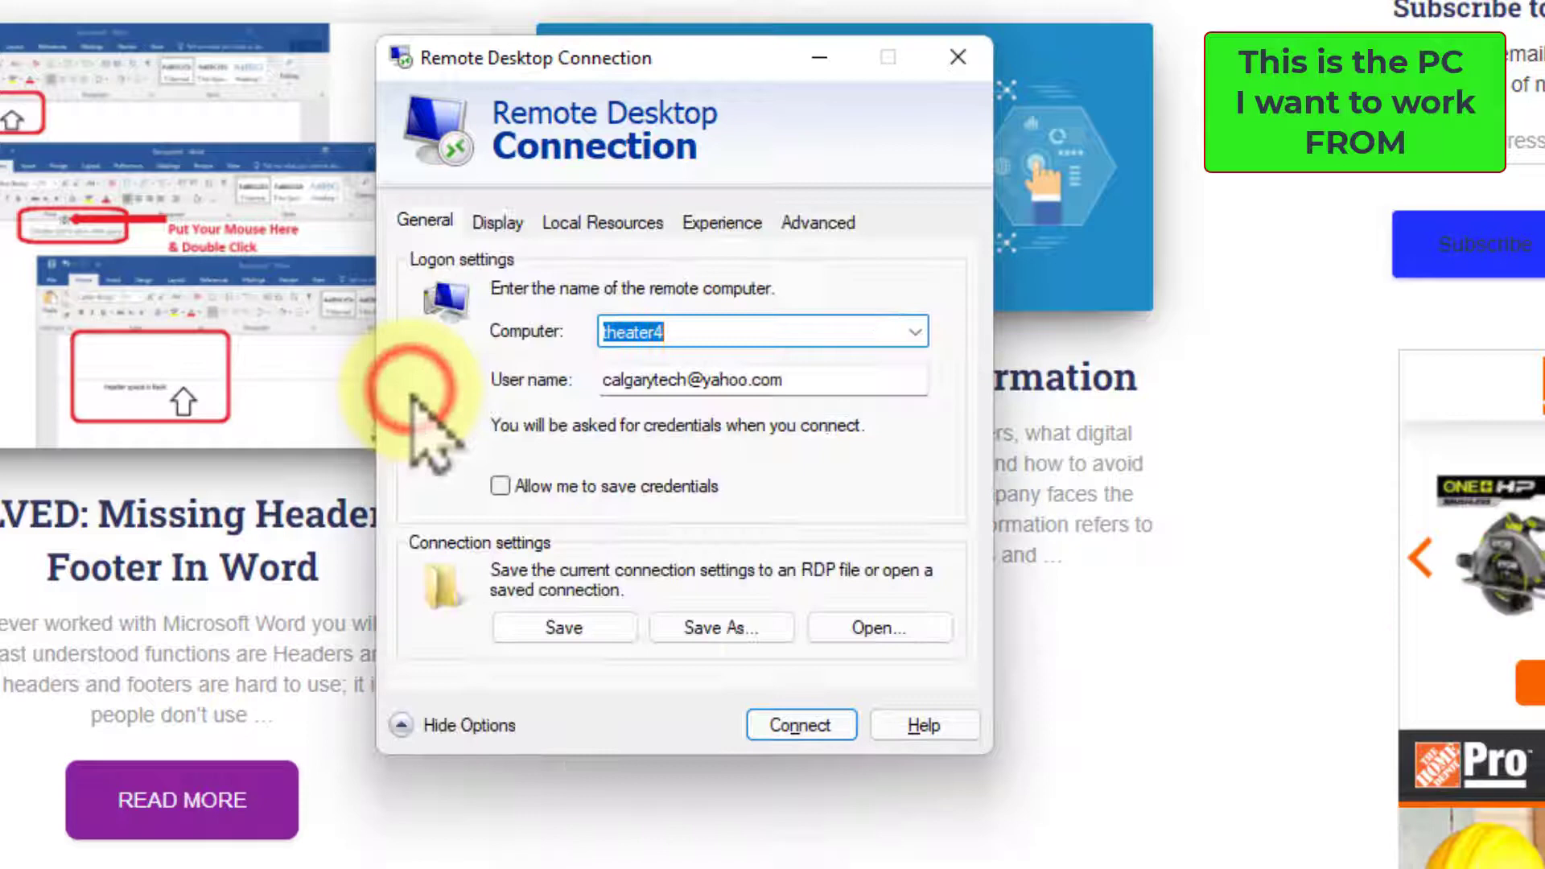
{"action": "mouse_move", "coordinate": [561, 306]}
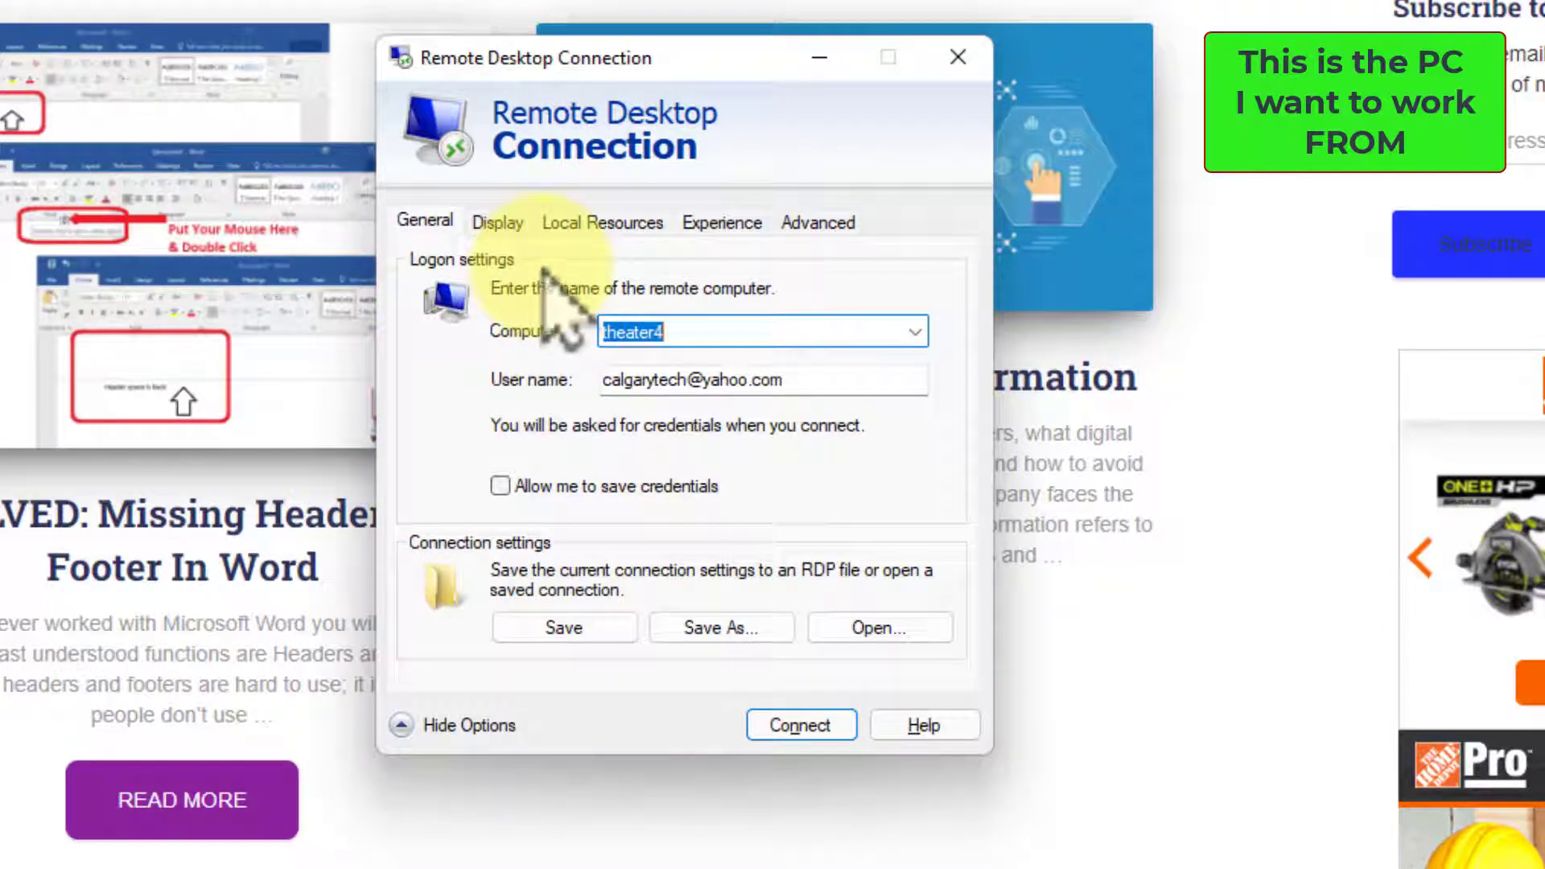
{"action": "left_click", "coordinate": [497, 222]}
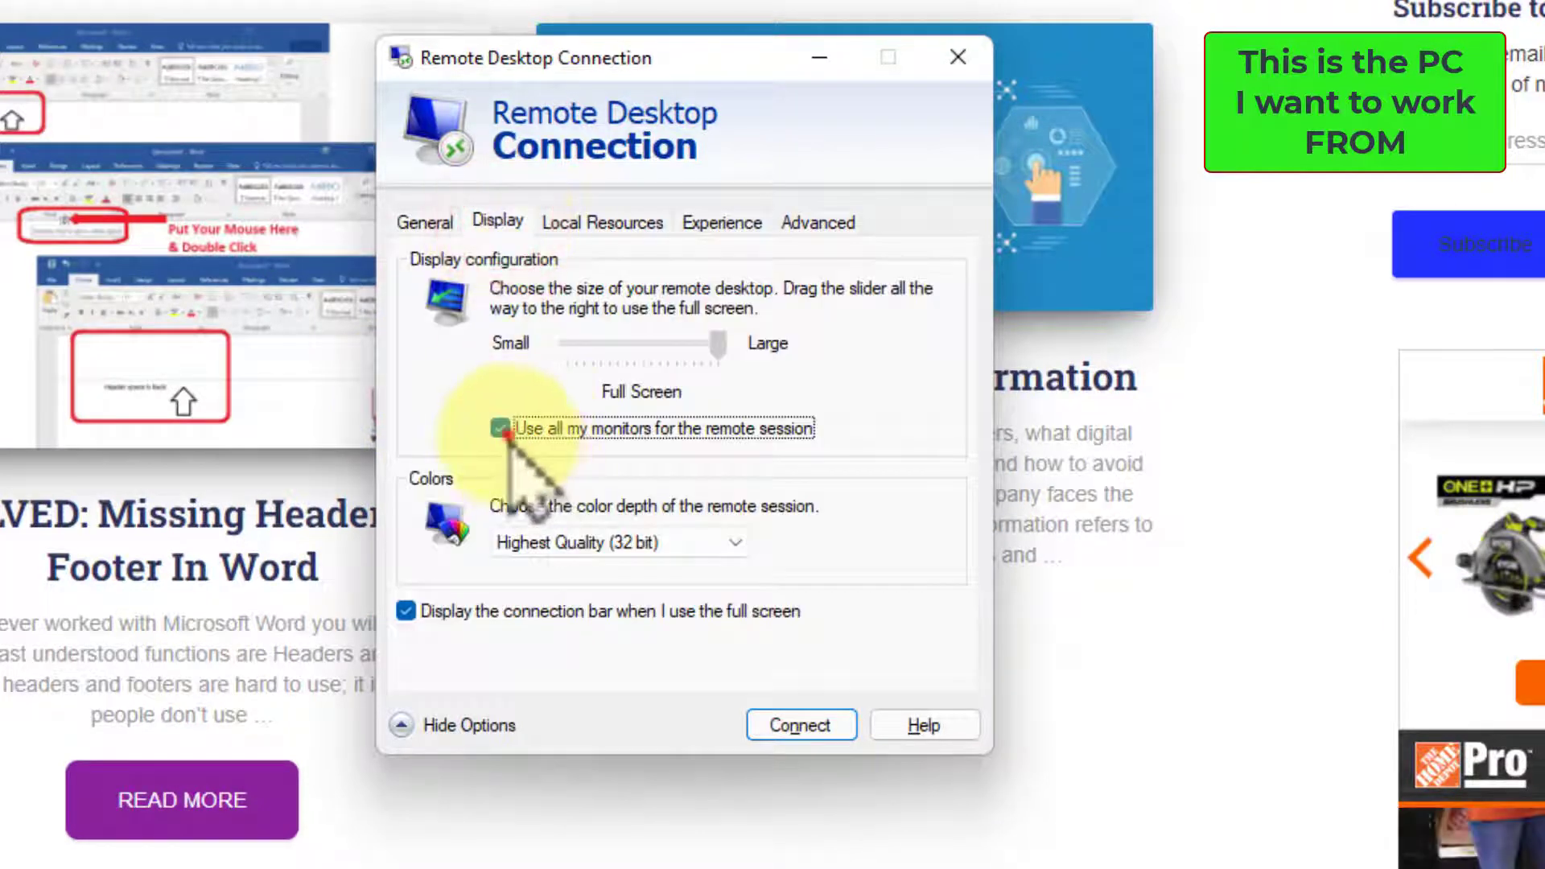
{"action": "left_click", "coordinate": [502, 429]}
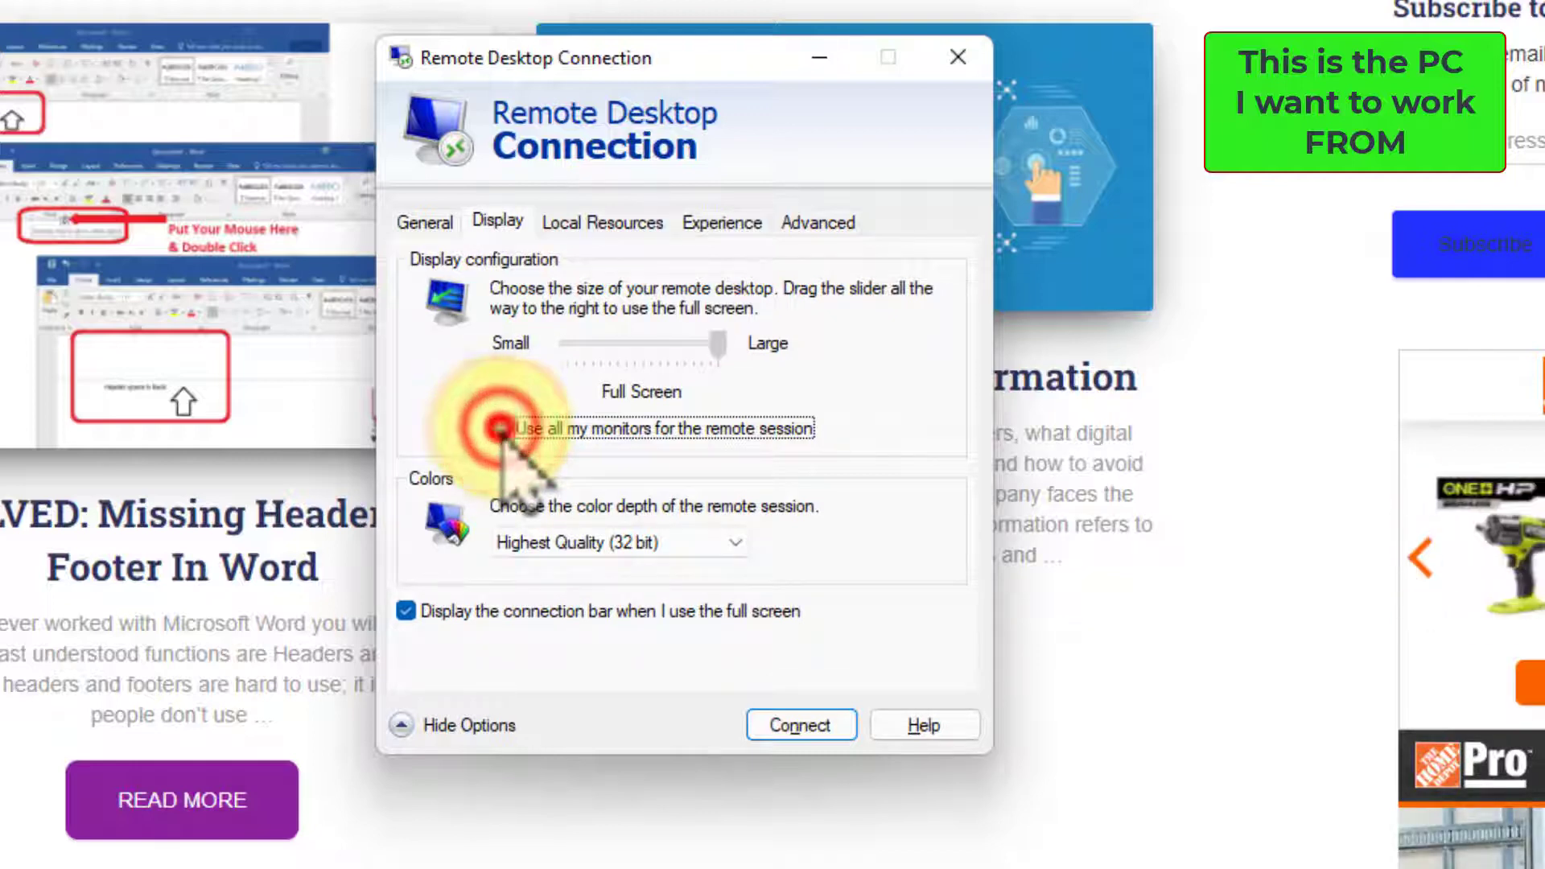
{"action": "left_click", "coordinate": [502, 429]}
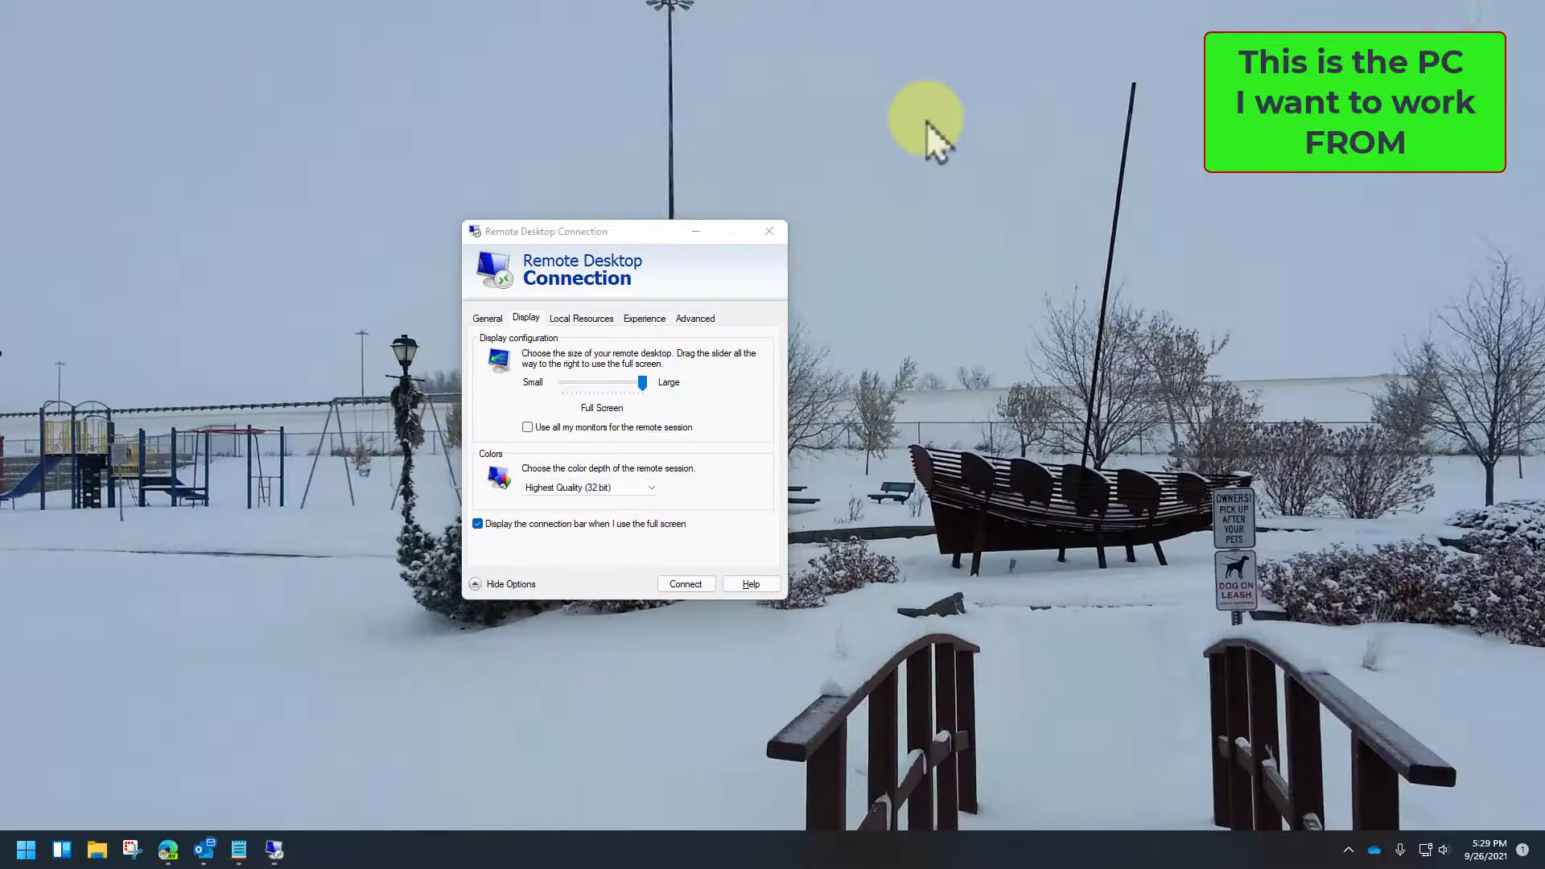
{"action": "right_click", "coordinate": [926, 133]}
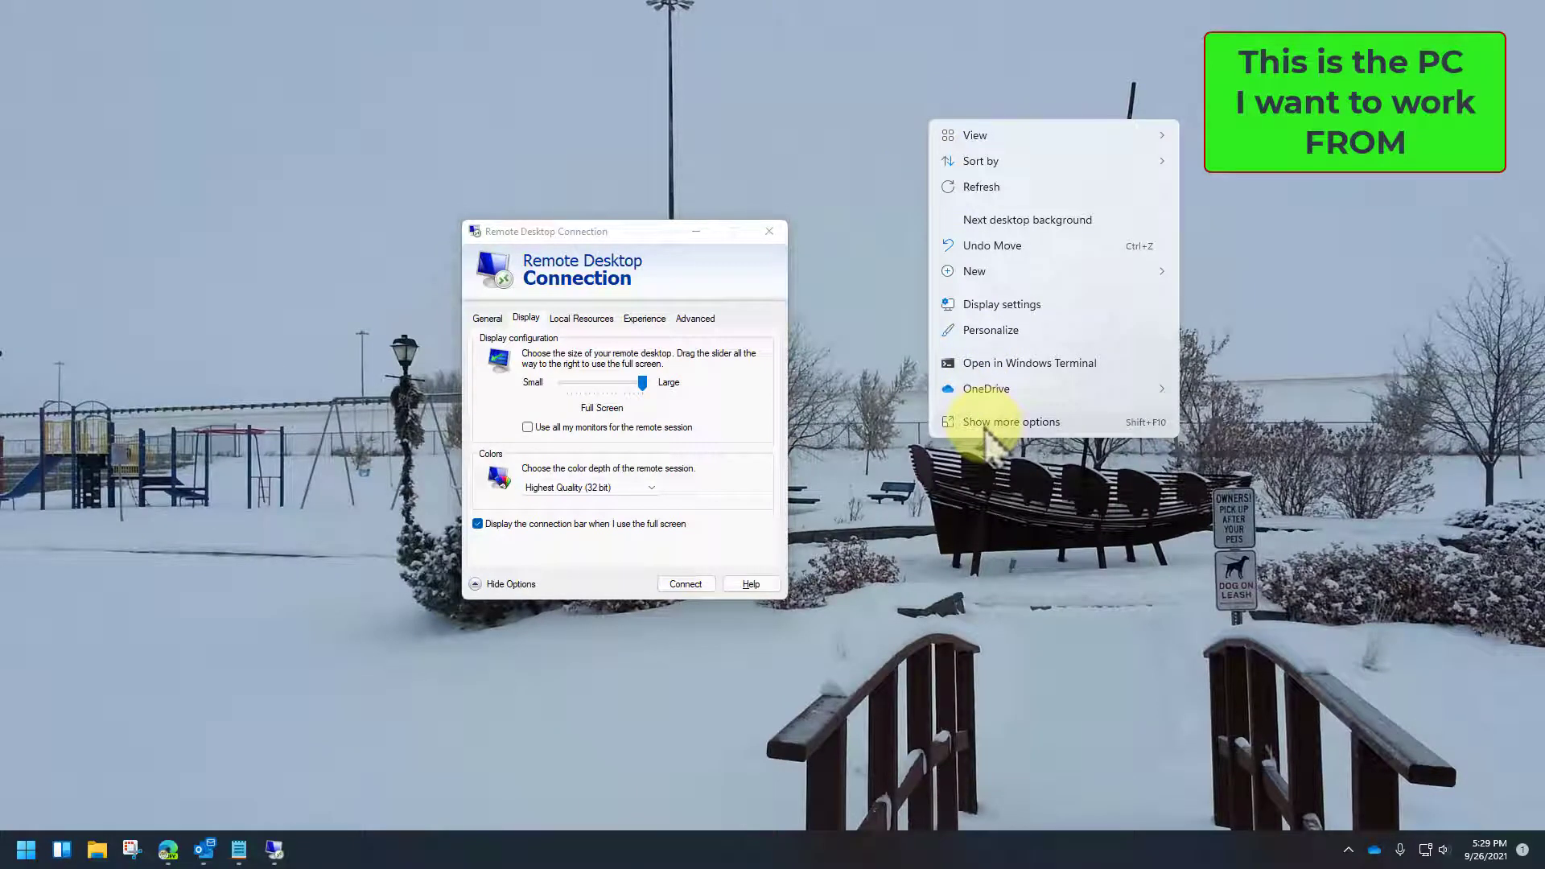
{"action": "mouse_move", "coordinate": [1000, 330]}
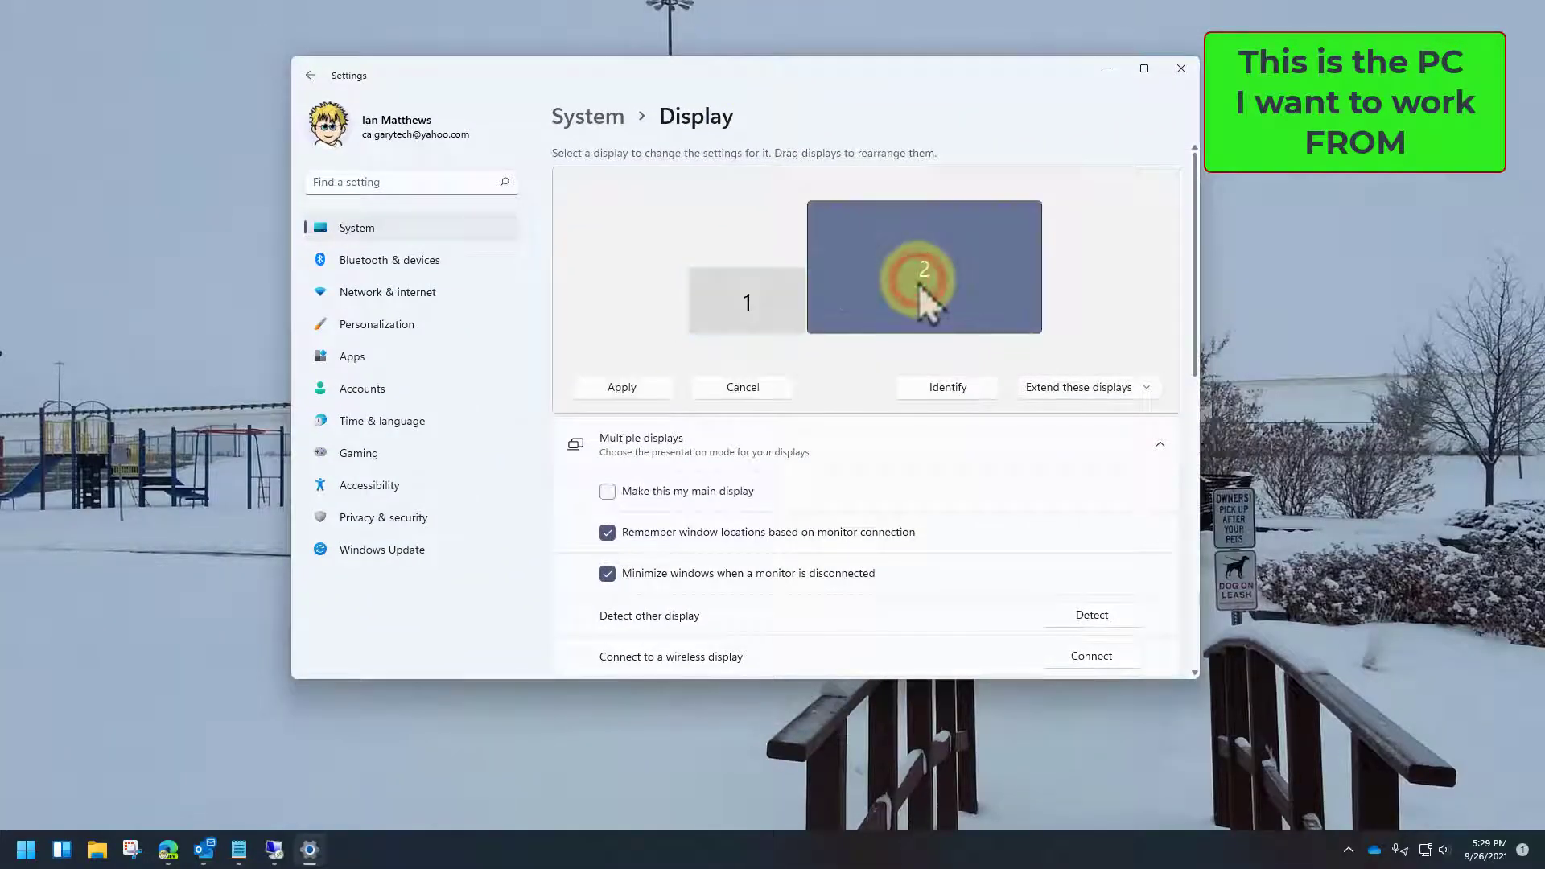
{"action": "left_click", "coordinate": [746, 302]}
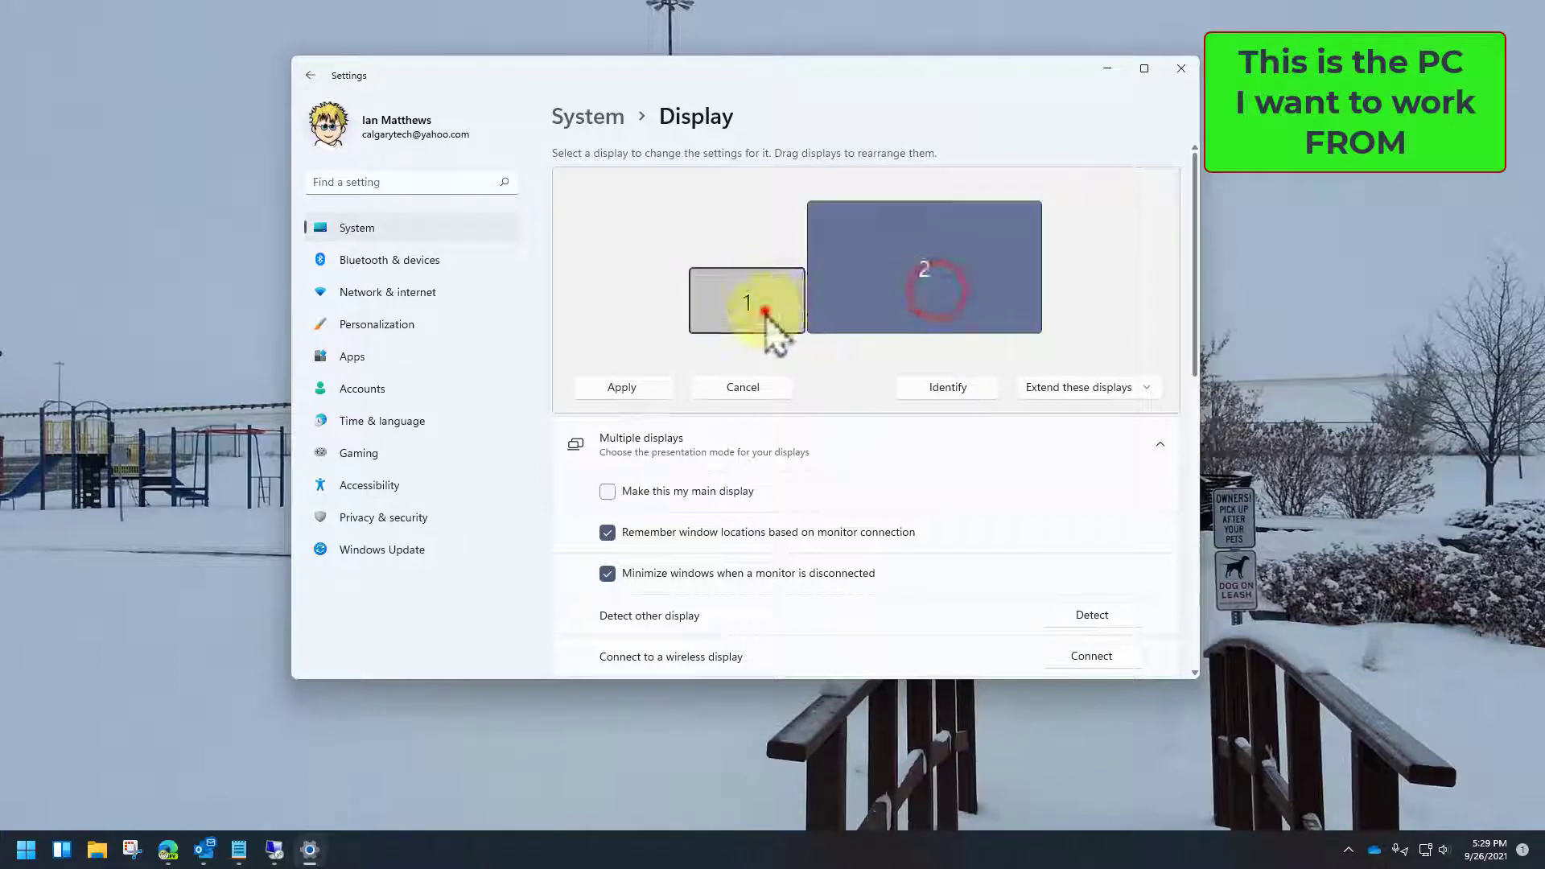
{"action": "left_click", "coordinate": [745, 300]}
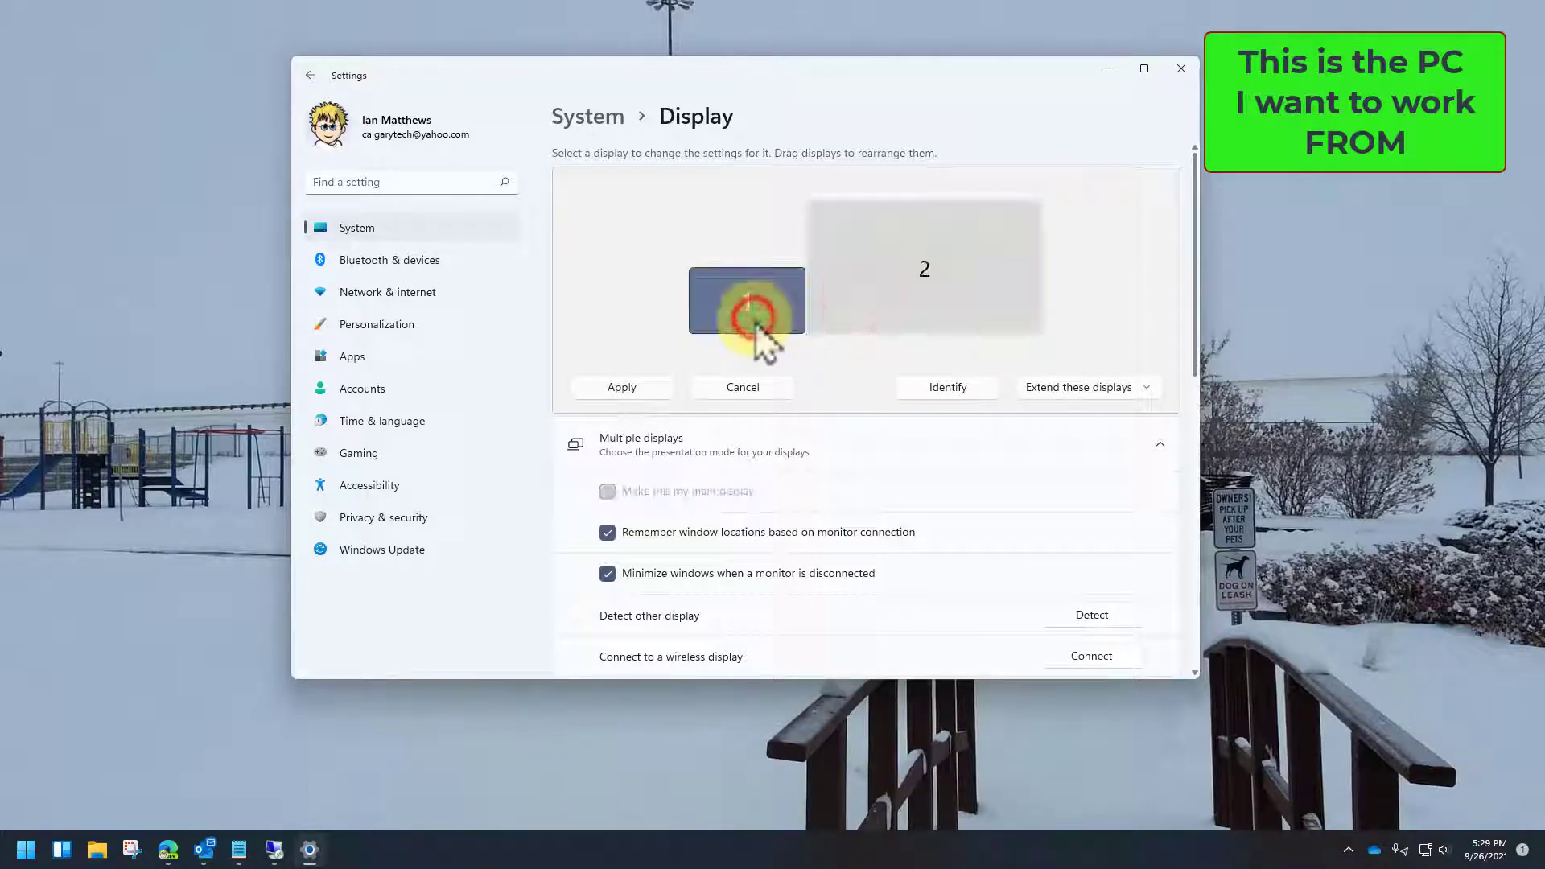
{"action": "left_click", "coordinate": [745, 299]}
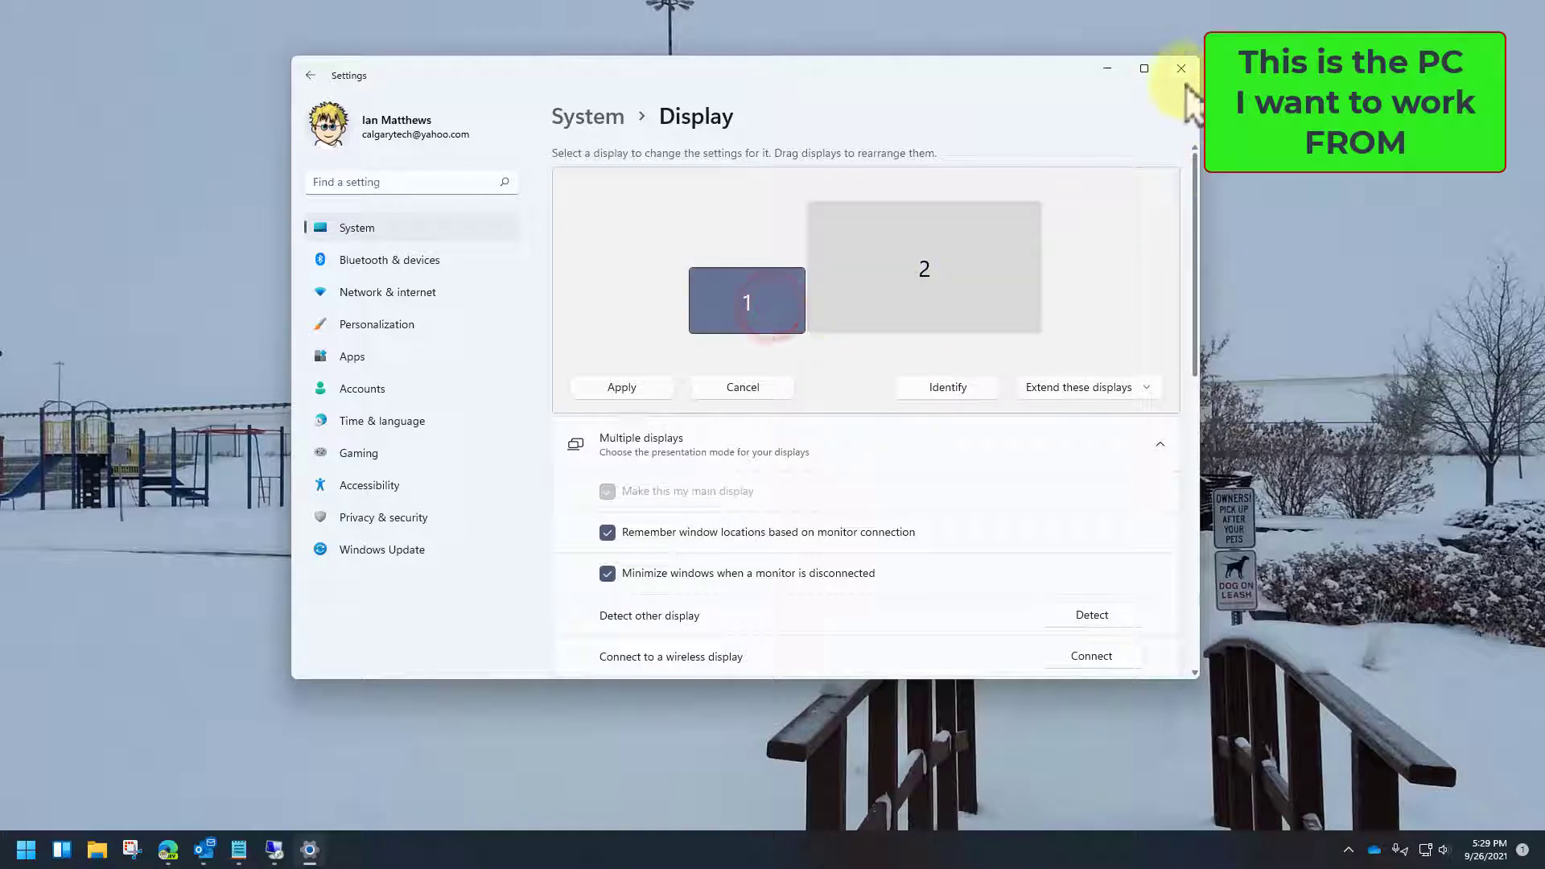
{"action": "left_click", "coordinate": [1180, 67]}
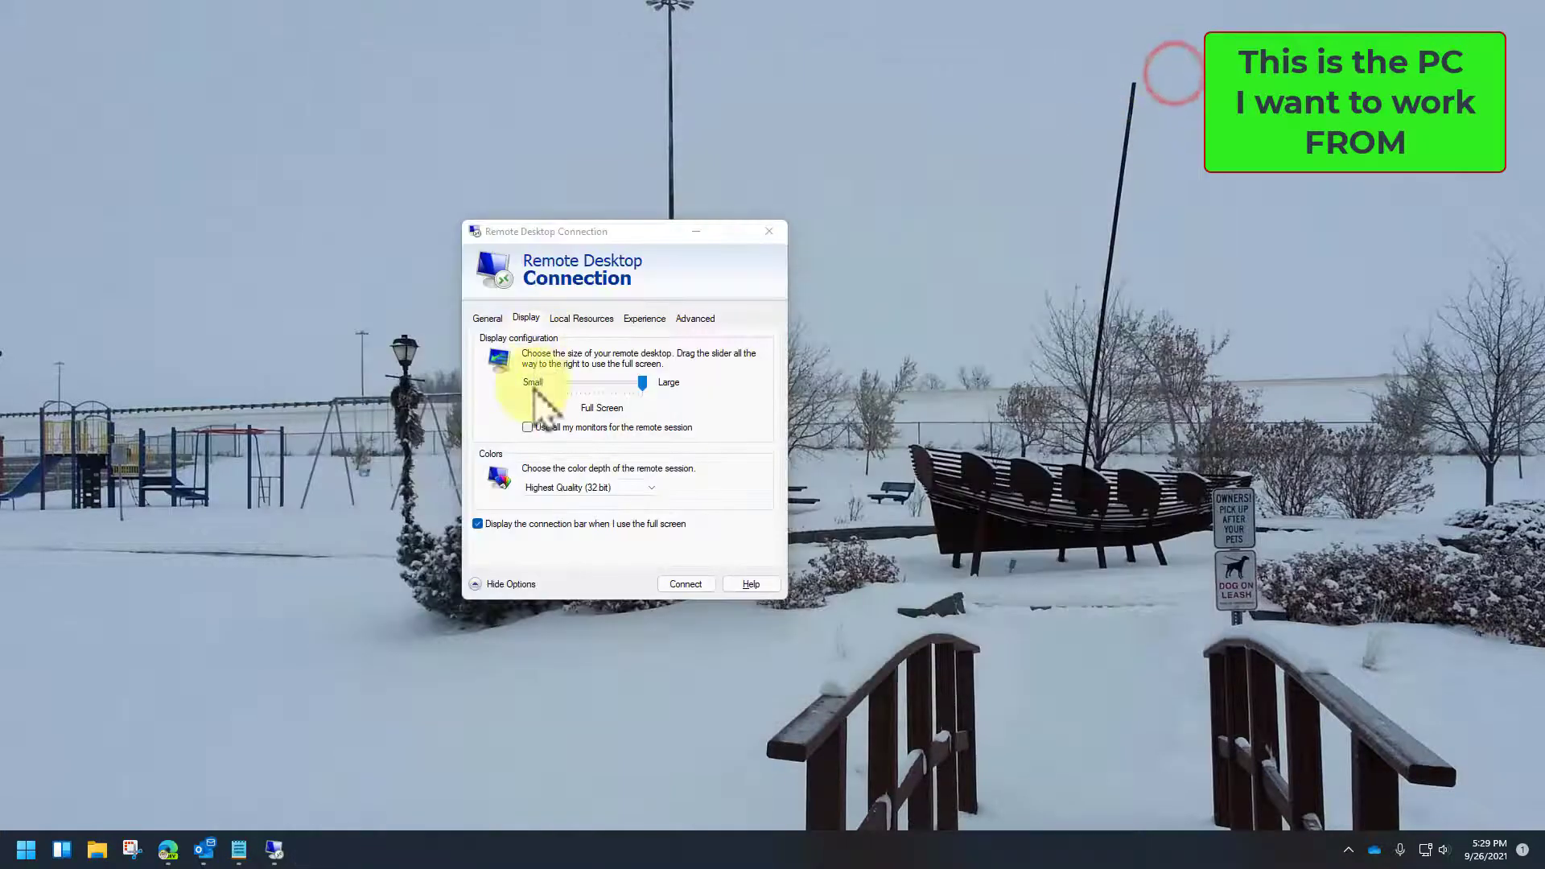
- Review the Local Resources and Experience tabs, then connect to theater4 from General
{"action": "left_click", "coordinate": [580, 218]}
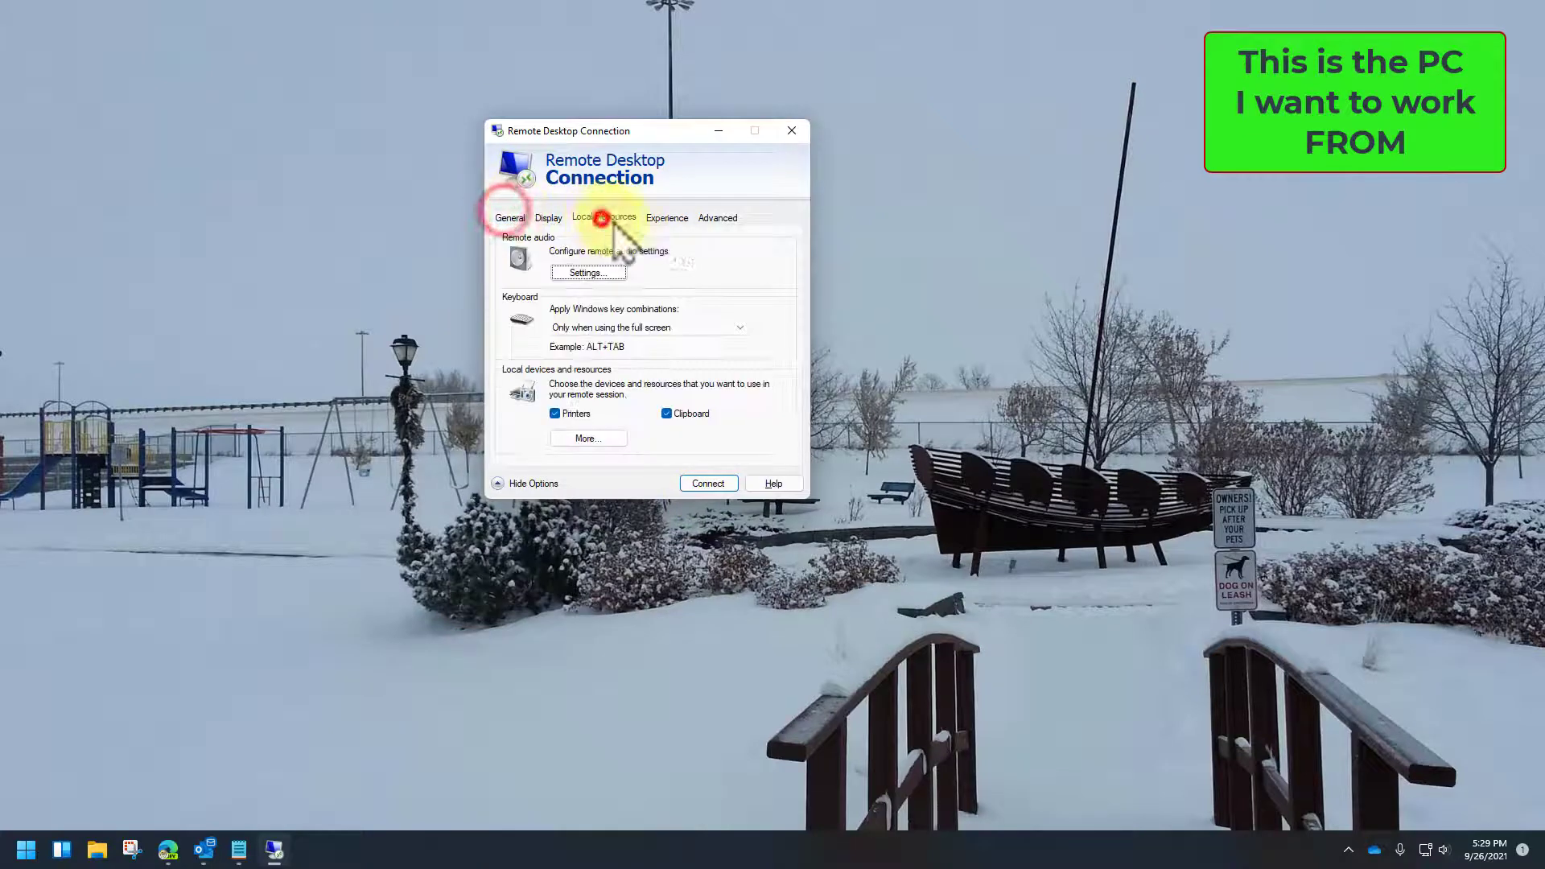
{"action": "left_click", "coordinate": [666, 218]}
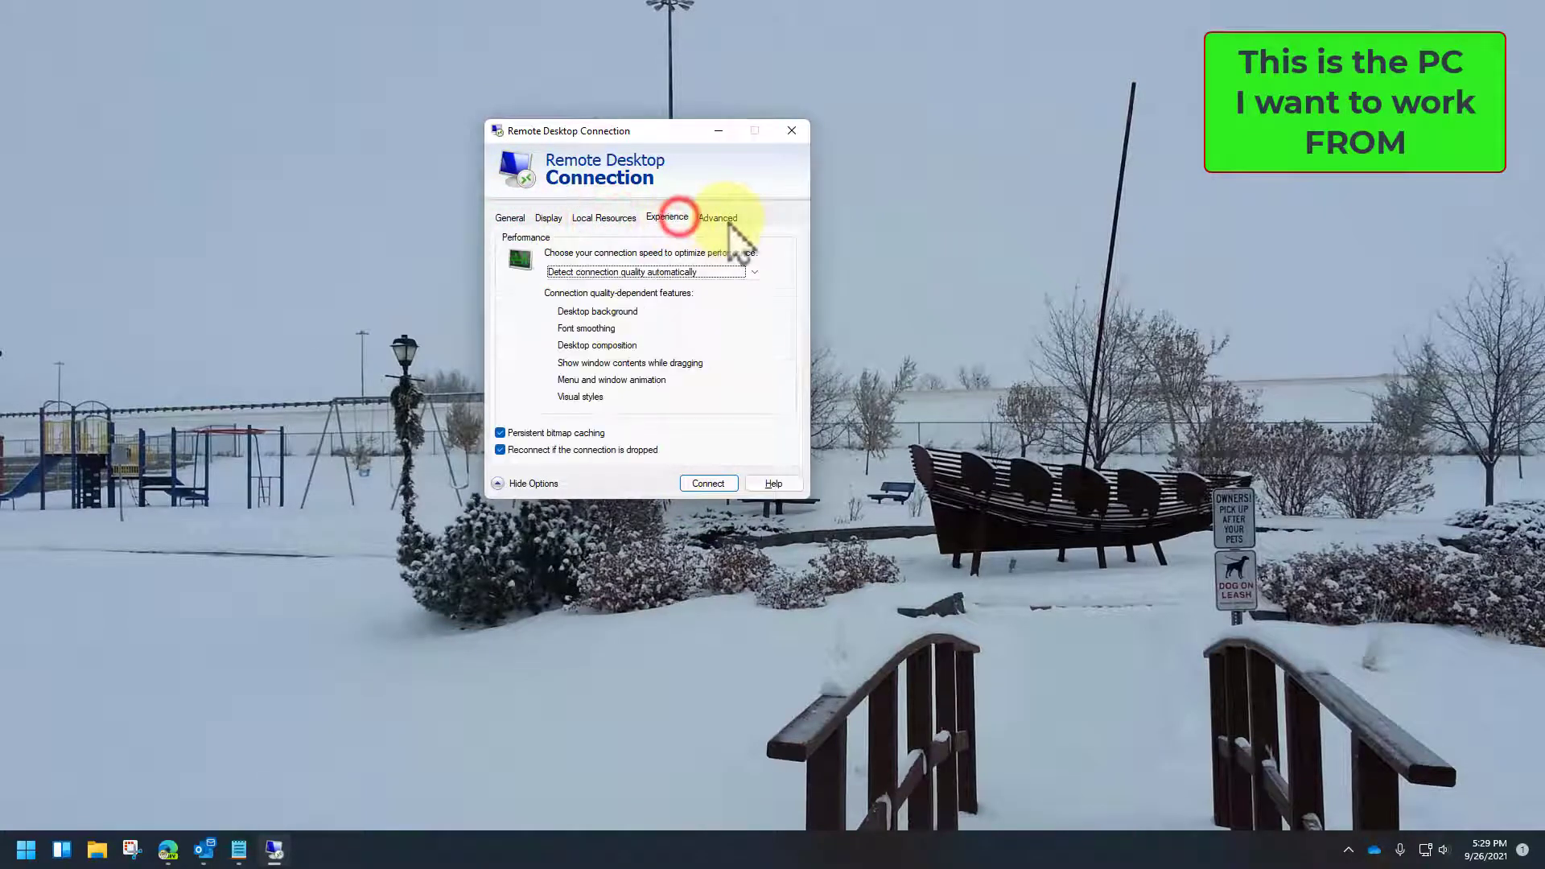
{"action": "left_click", "coordinate": [509, 218]}
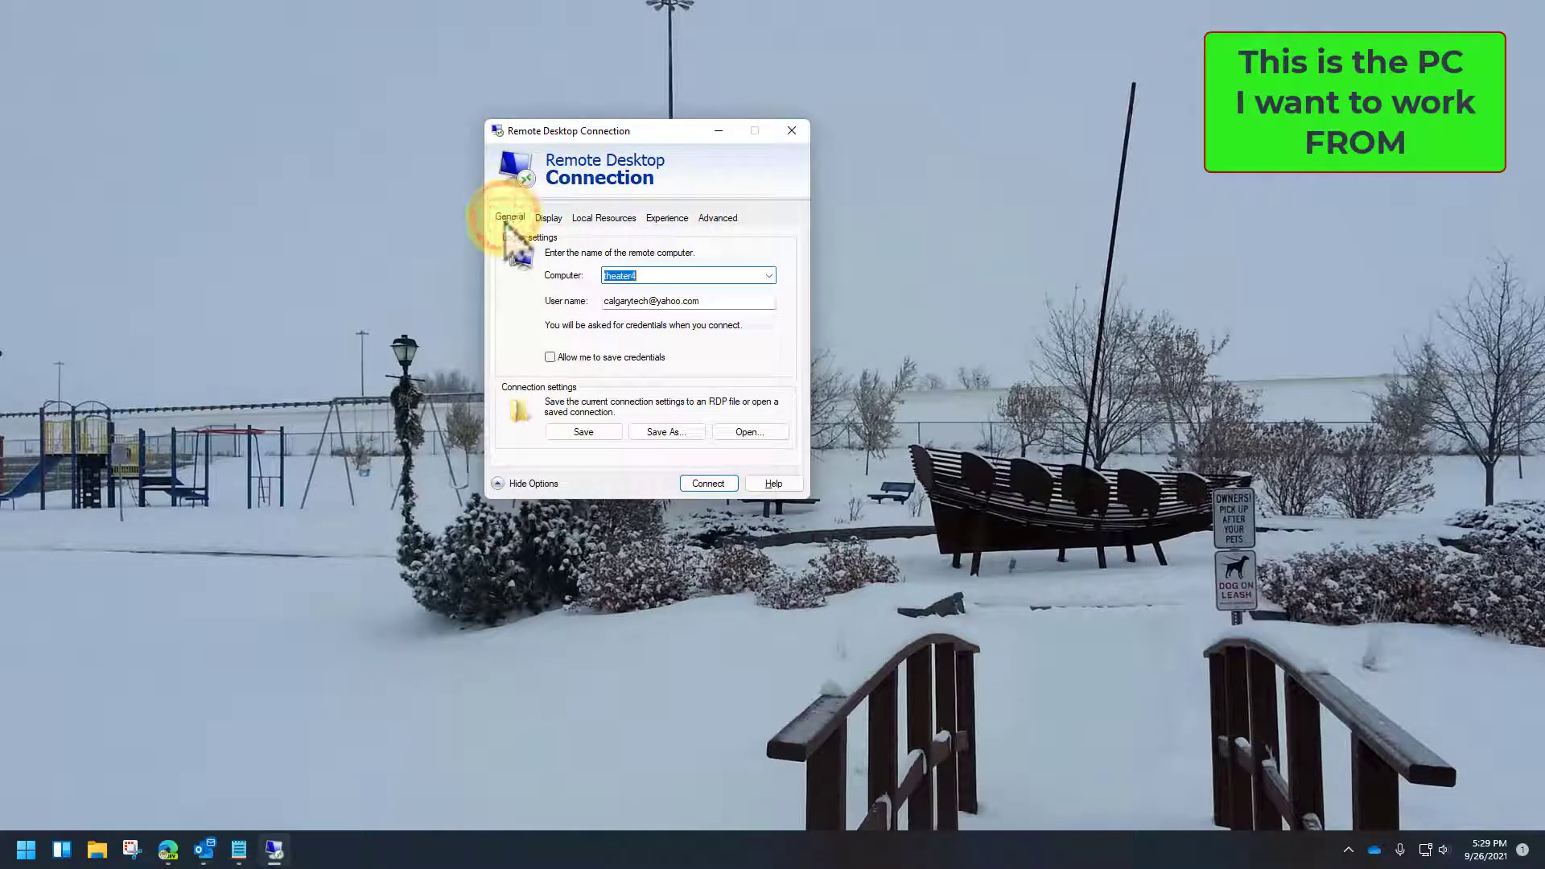
{"action": "left_click", "coordinate": [707, 483]}
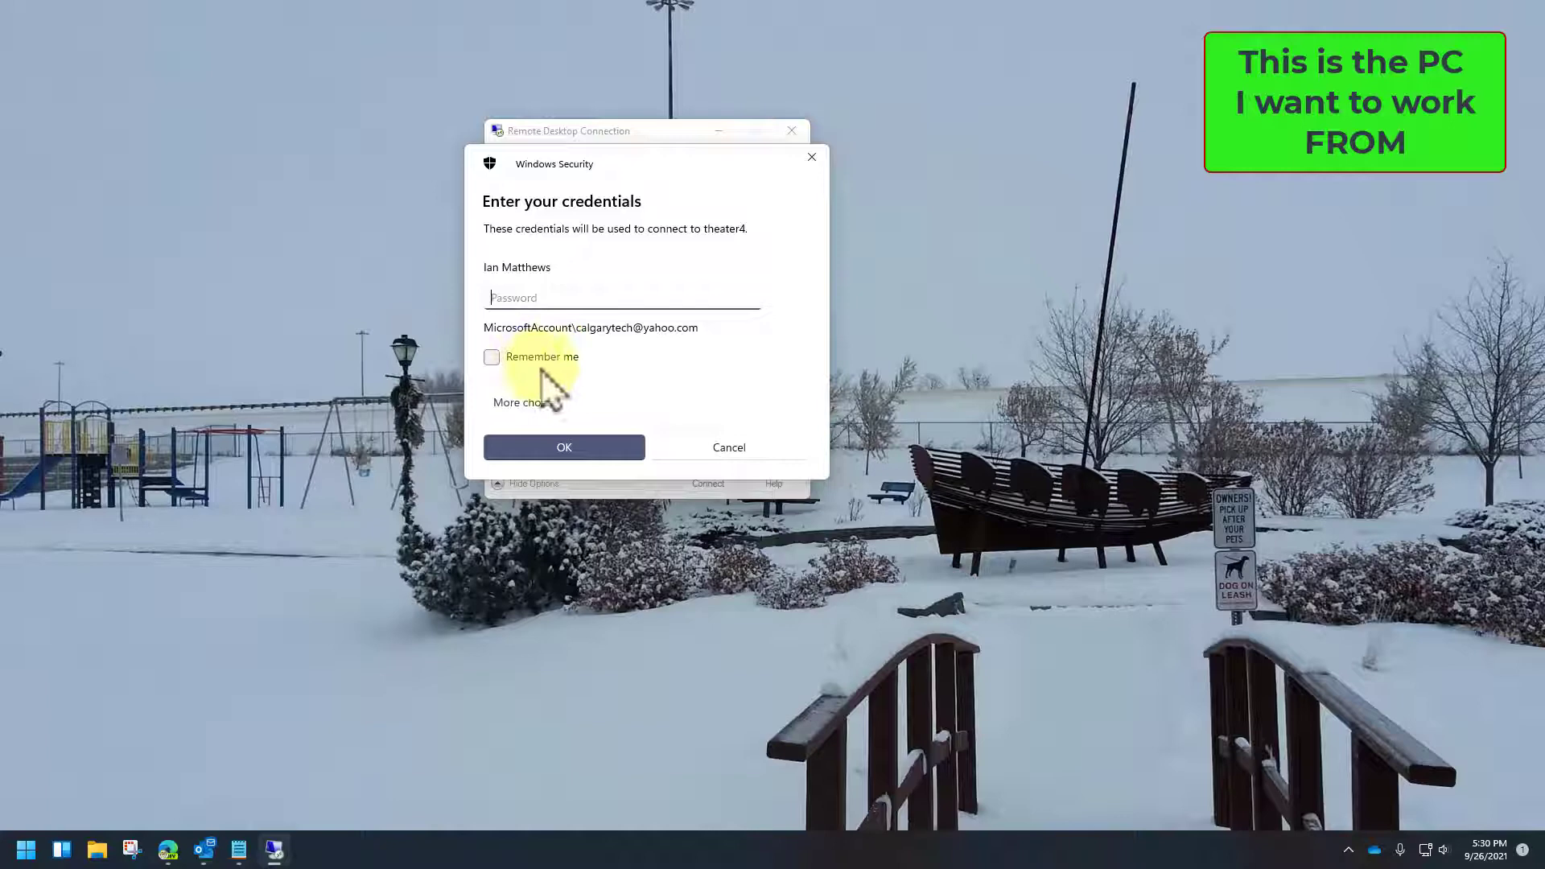
{"action": "mouse_move", "coordinate": [620, 325]}
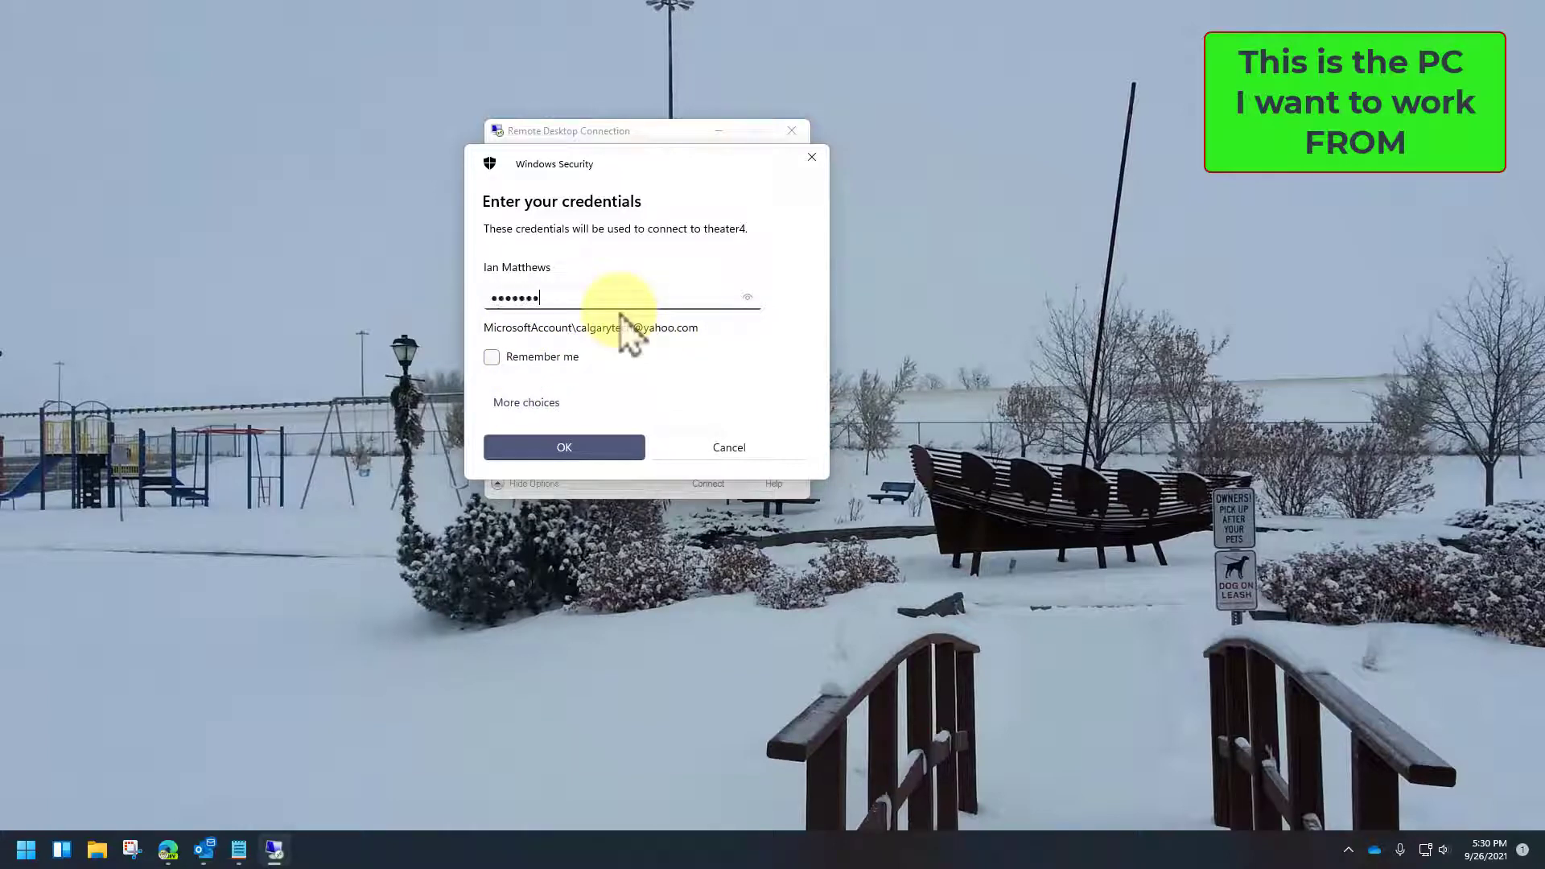
- Submit the password and accept theater4's certificate warning to open the session
{"action": "left_click", "coordinate": [563, 446]}
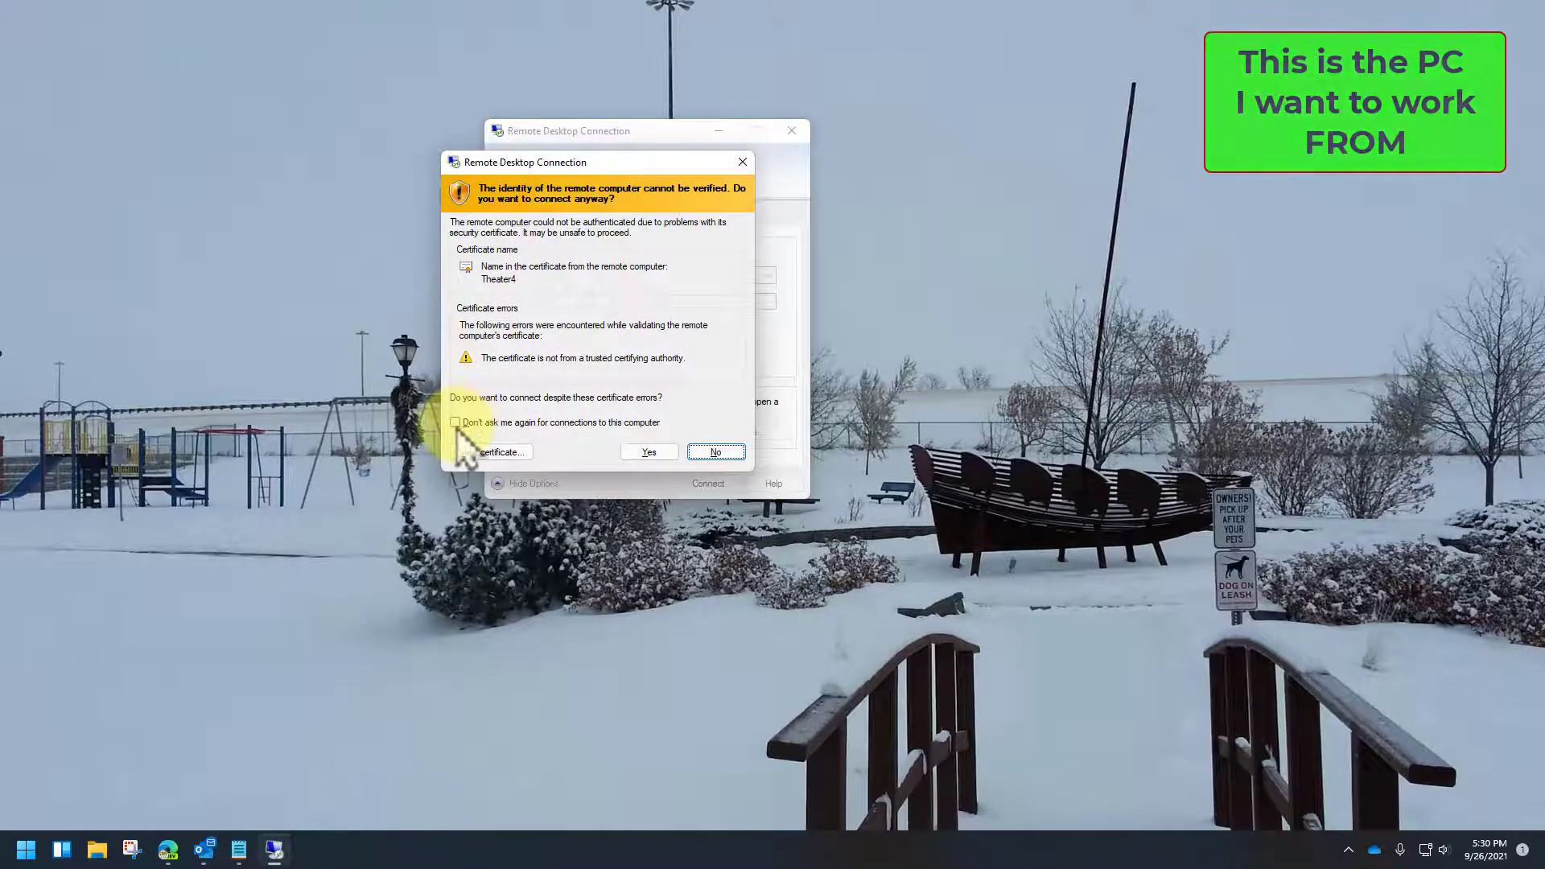
{"action": "left_click", "coordinate": [647, 452]}
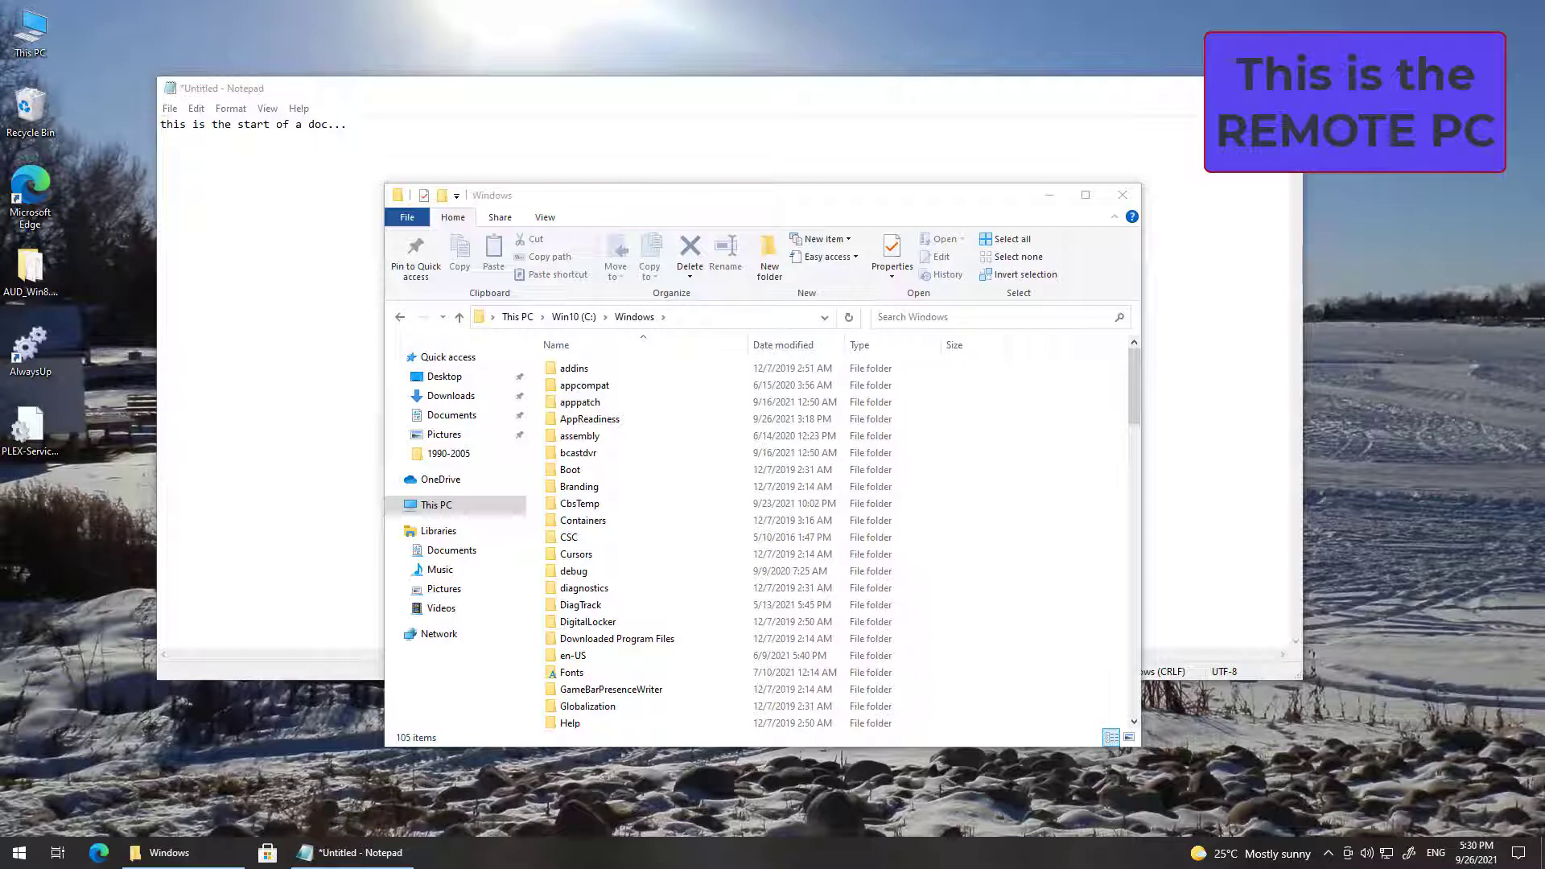
- Close Notepad without saving and close the File Explorer window on the remote PC
{"action": "left_click_drag", "start_coordinate": [689, 194], "coordinate": [798, 195]}
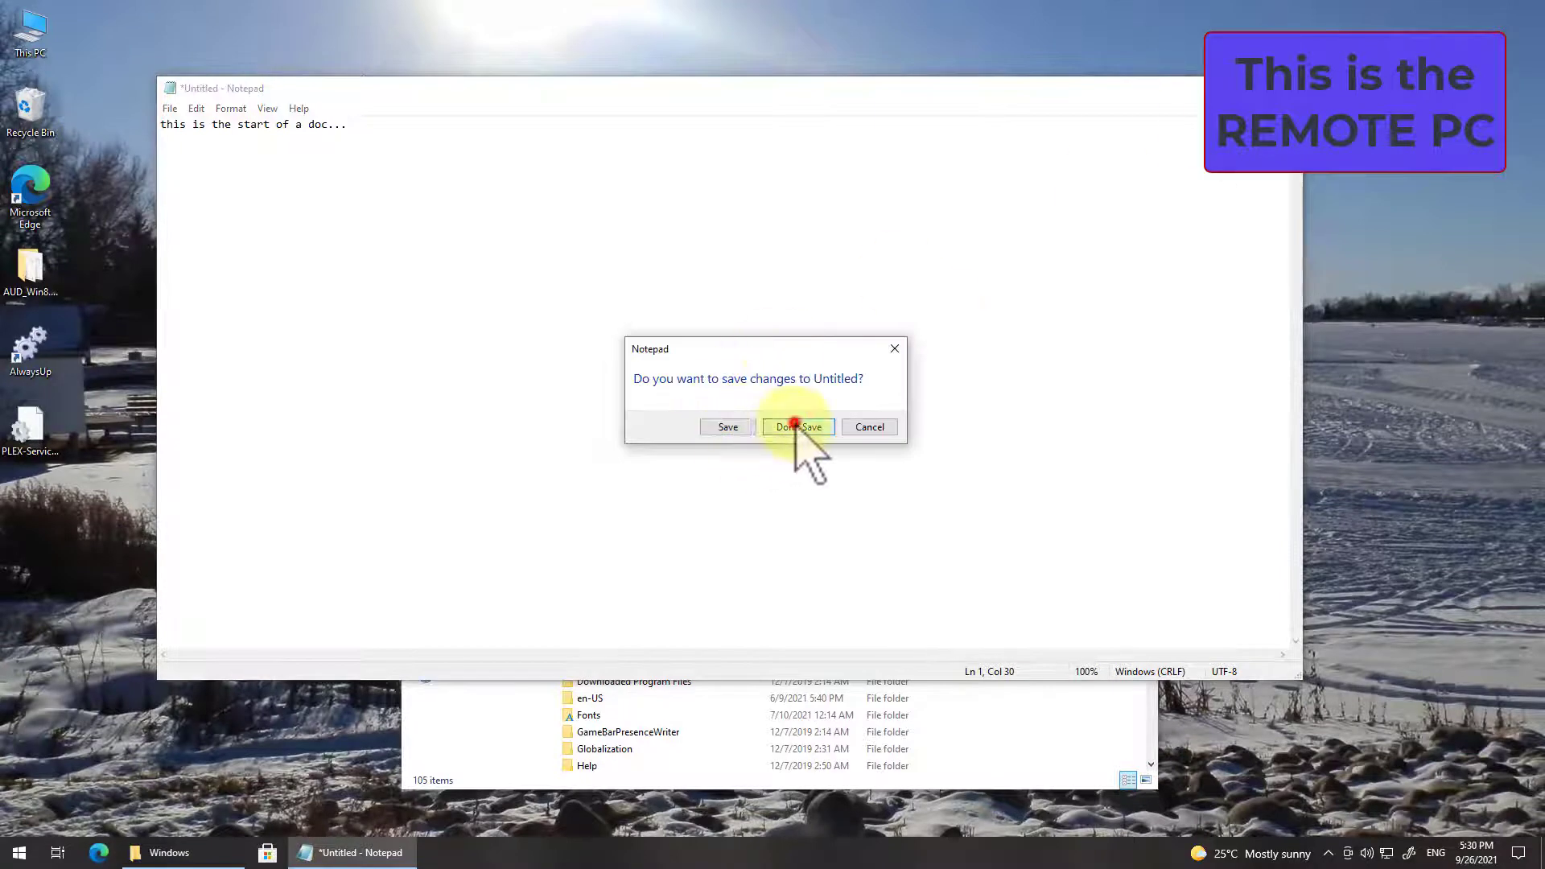
{"action": "left_click", "coordinate": [798, 426]}
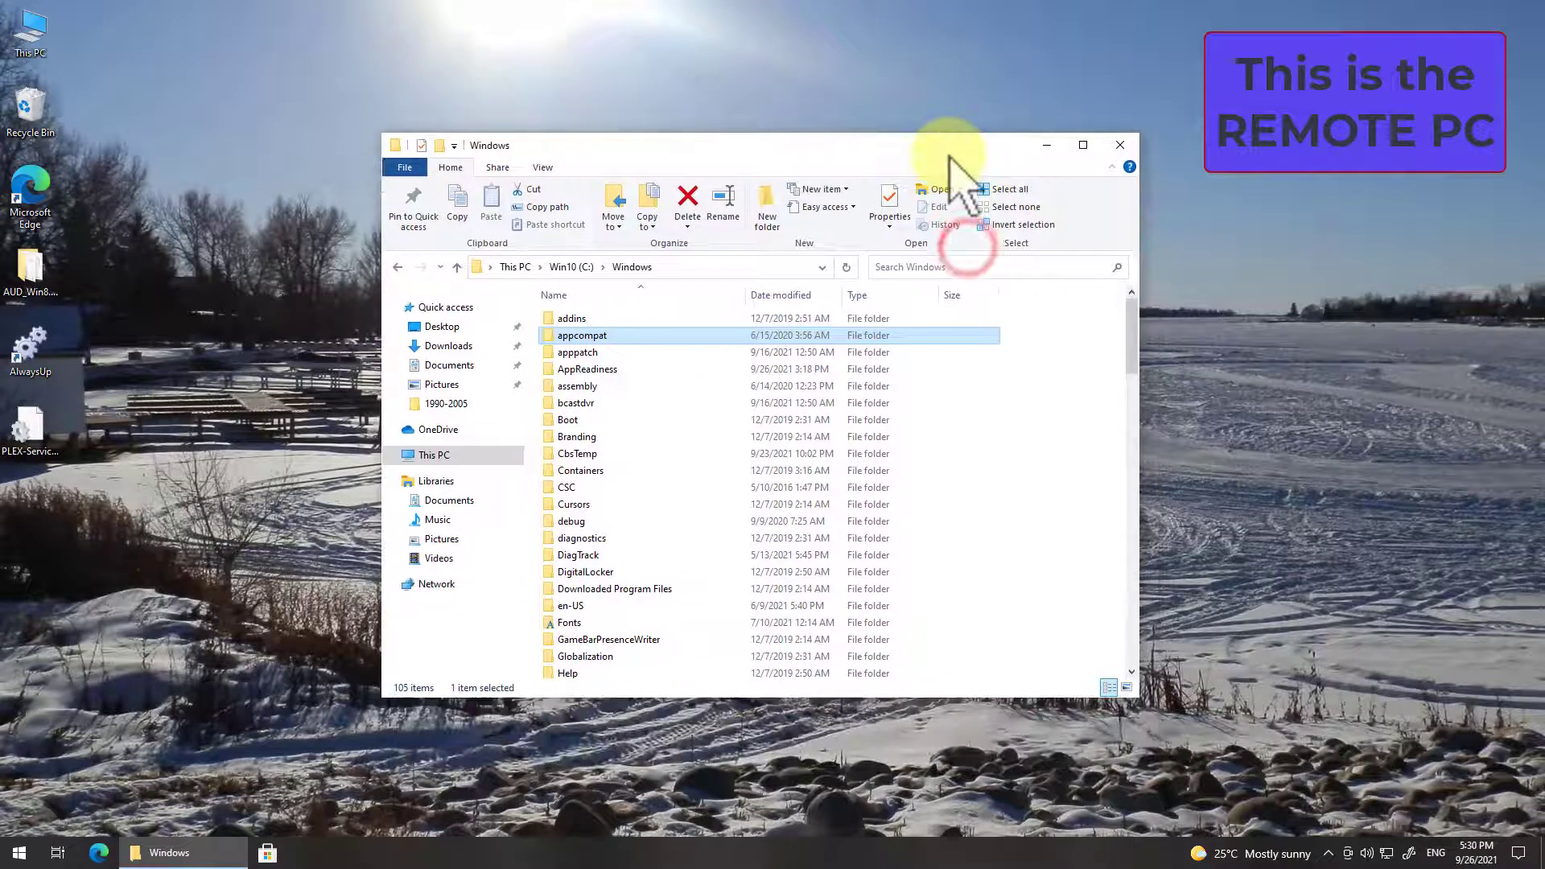
{"action": "left_click", "coordinate": [1118, 145]}
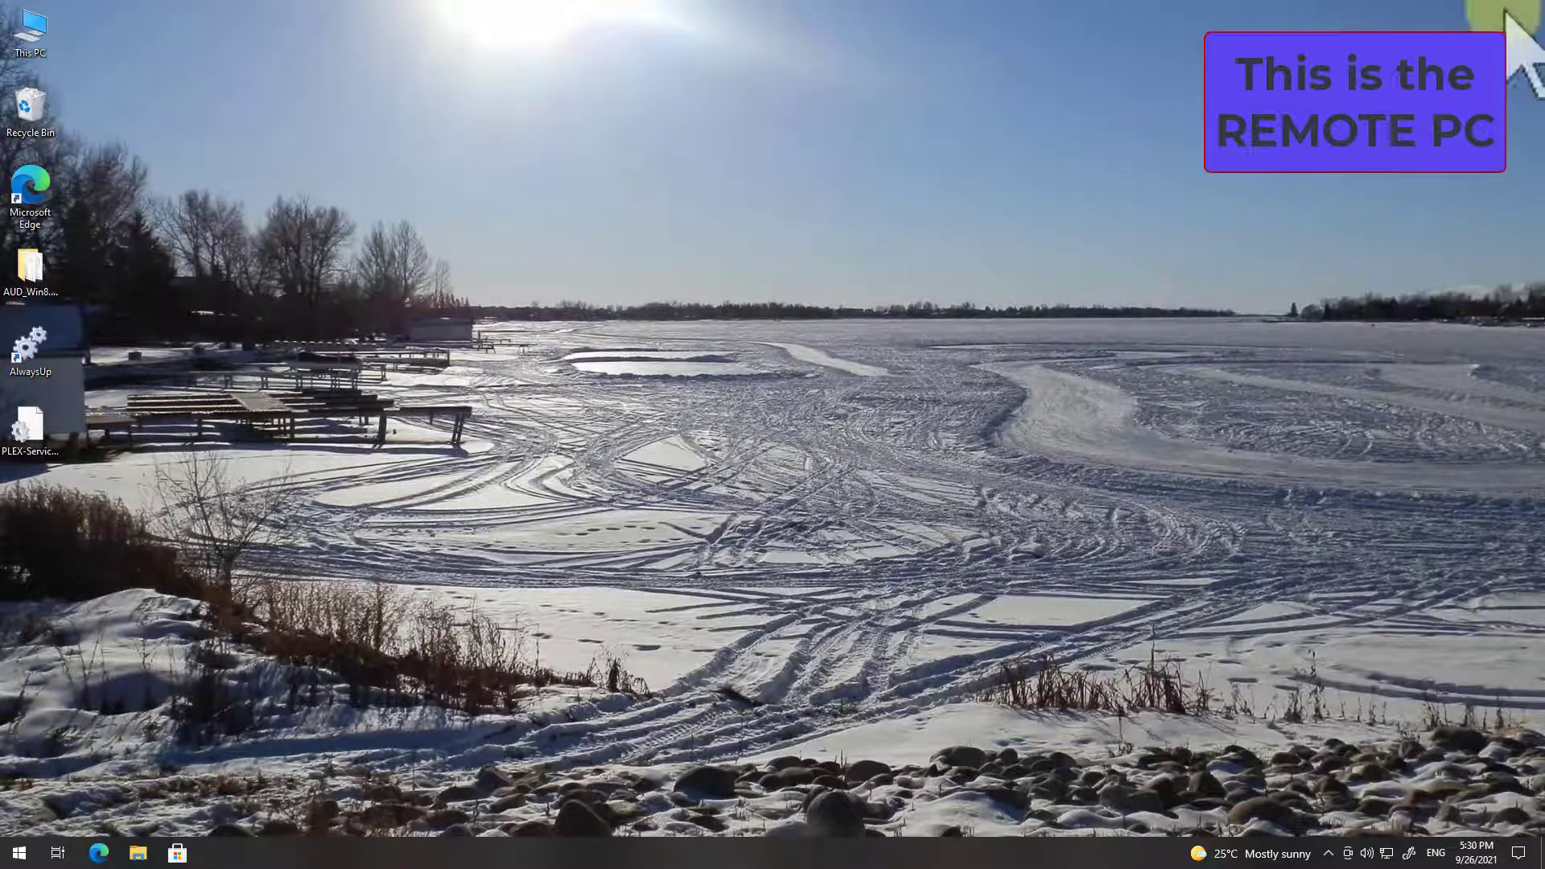
{"action": "left_click", "coordinate": [99, 853]}
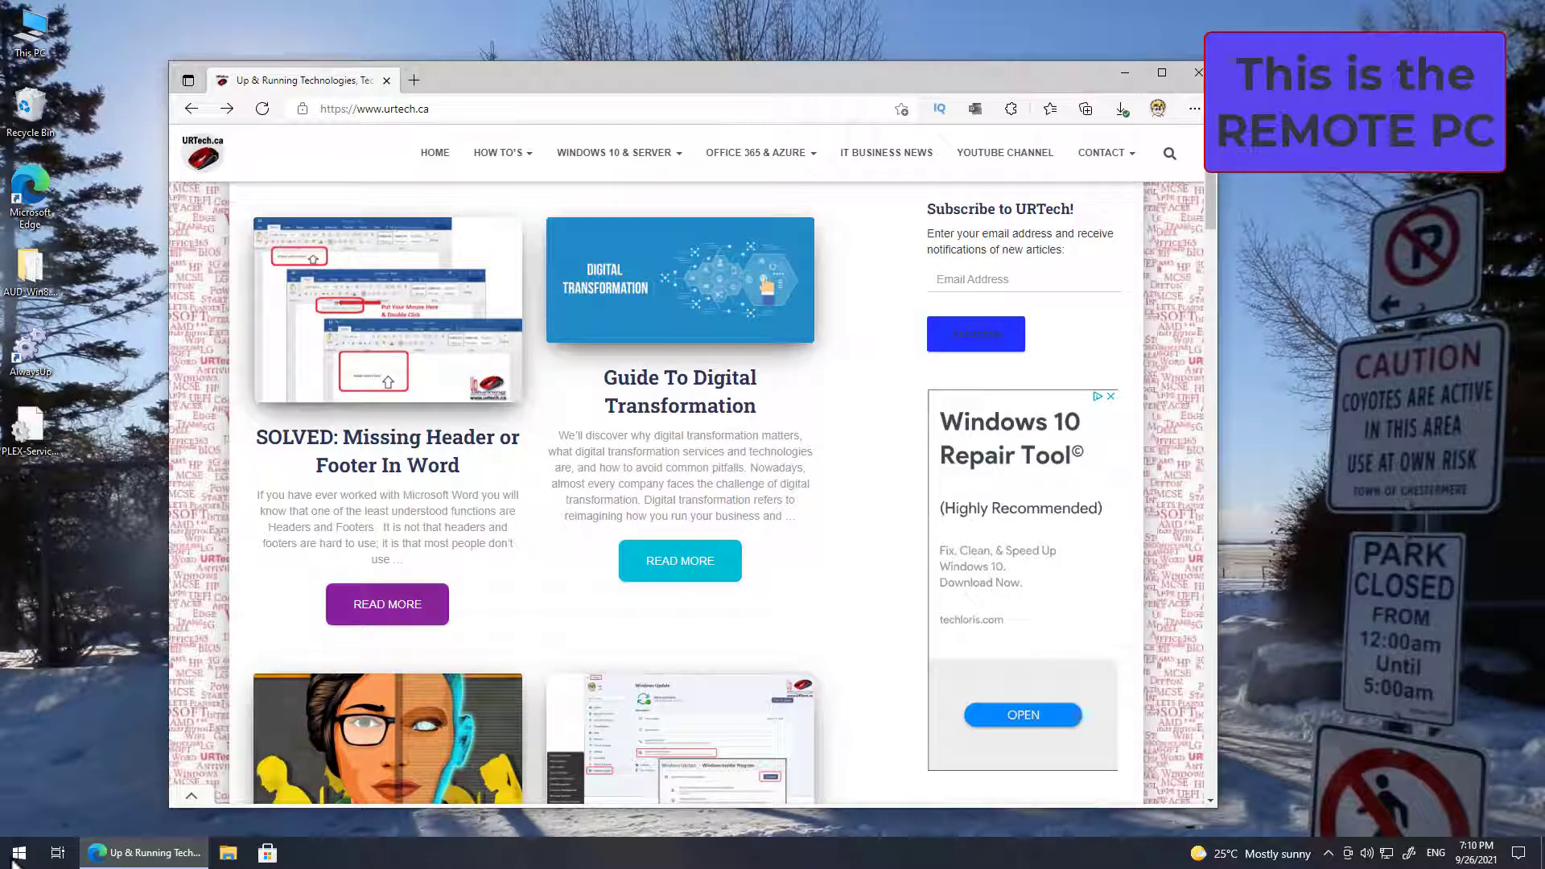
{"action": "left_click", "coordinate": [17, 852]}
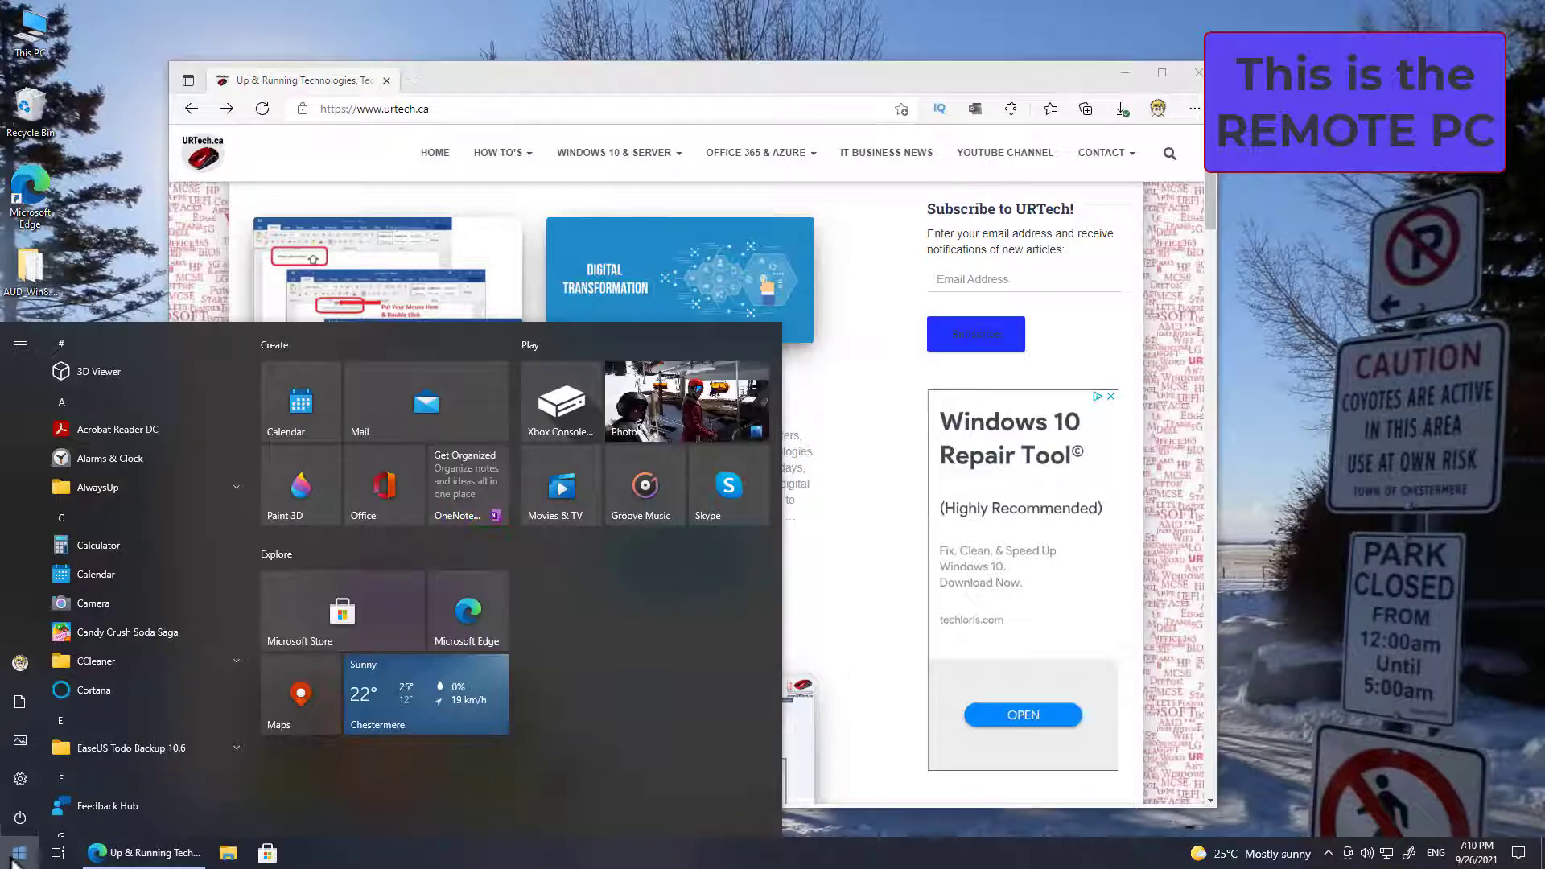
{"action": "type", "text": "printers & scanners"}
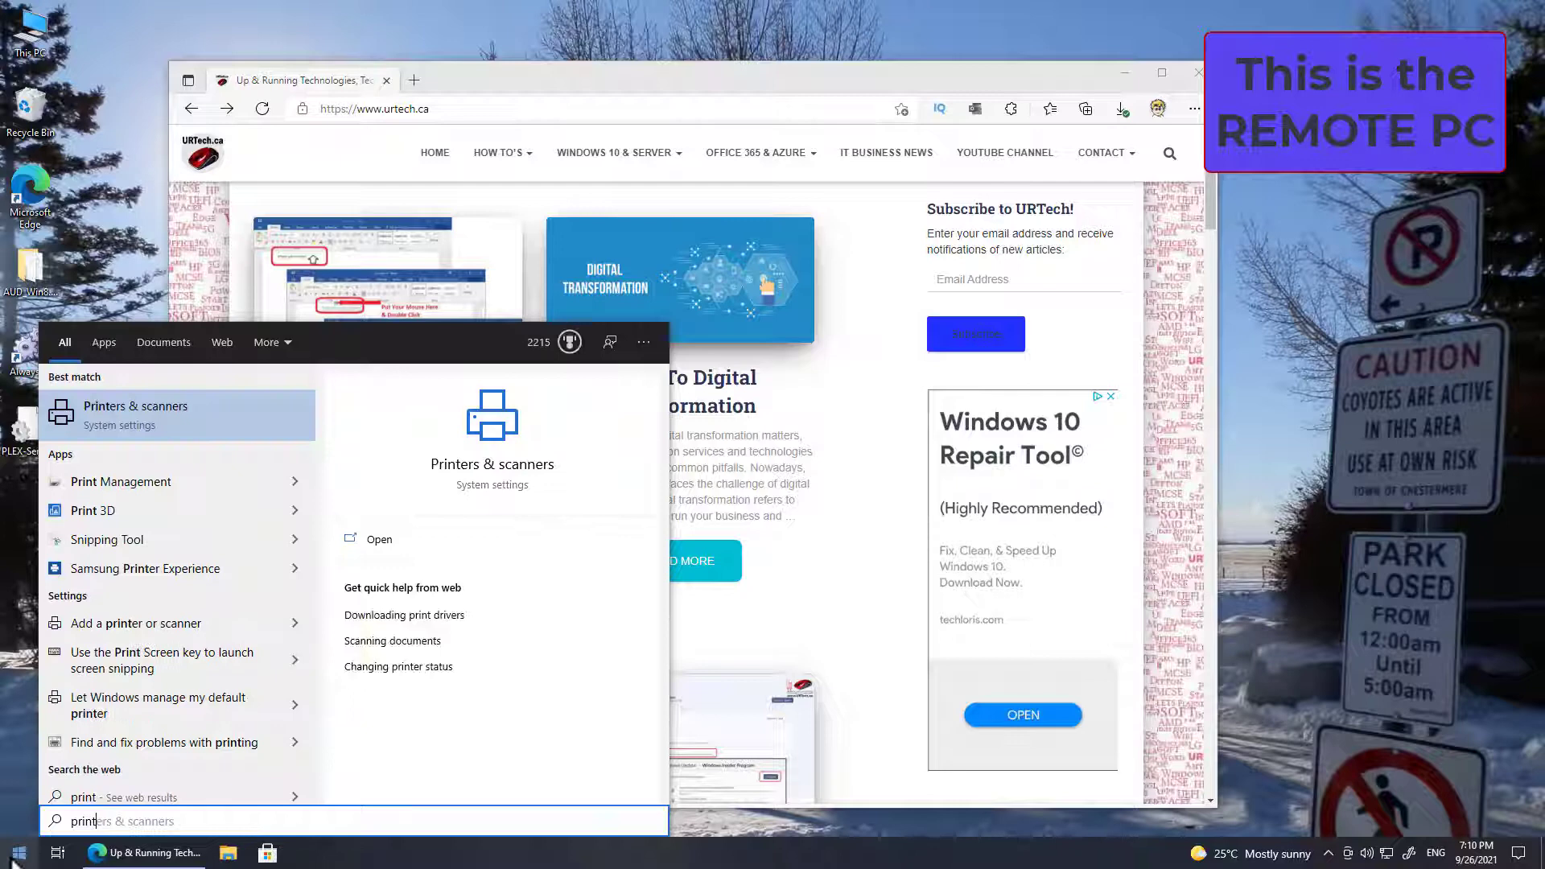
{"action": "left_click", "coordinate": [136, 405]}
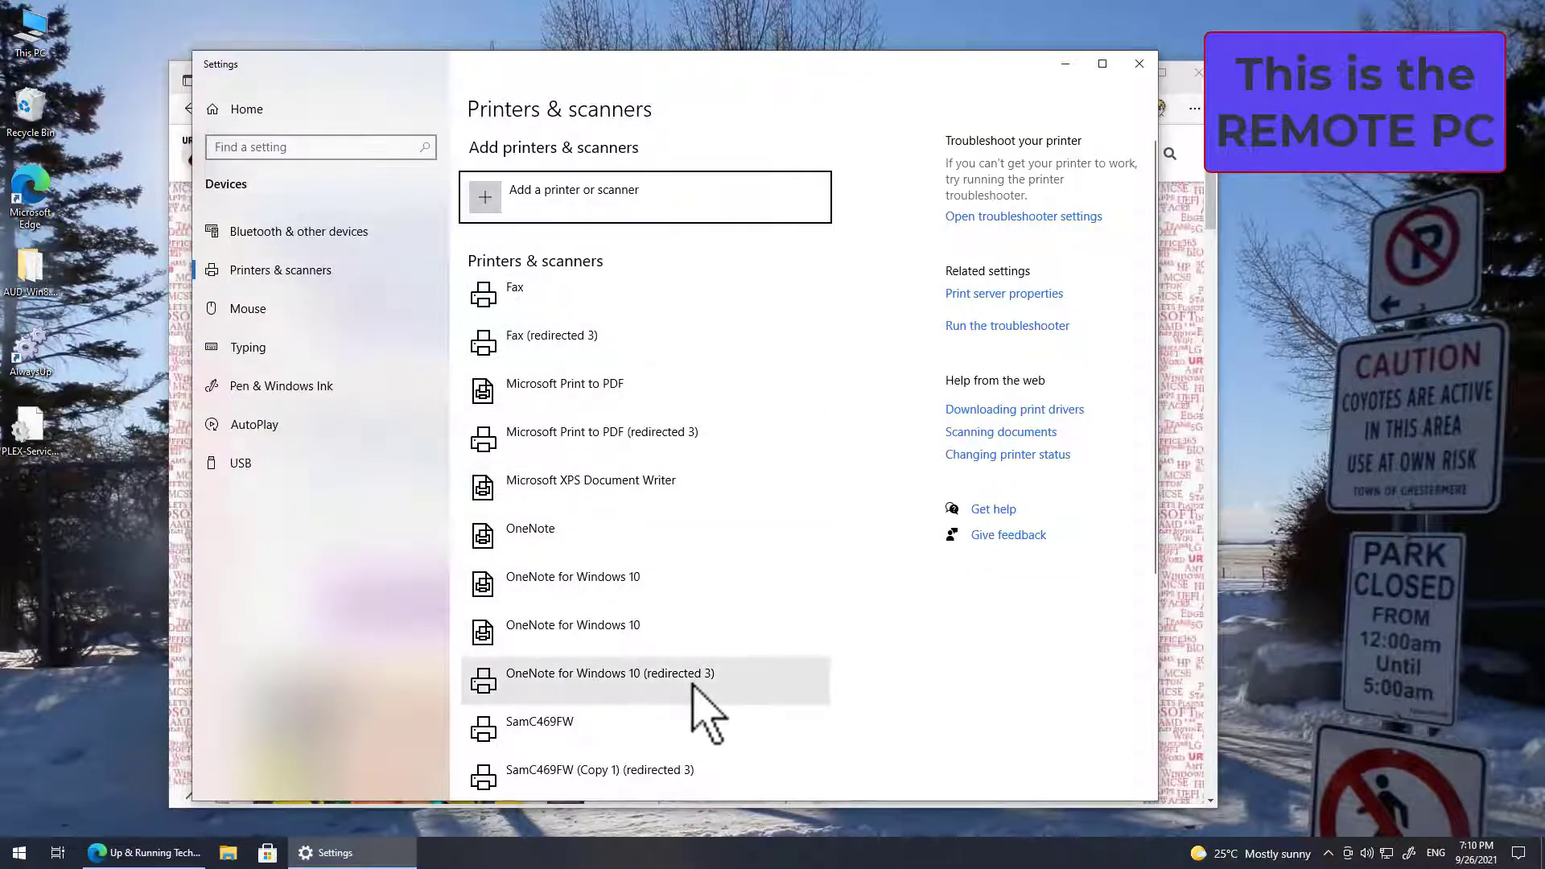
{"action": "left_click", "coordinate": [572, 623]}
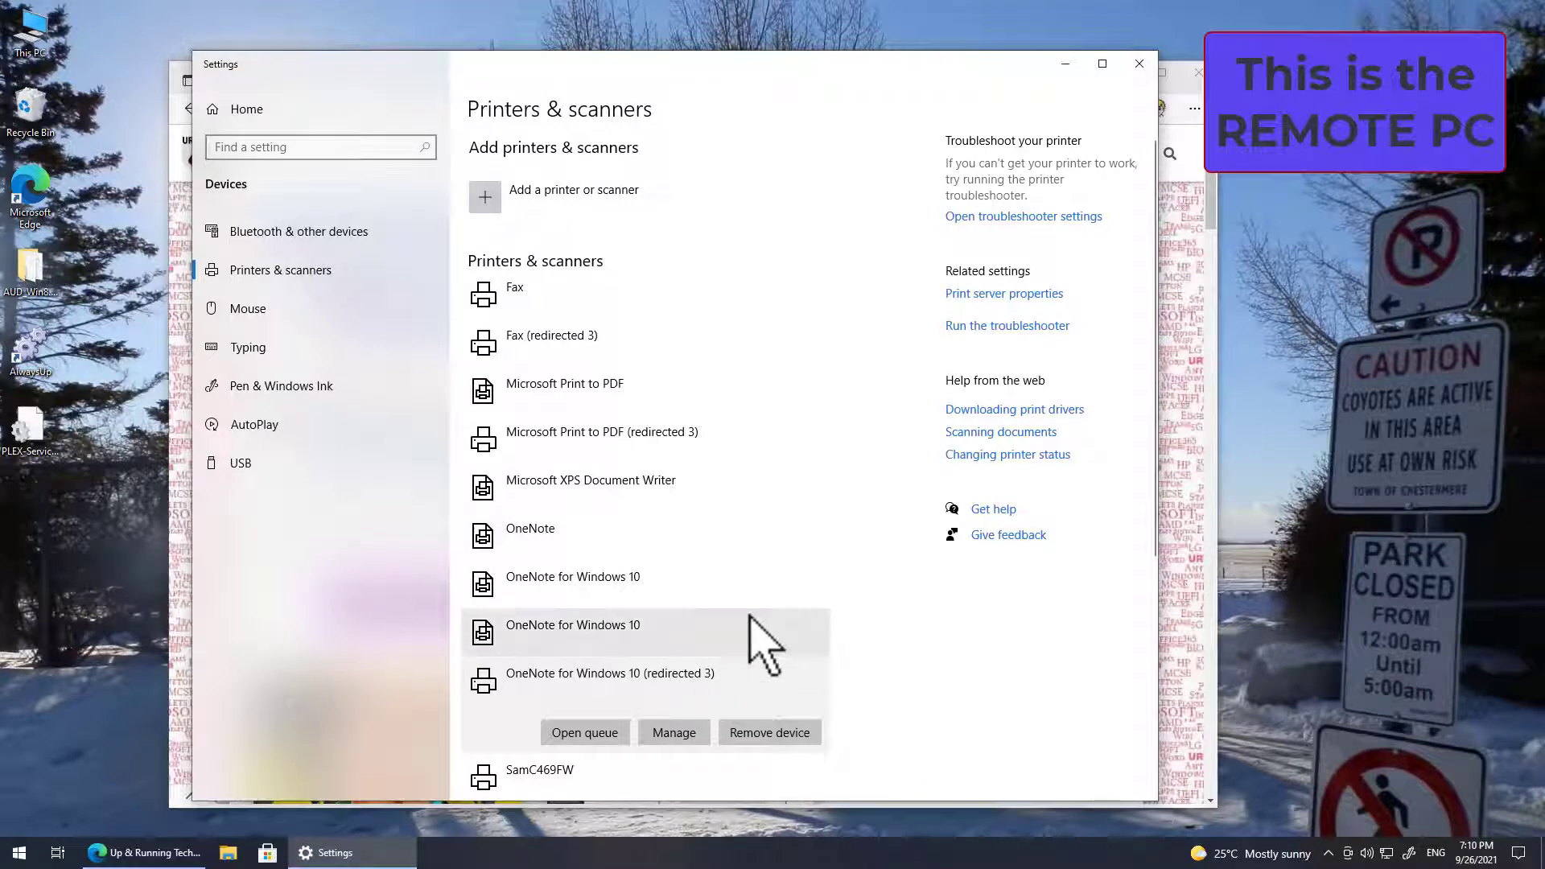
{"action": "scroll", "scroll_direction": "down", "scroll_amount": 3}
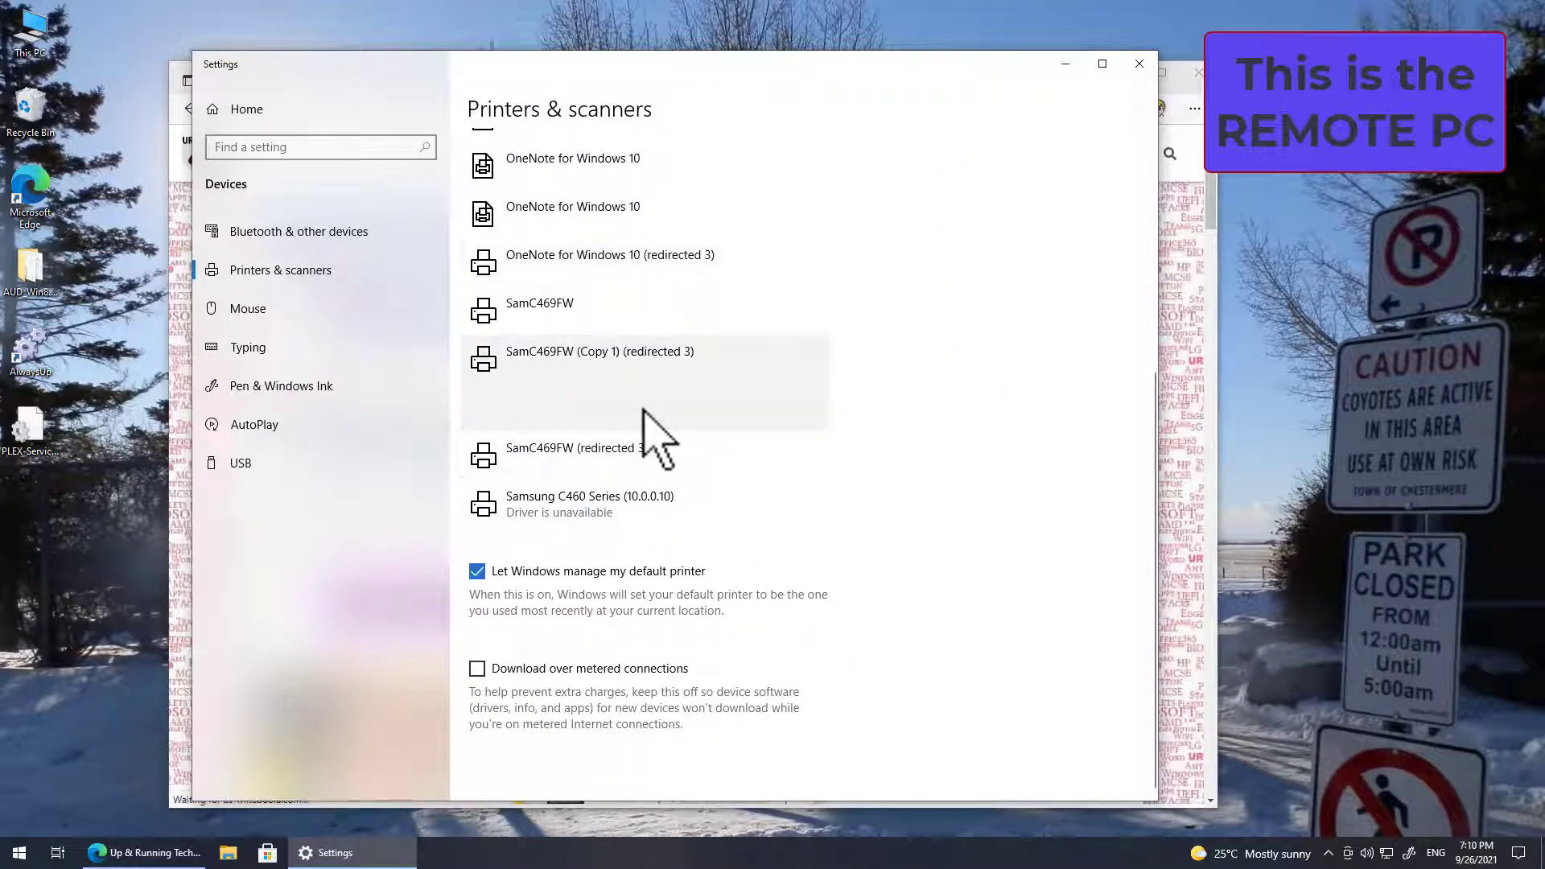
{"action": "left_click", "coordinate": [600, 352]}
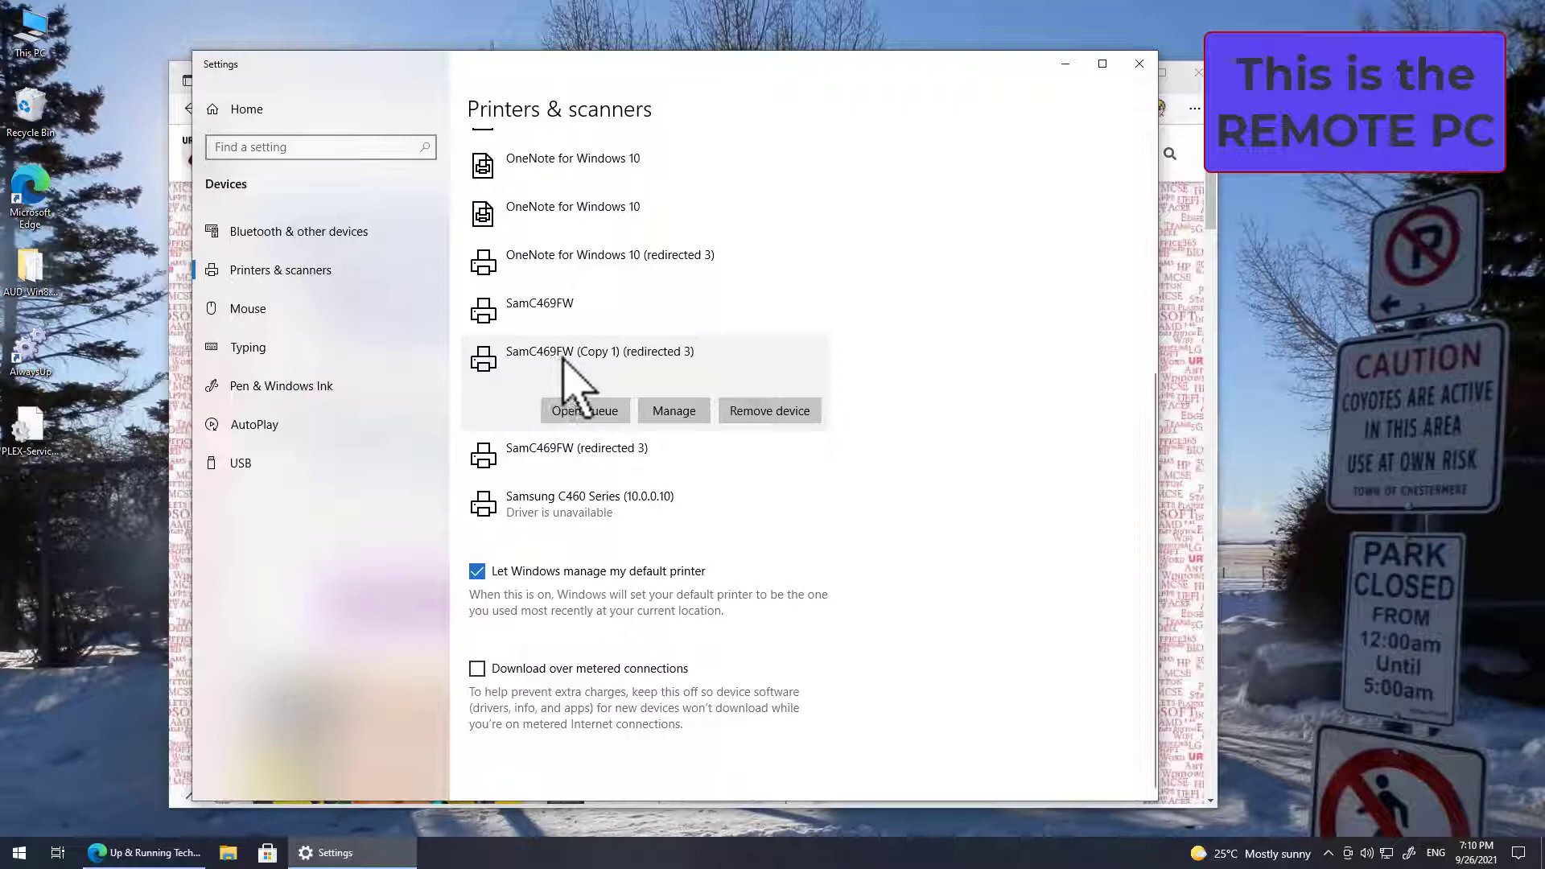
{"action": "mouse_move", "coordinate": [1140, 62]}
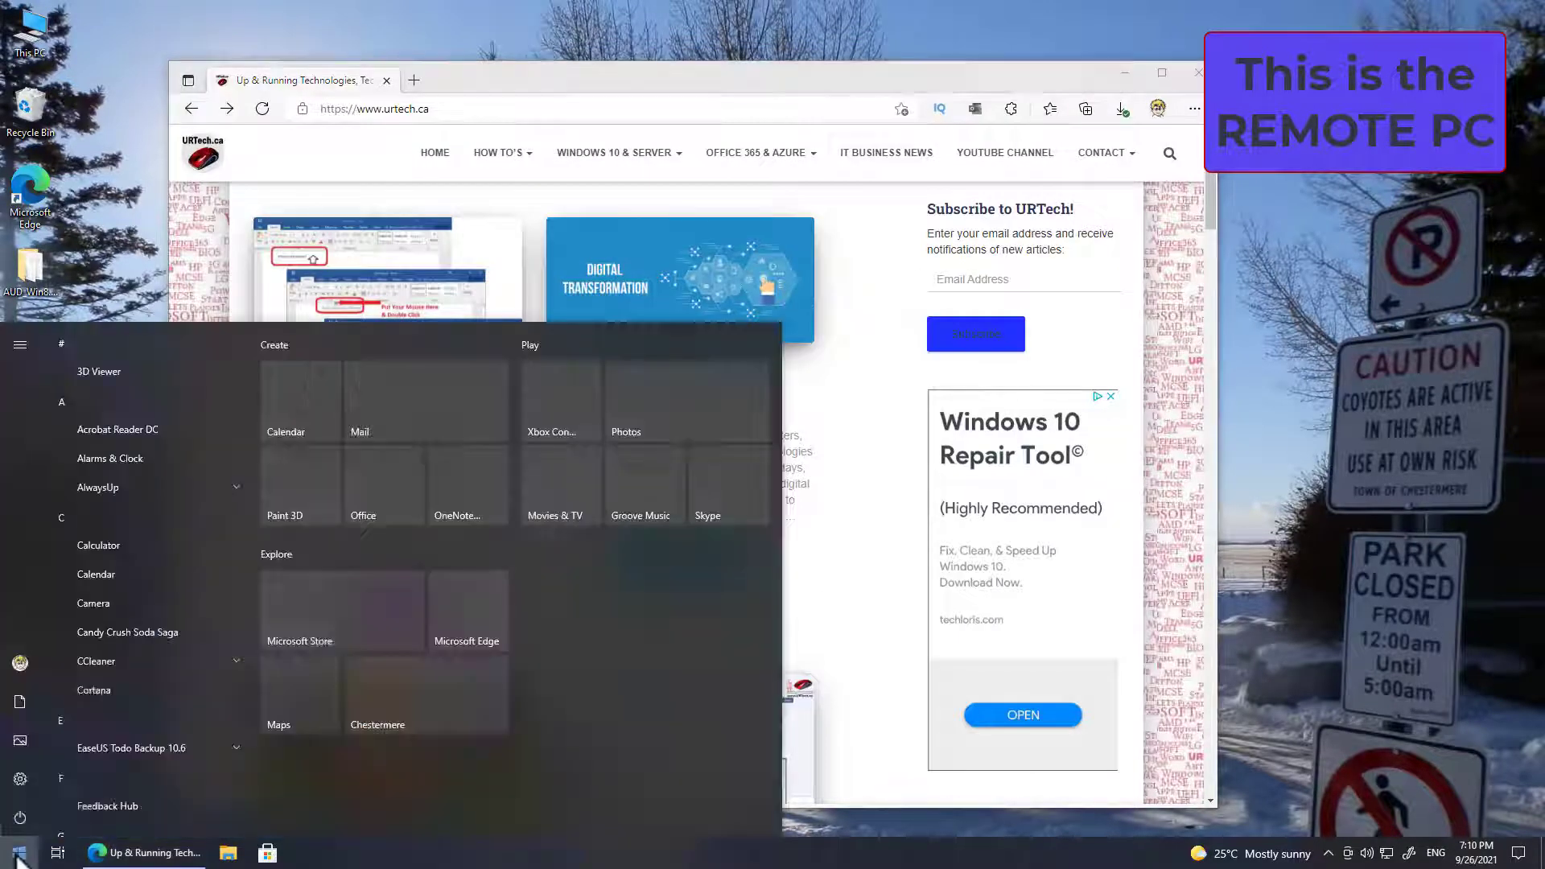
{"action": "type", "text": "notepad"}
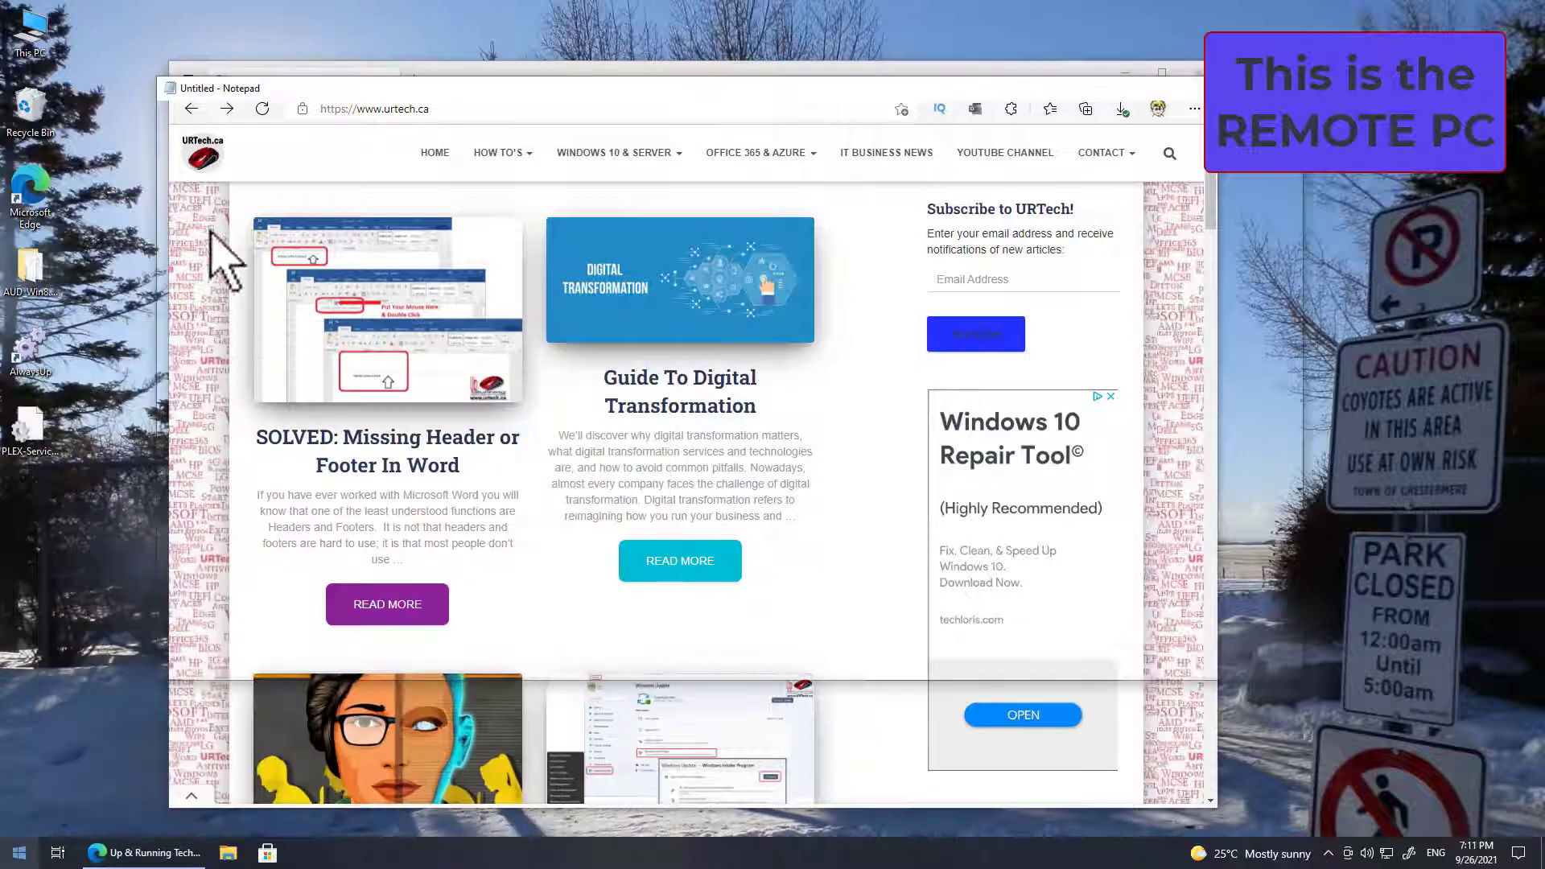
{"action": "left_click", "coordinate": [169, 108]}
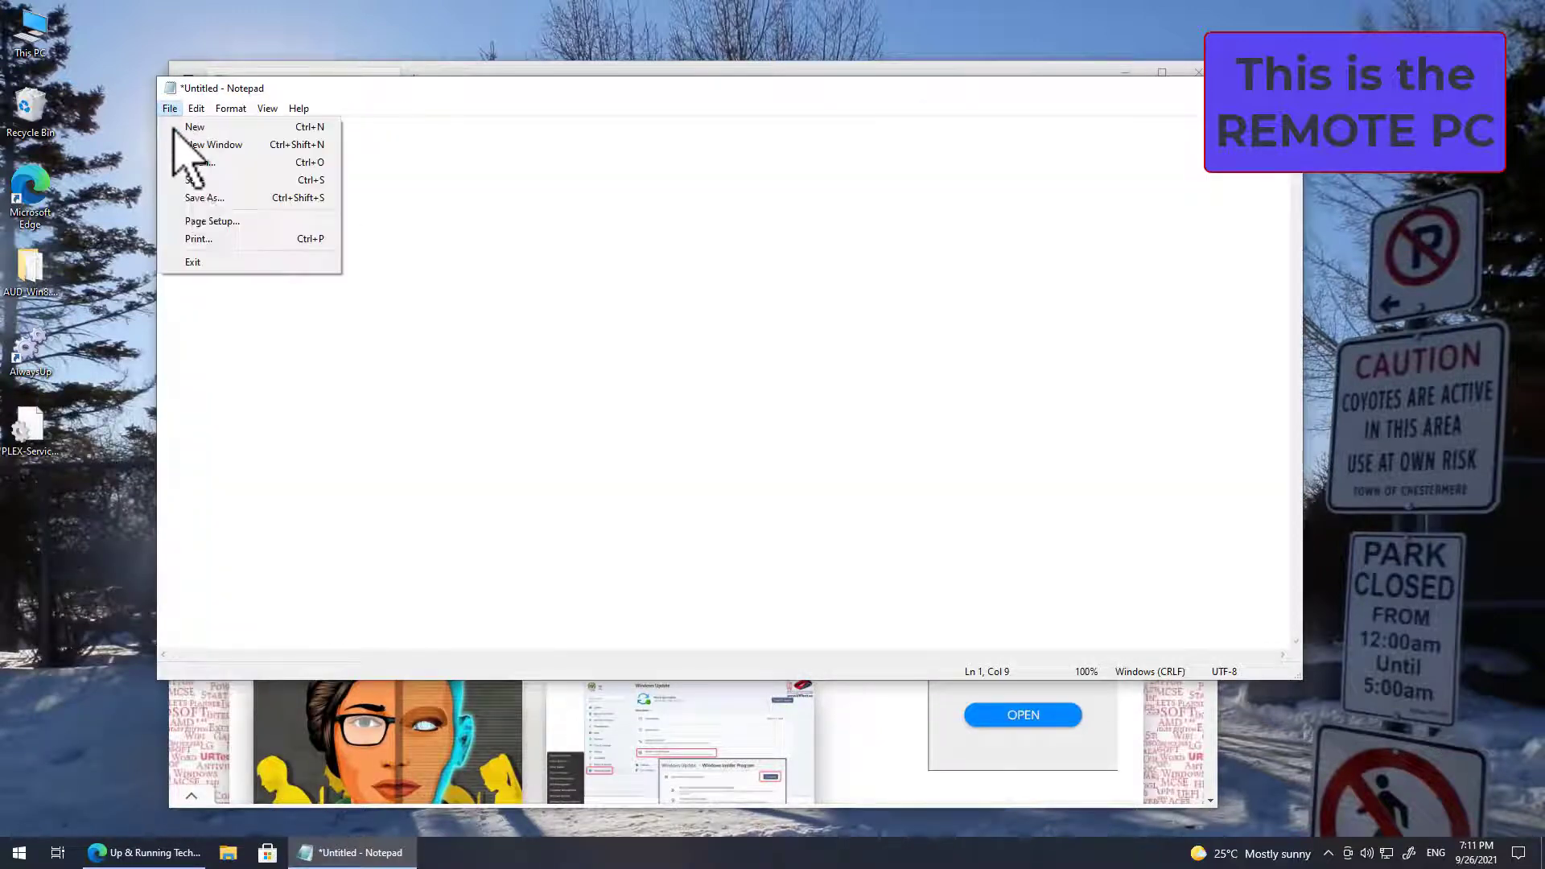
{"action": "left_click", "coordinate": [198, 239]}
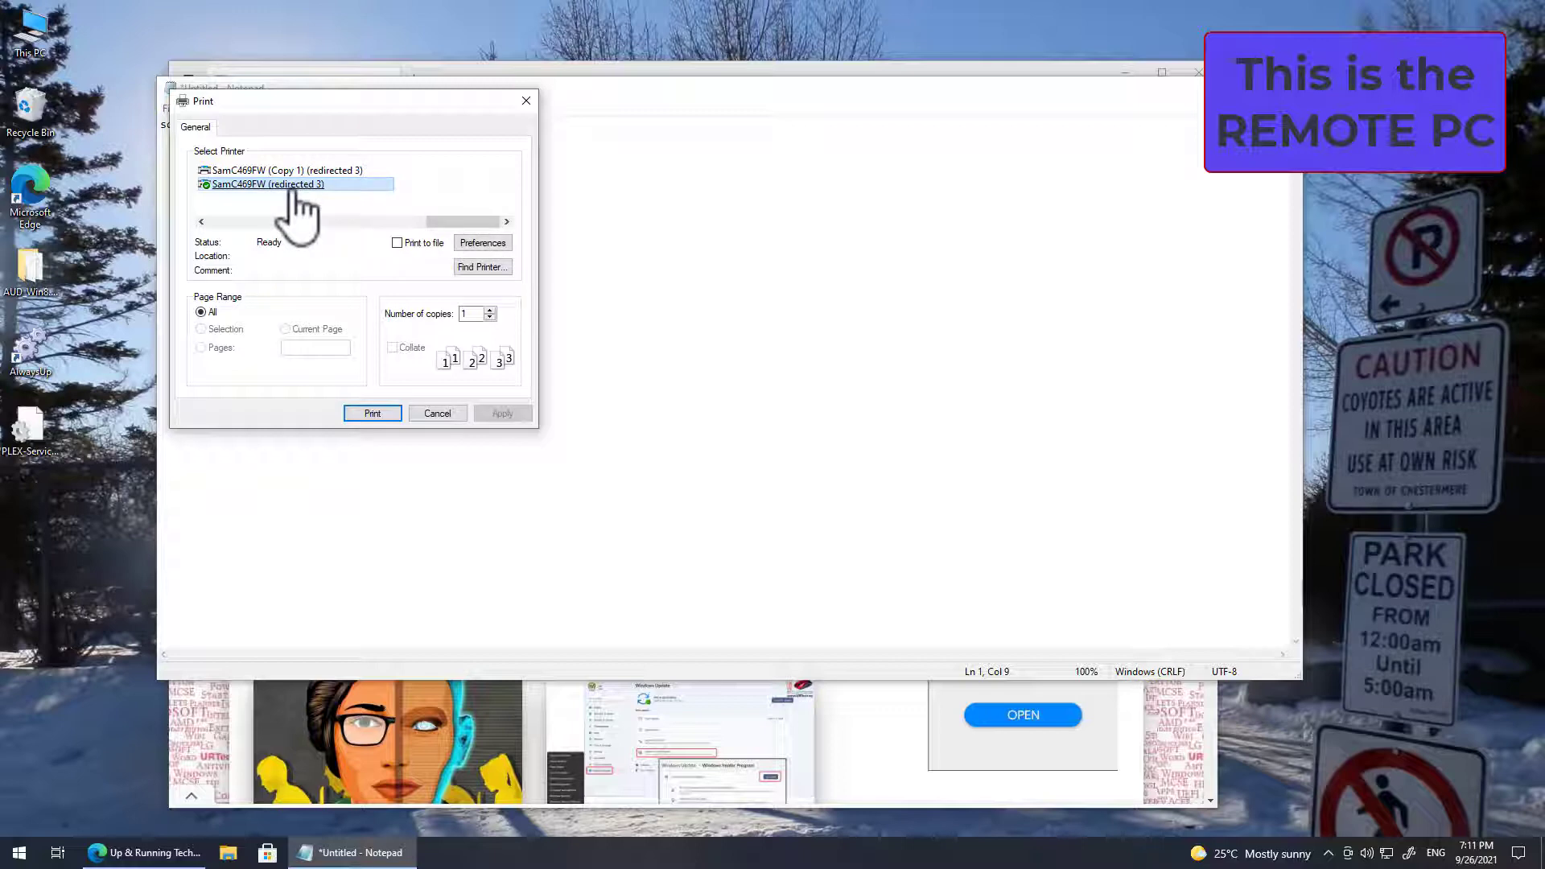
{"action": "mouse_move", "coordinate": [241, 202]}
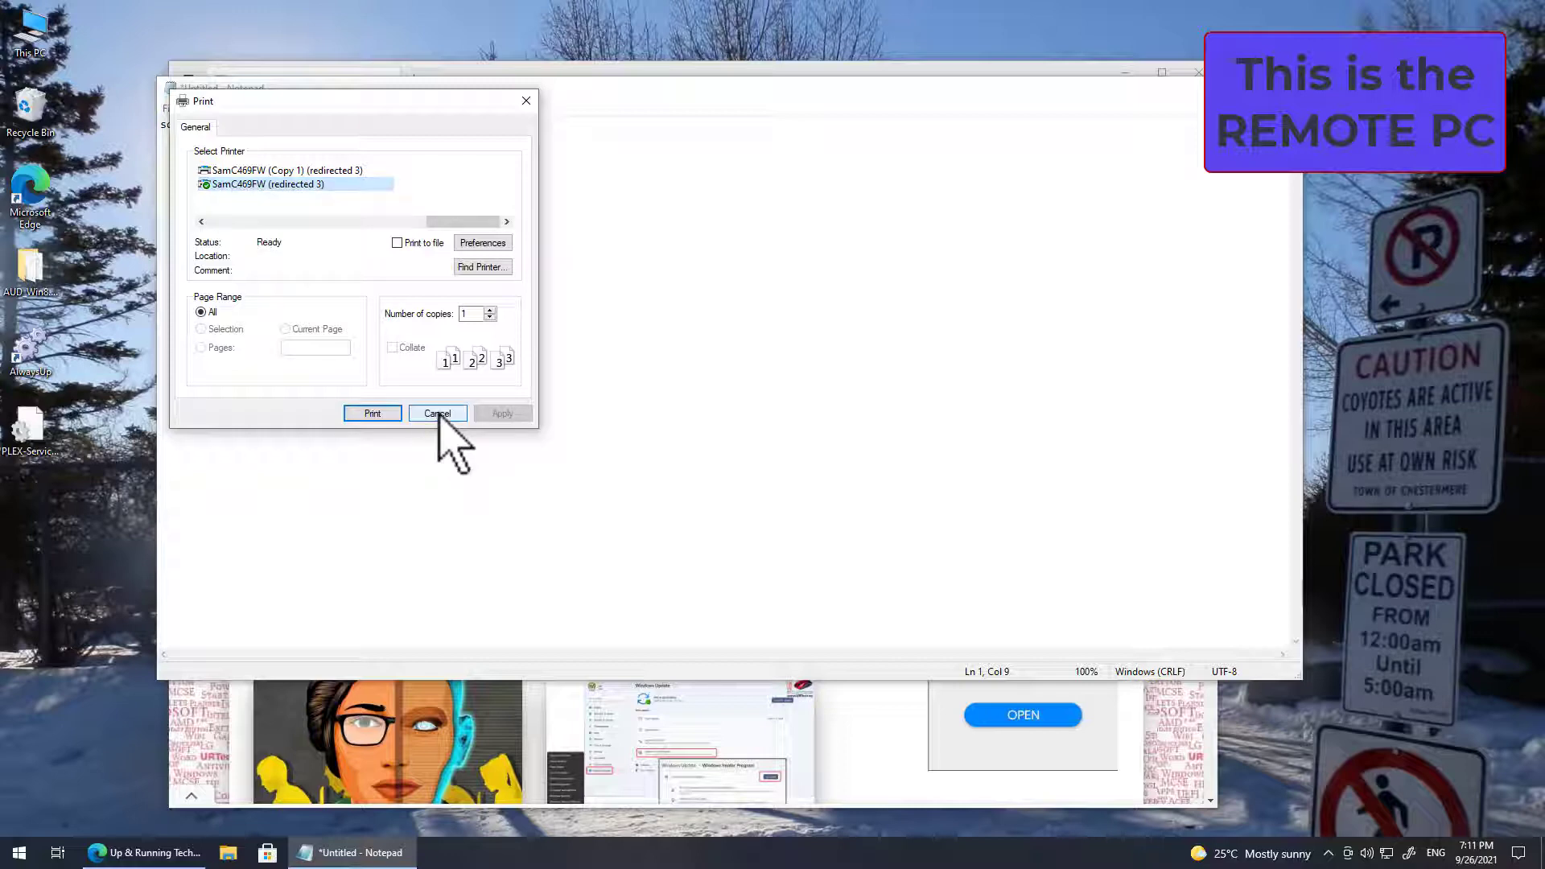
{"action": "left_click", "coordinate": [436, 413]}
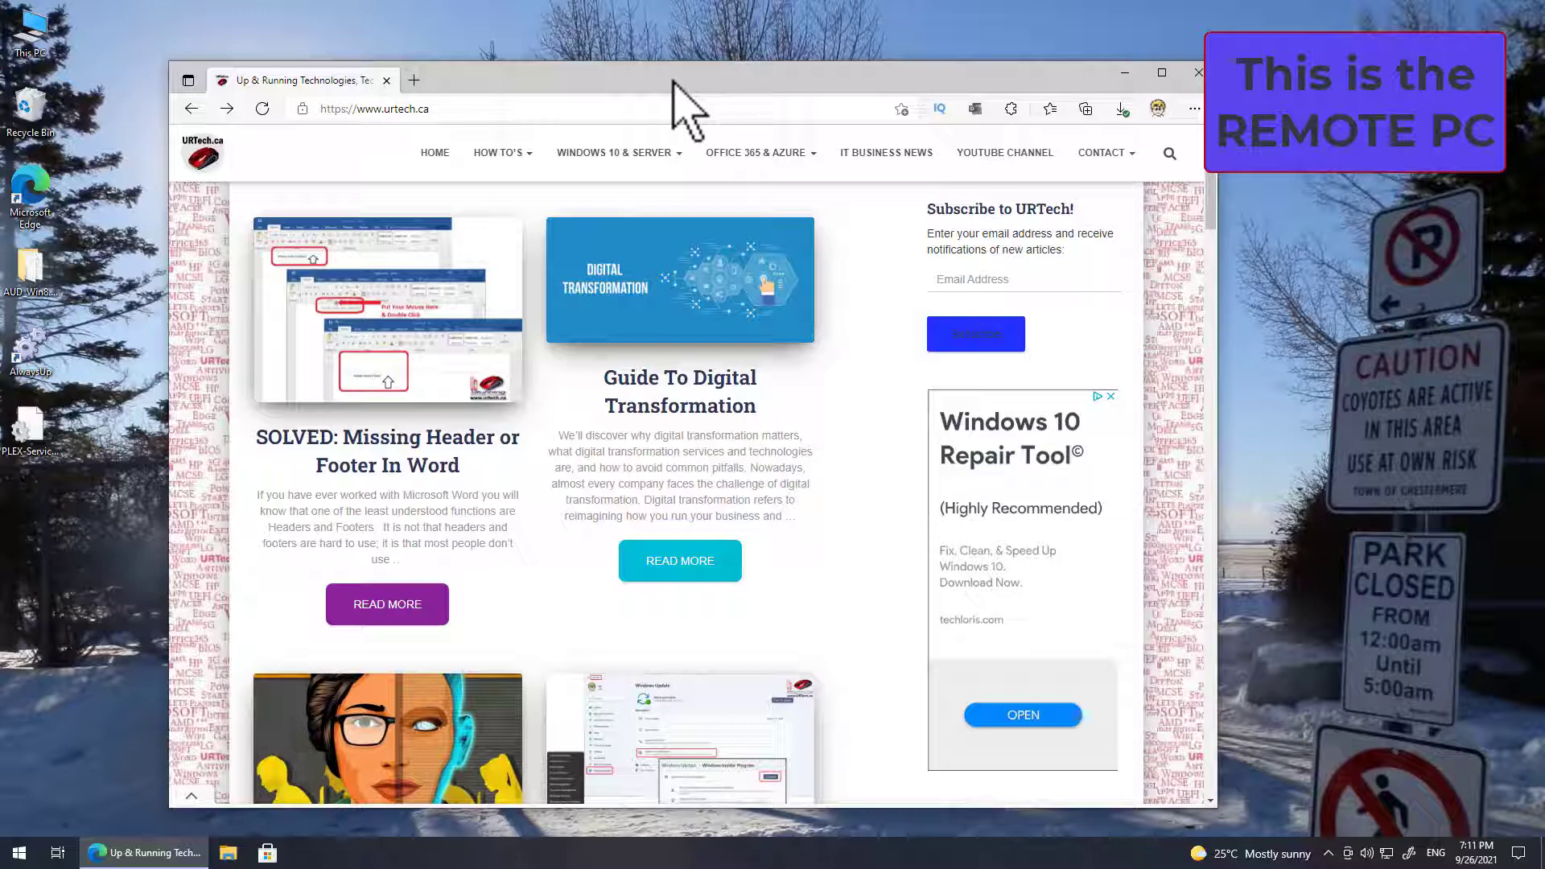
{"action": "mouse_move", "coordinate": [109, 271]}
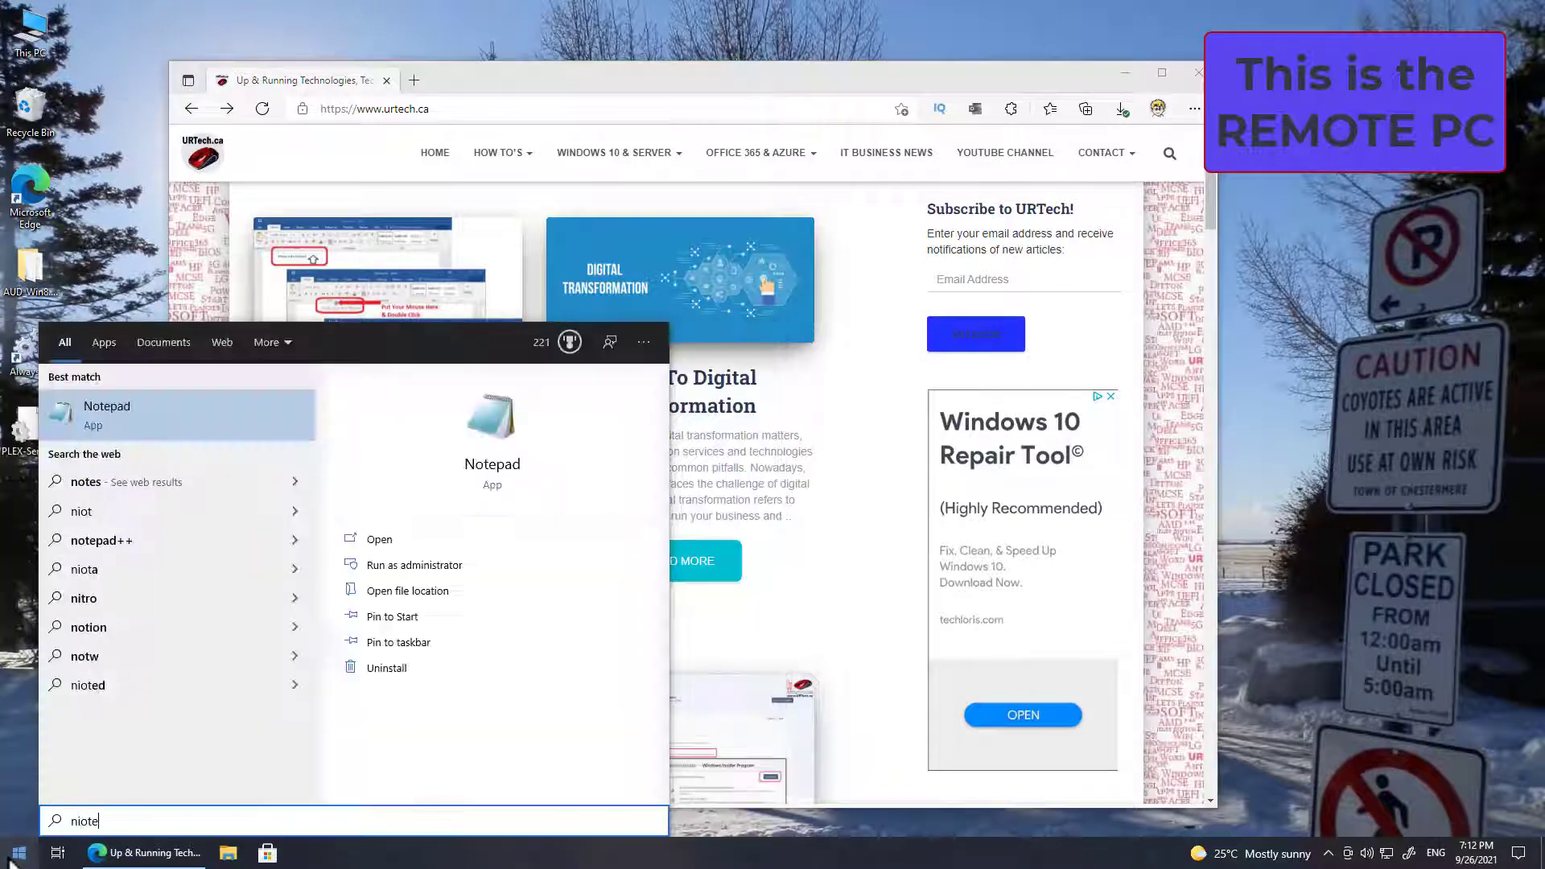
- Save 'this is a test doc' in Notepad as test.txt on the remote desktop
{"action": "type", "text": "notepad"}
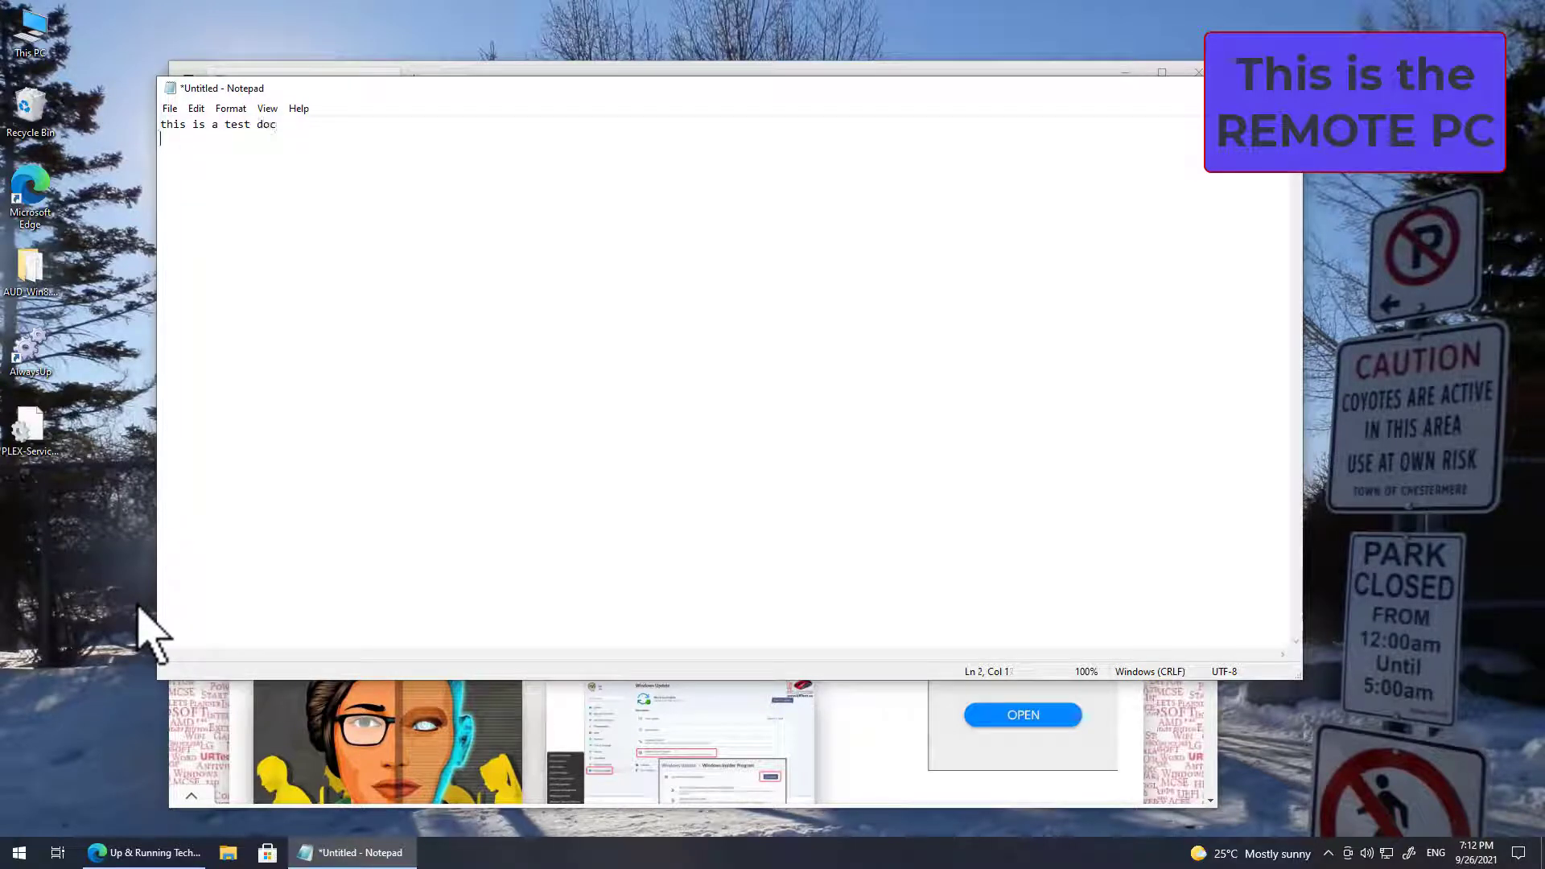
{"action": "left_click", "coordinate": [169, 109]}
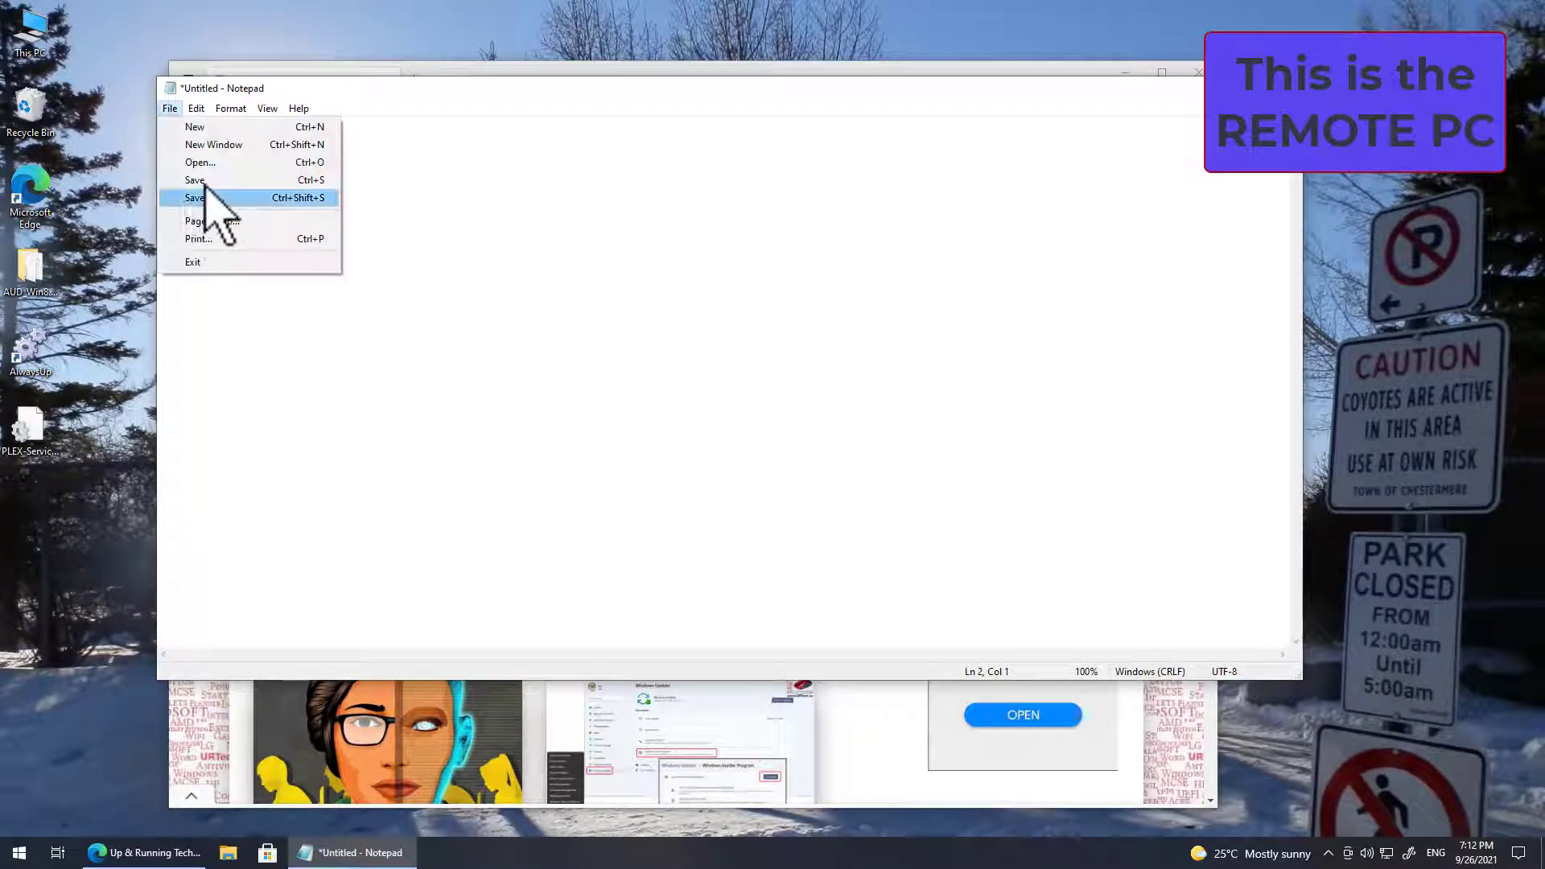
{"action": "left_click", "coordinate": [196, 197]}
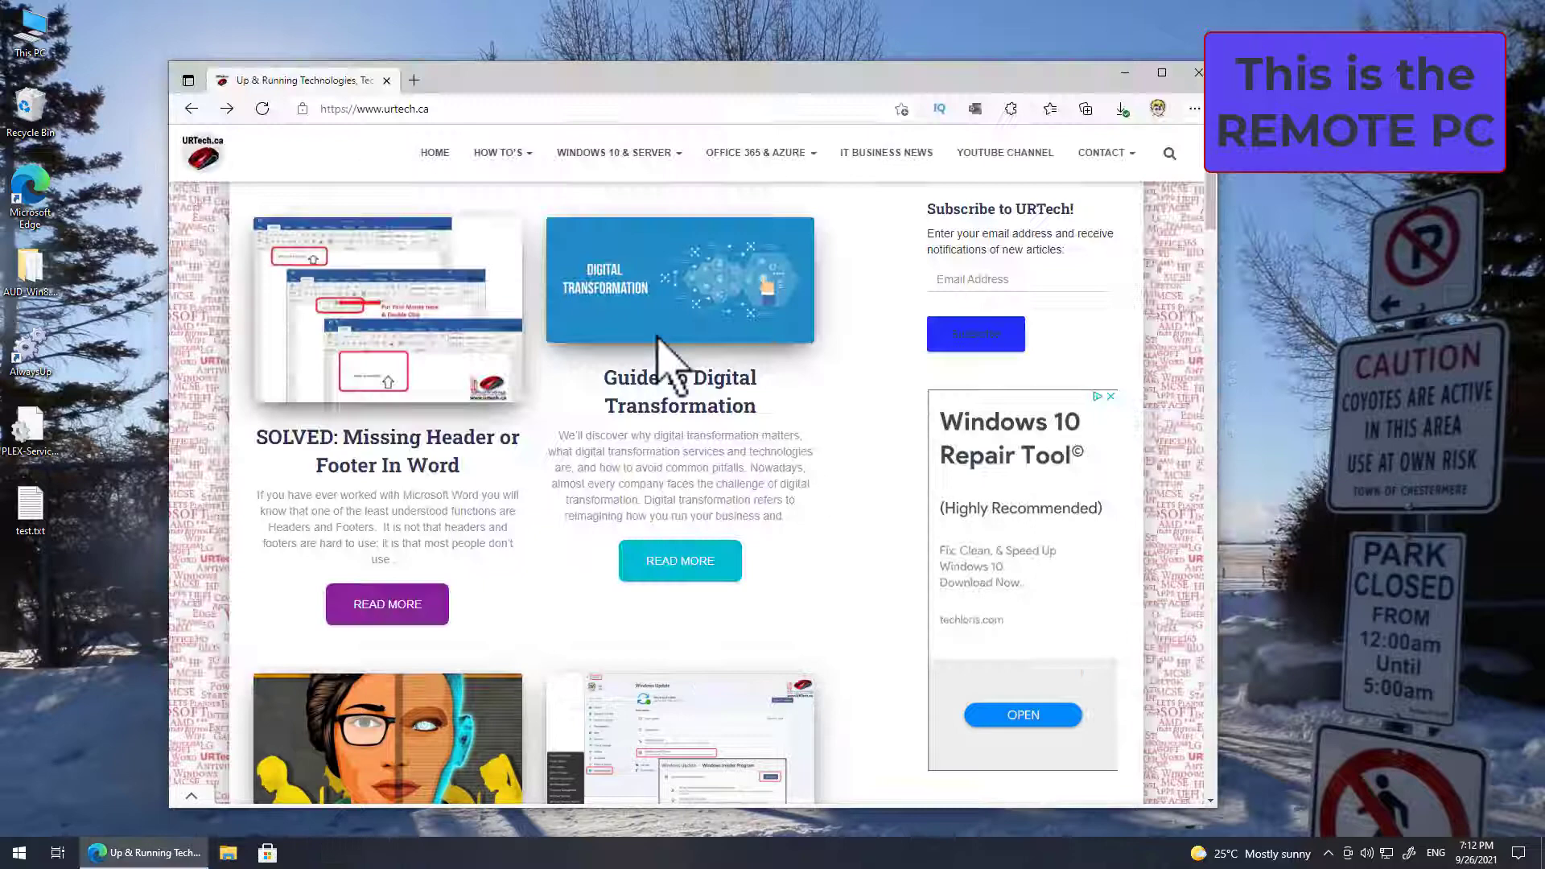
{"action": "right_click", "coordinate": [31, 509]}
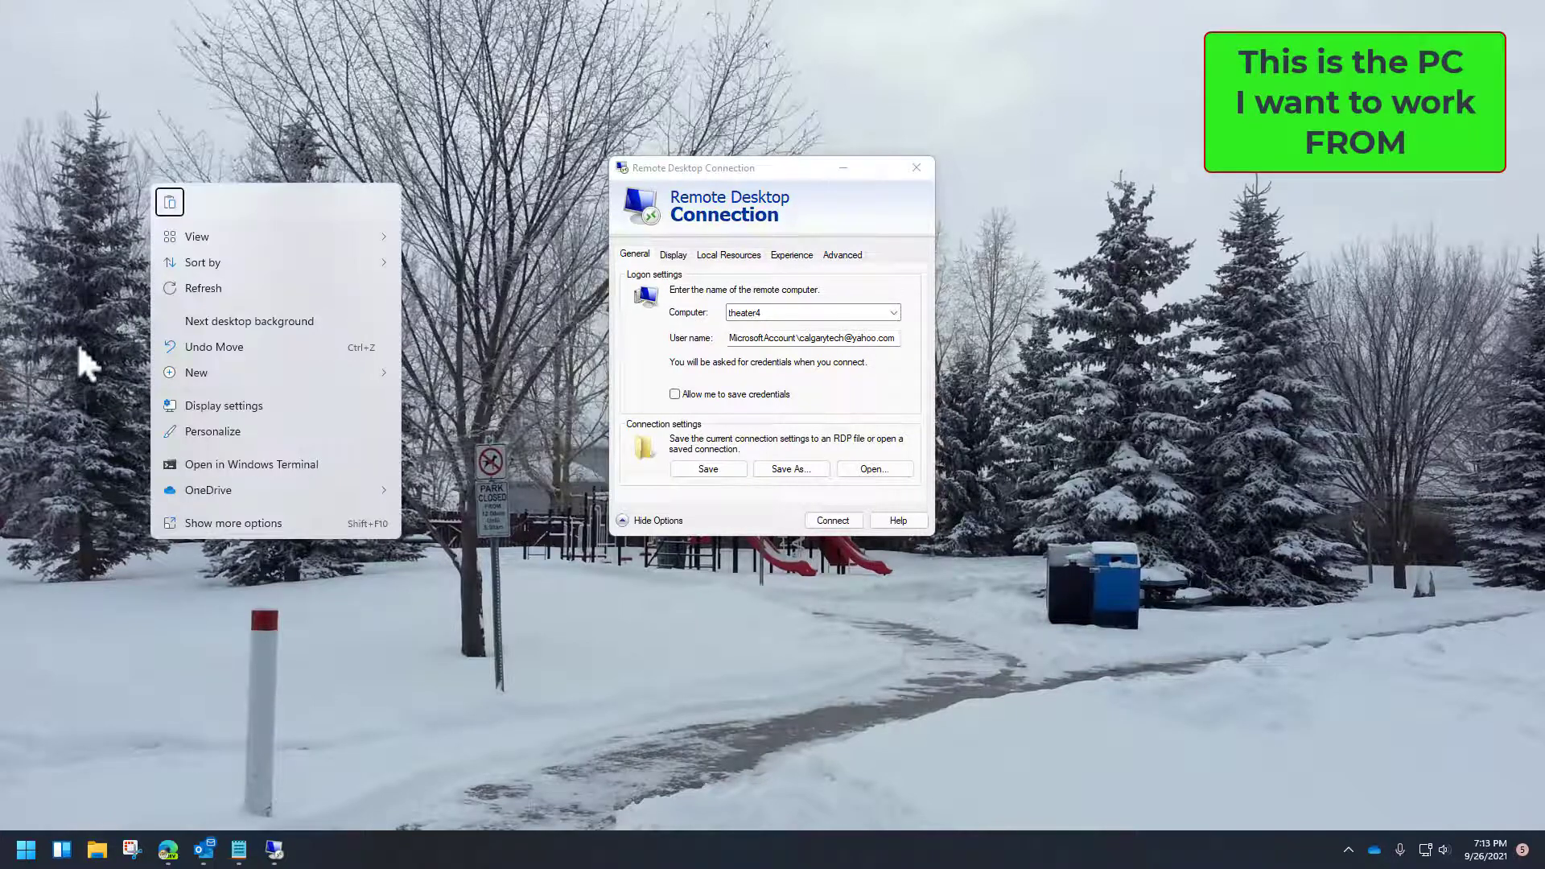
- Paste test.txt into the local Documents folder and open the copied file
{"action": "left_click", "coordinate": [95, 847]}
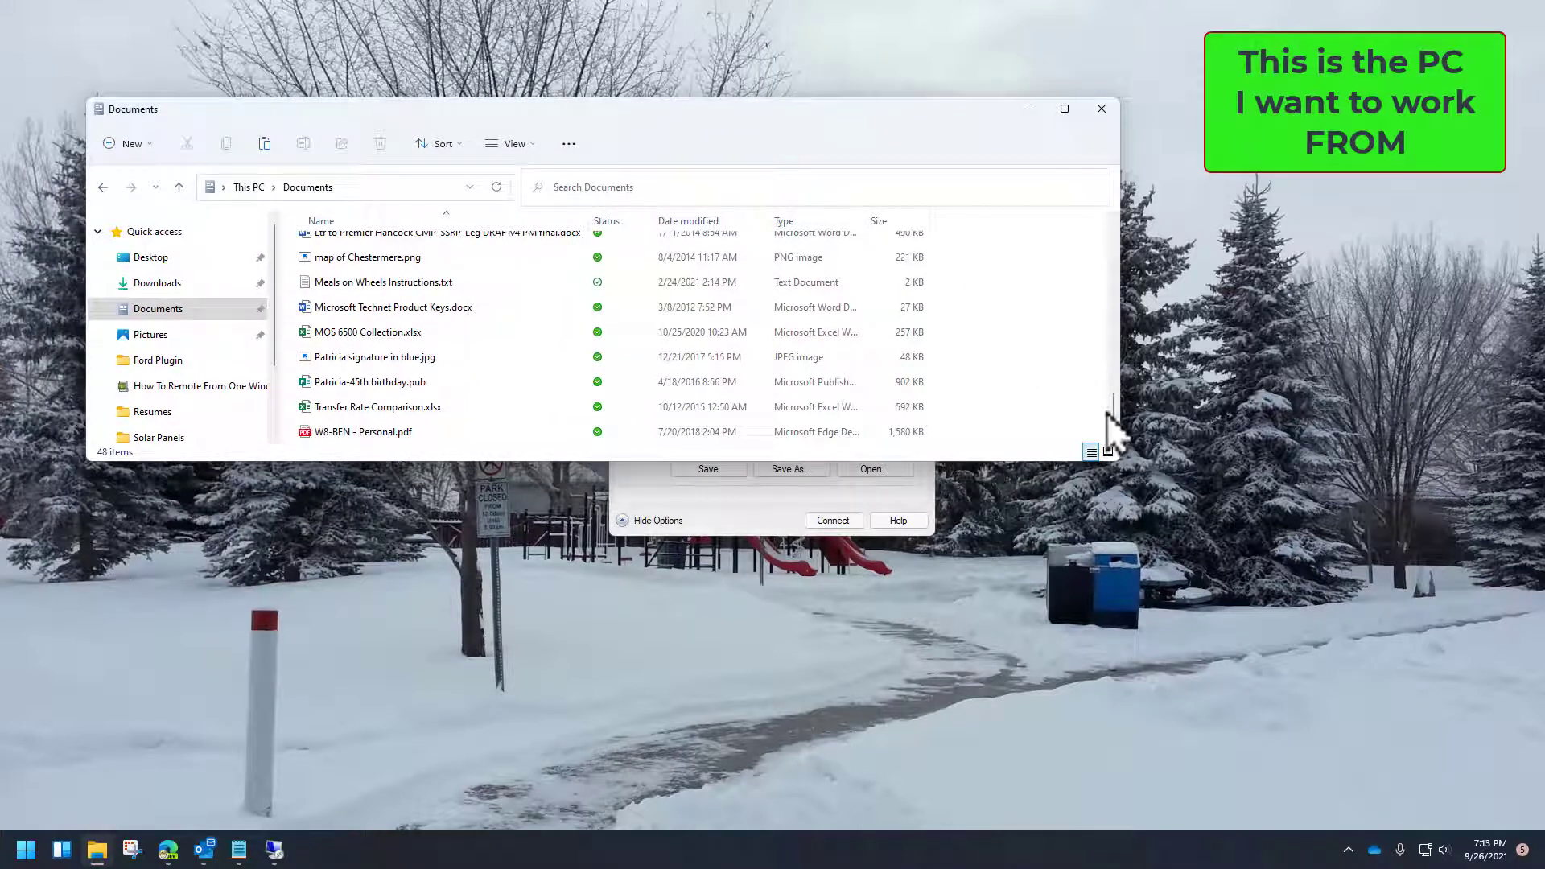
{"action": "right_click", "coordinate": [1063, 424]}
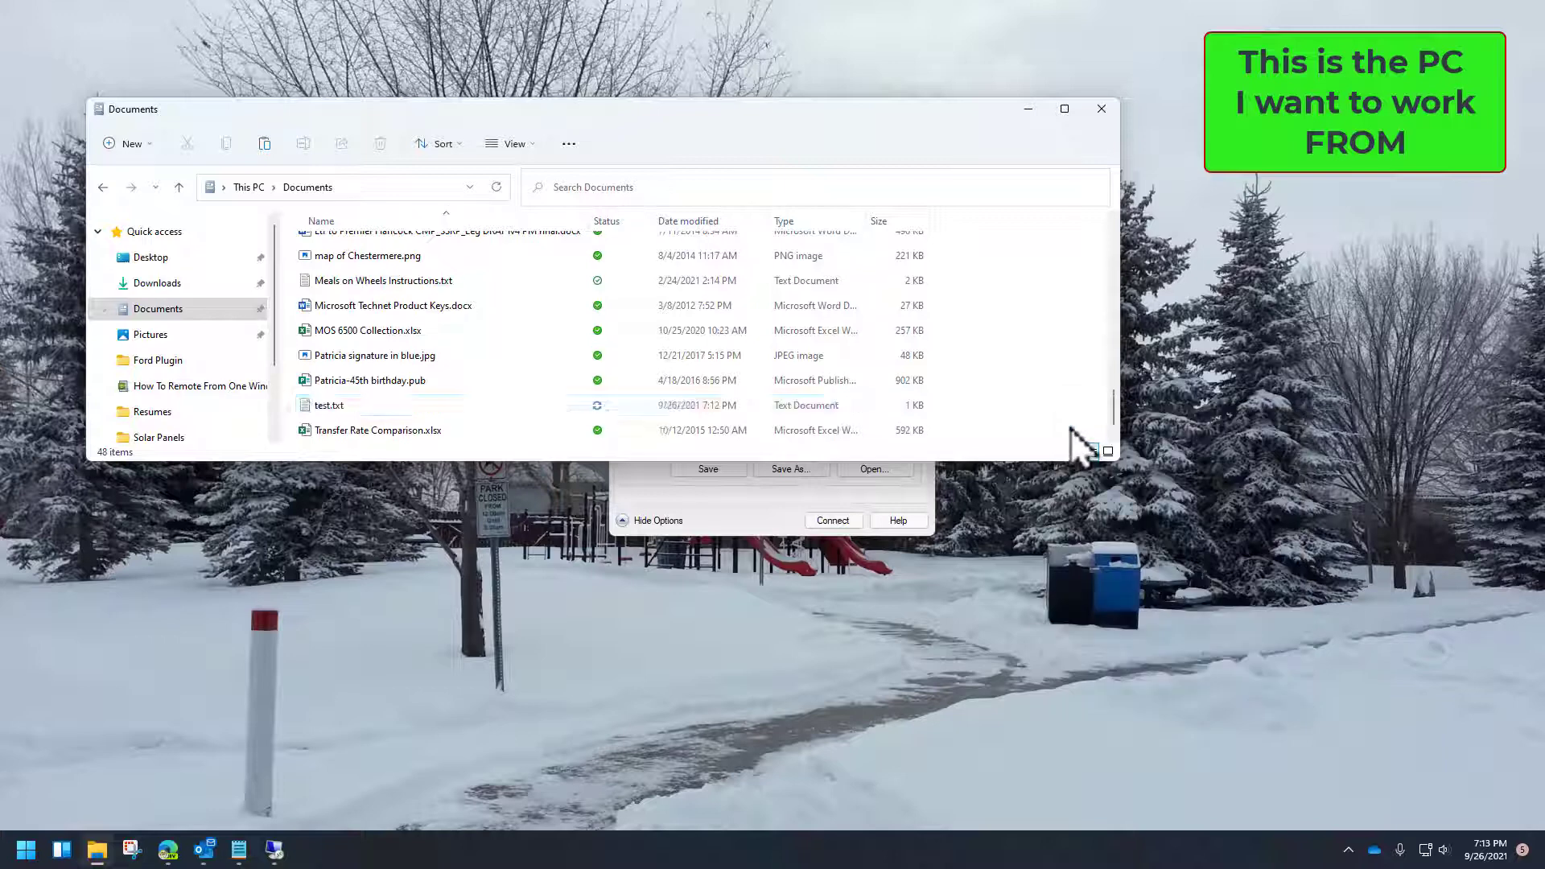
{"action": "left_click", "coordinate": [328, 404]}
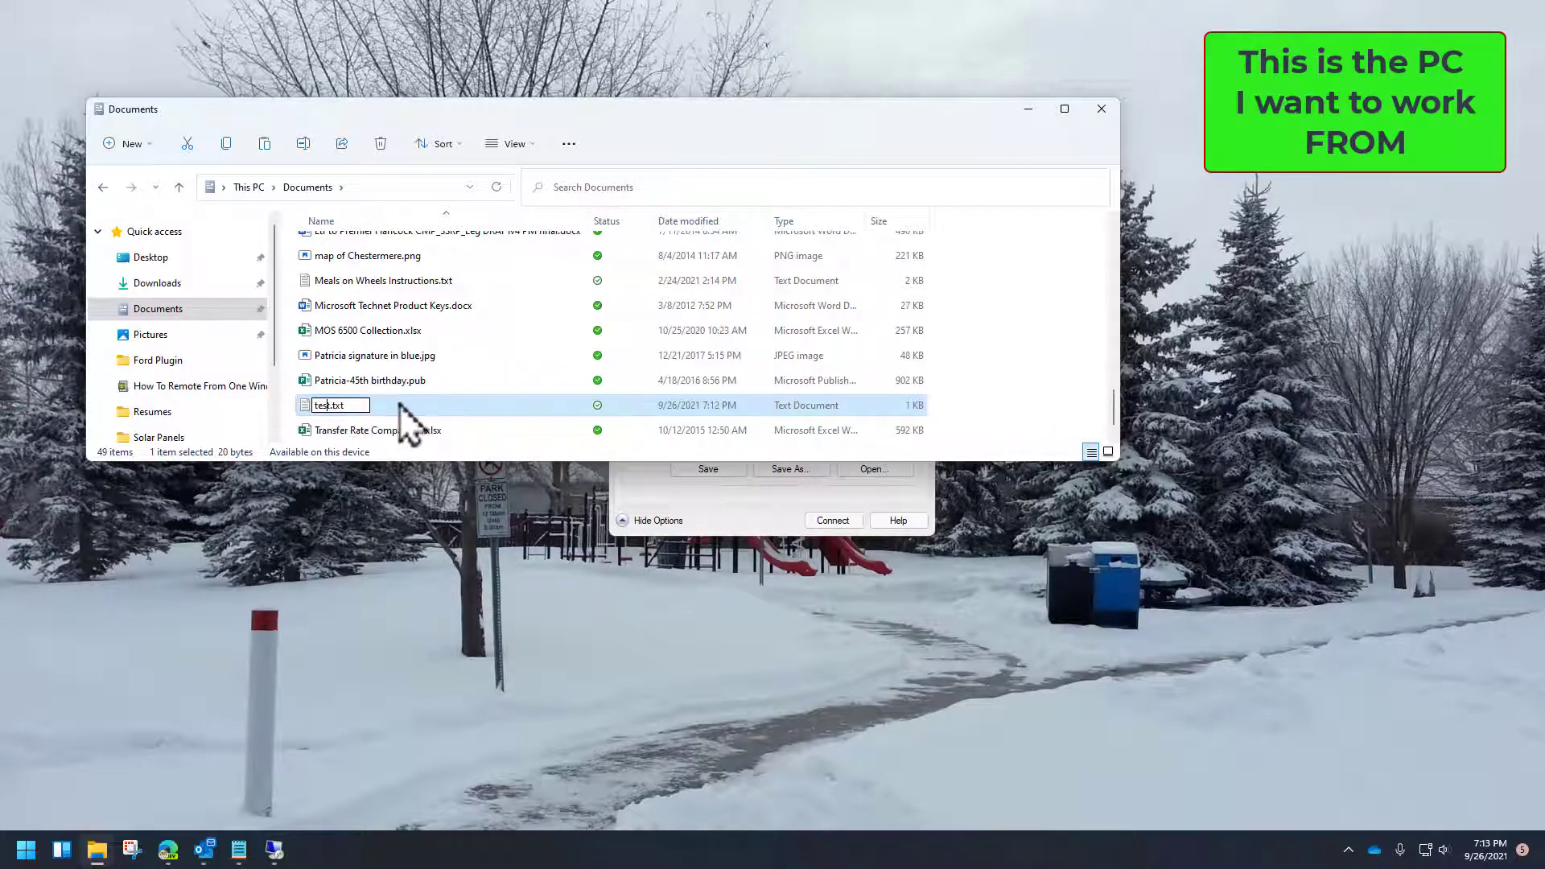
{"action": "double_click", "coordinate": [328, 405]}
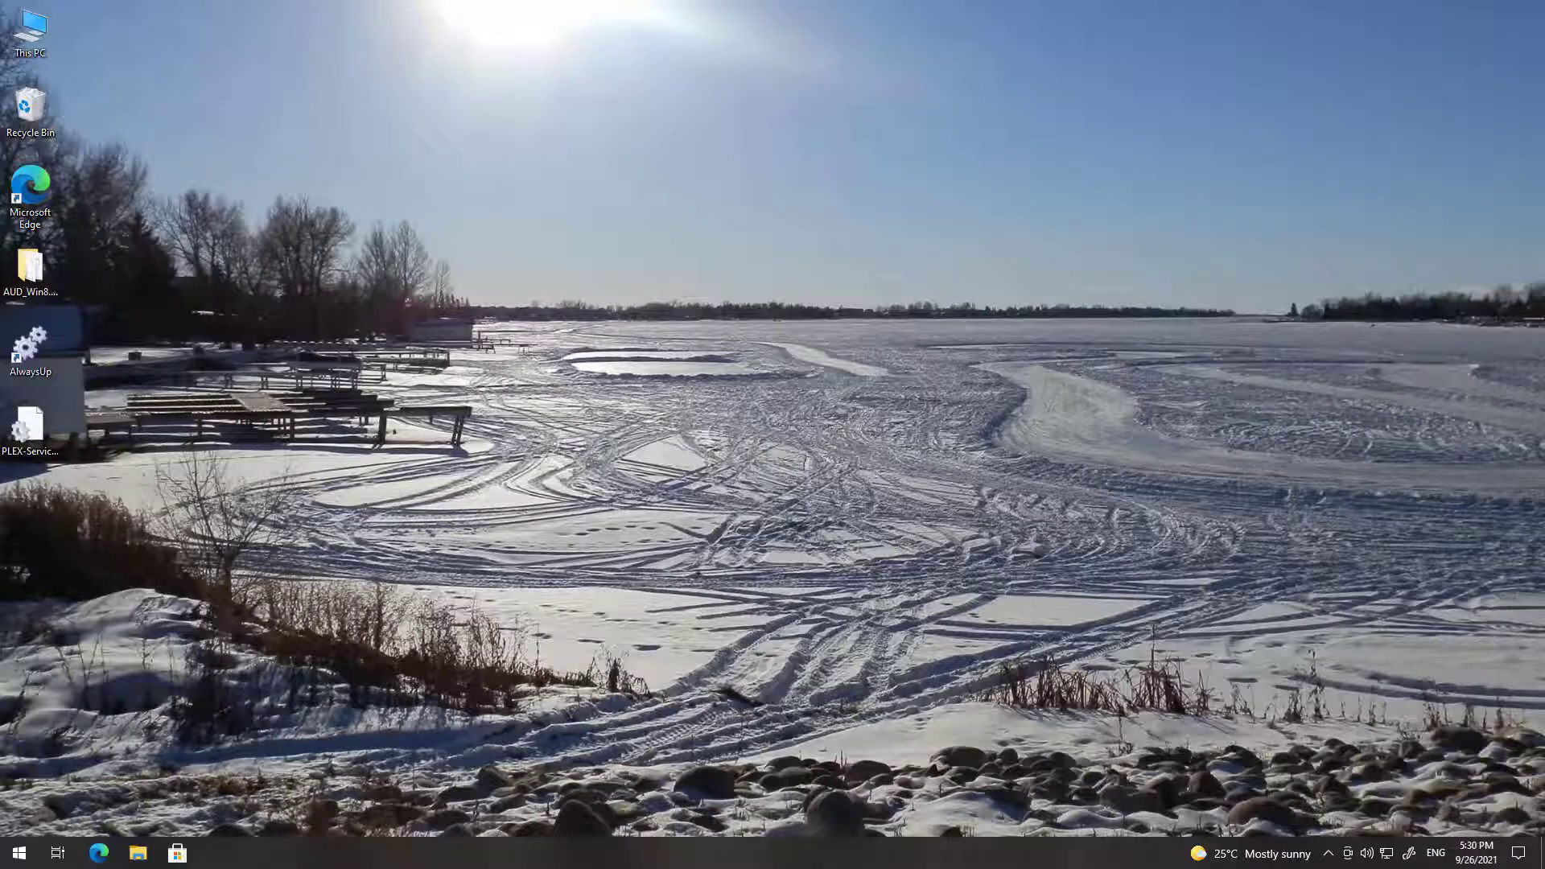
{"action": "left_click", "coordinate": [98, 852]}
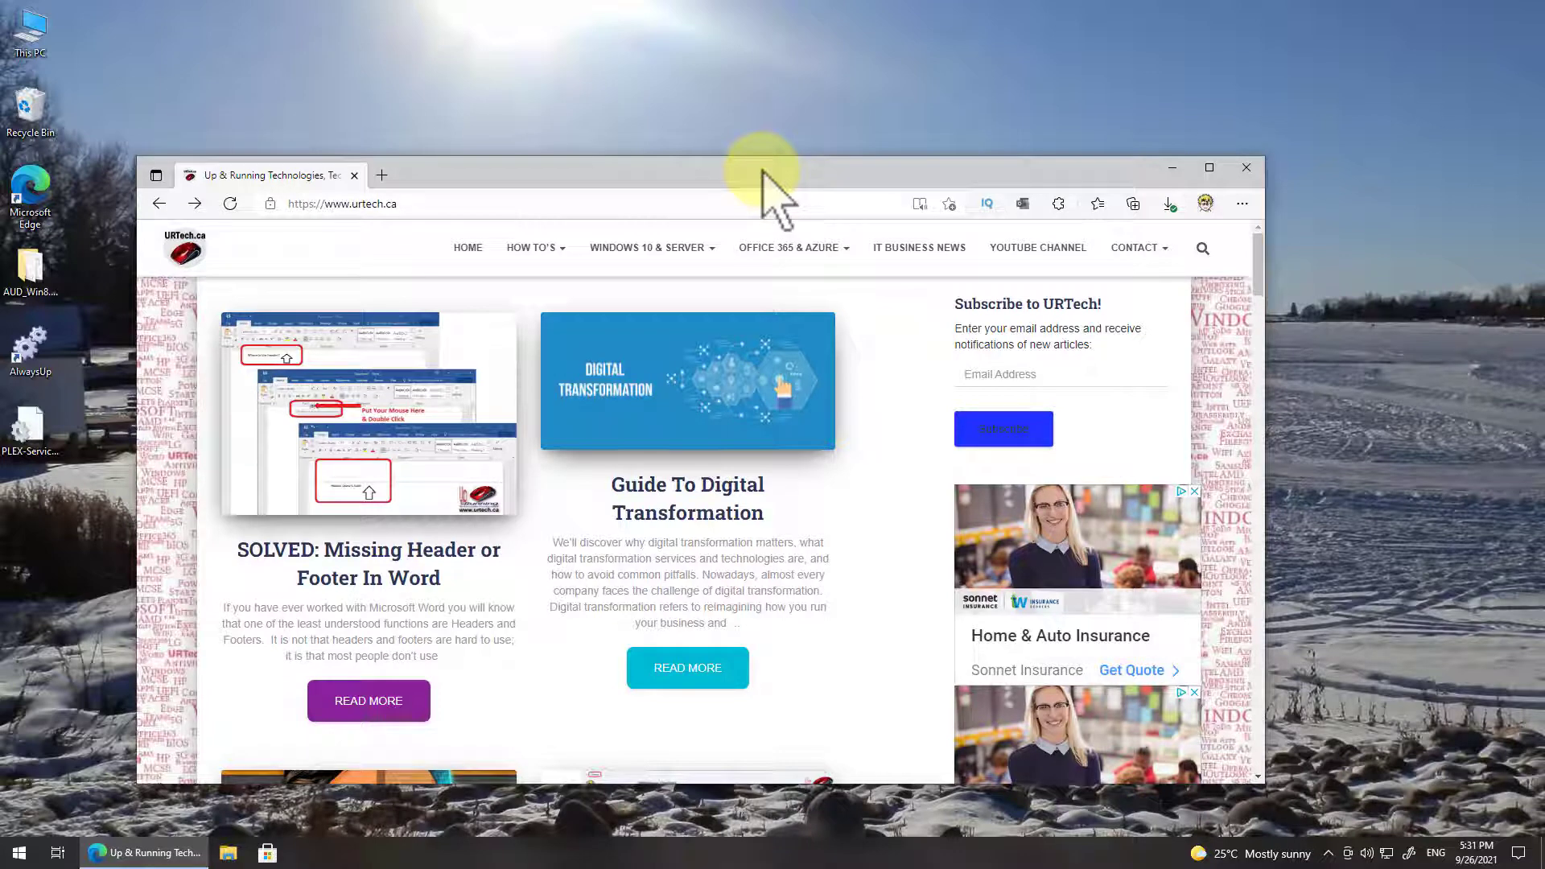
{"action": "left_click", "coordinate": [355, 202]}
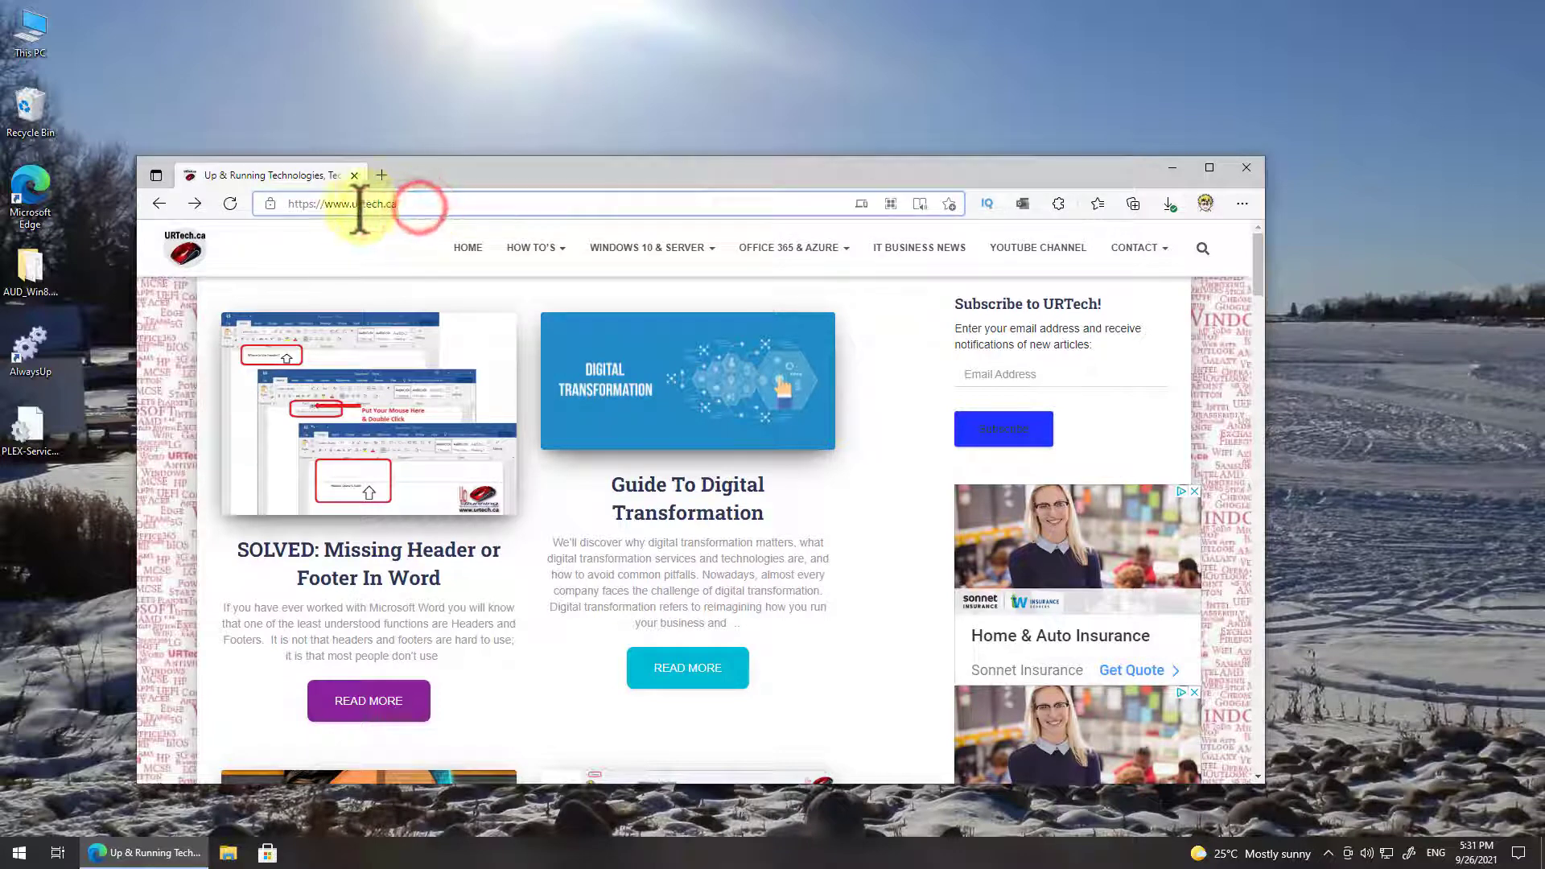
{"action": "mouse_move", "coordinate": [463, 202]}
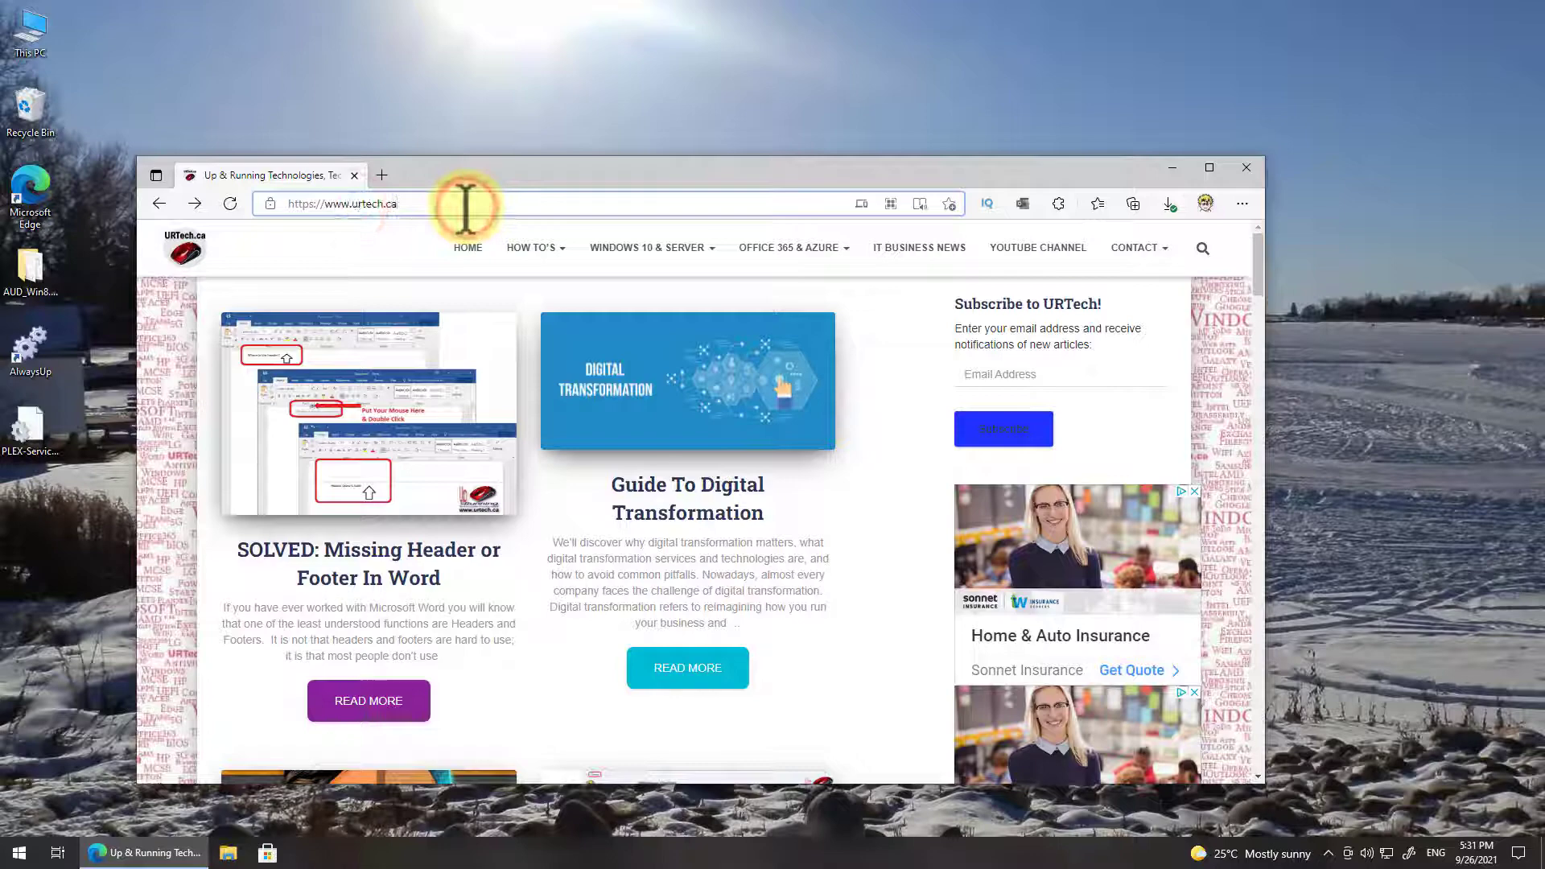